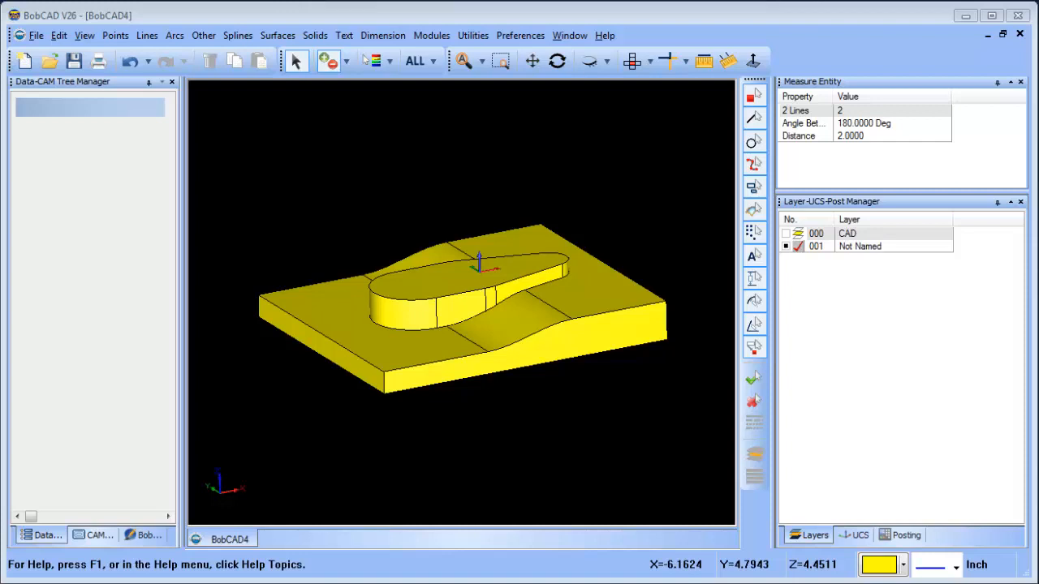
- Select the finished block, cancel the selection and rotate the view to inspect the teardrop boss
click(438, 372)
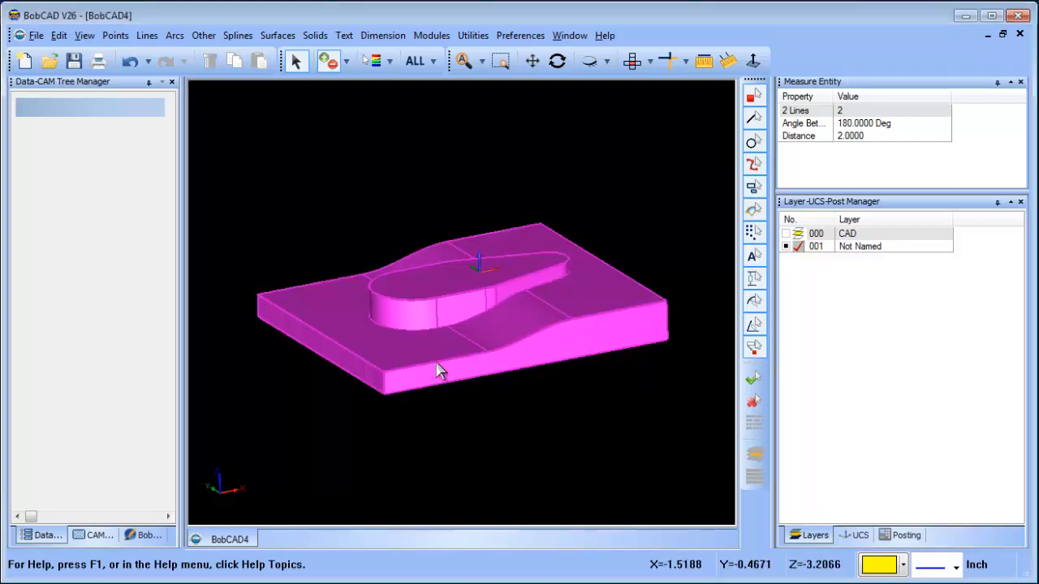
right_click(438, 370)
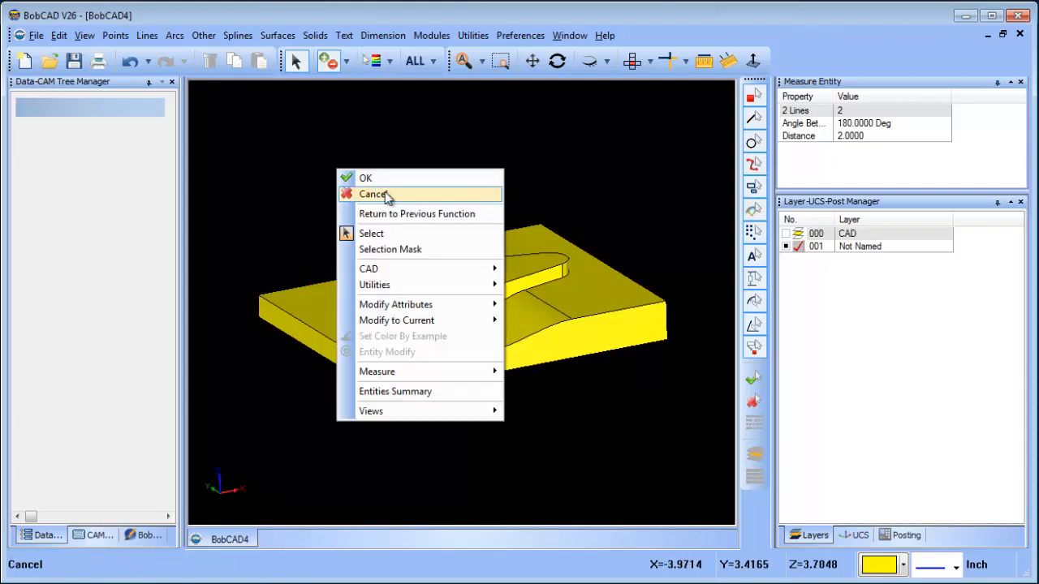
click(373, 193)
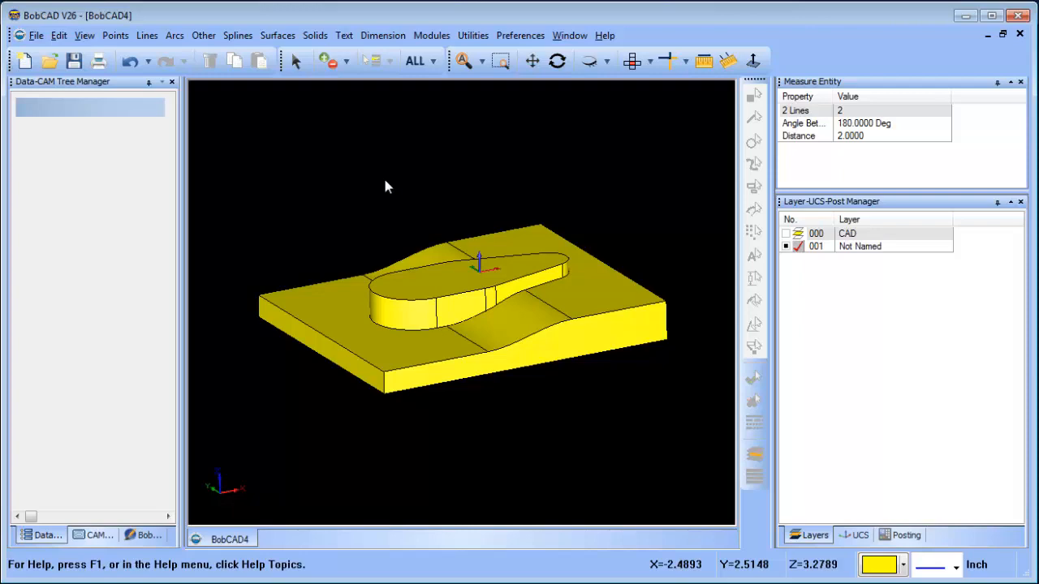
mouse_move(574, 68)
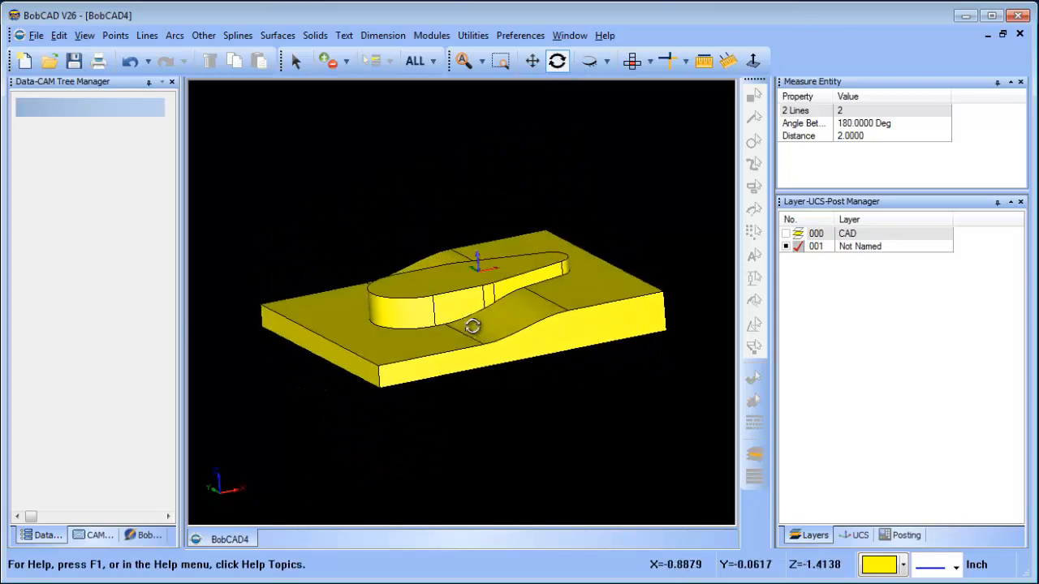
drag(474, 326, 555, 289)
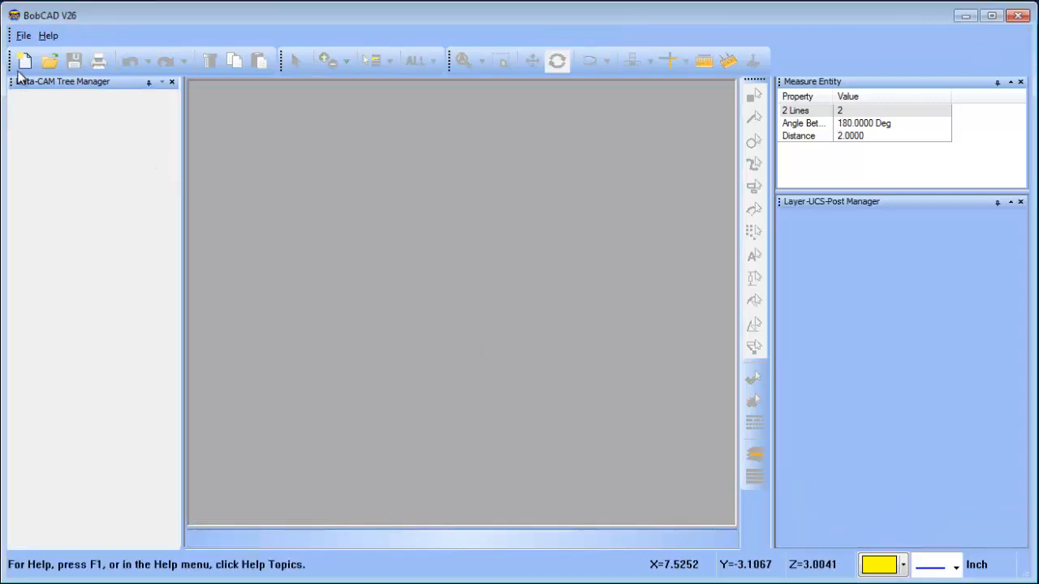
- Start a new part and create a 10 by 10 rectangle centred on the origin
click(24, 62)
text(10)
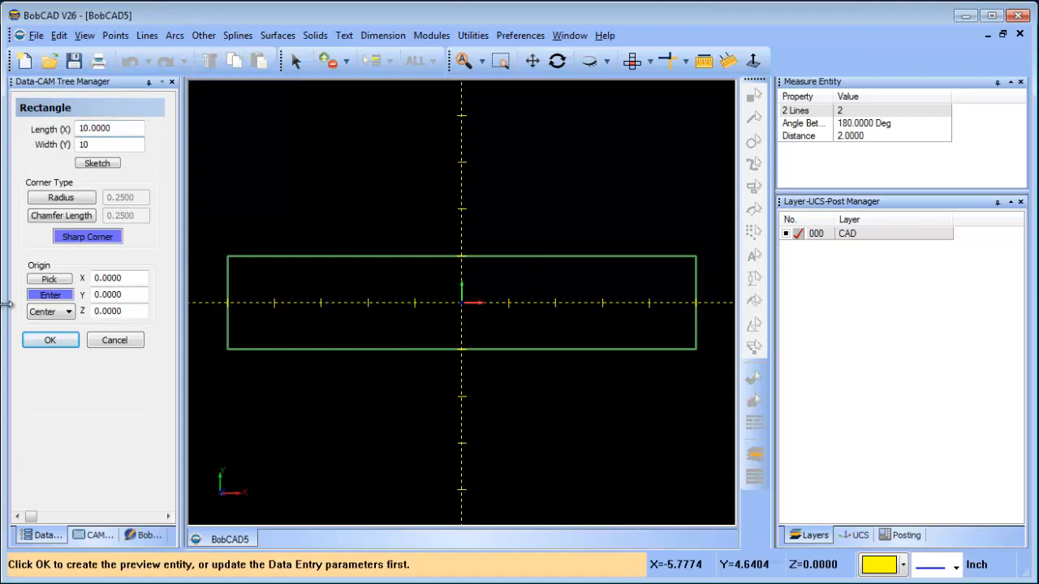
click(49, 339)
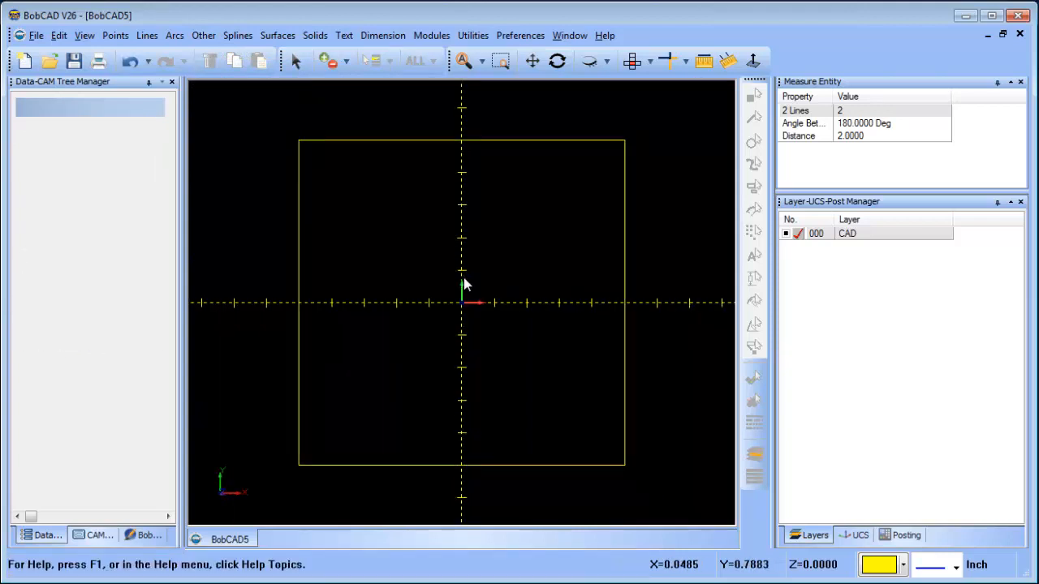
mouse_move(360, 237)
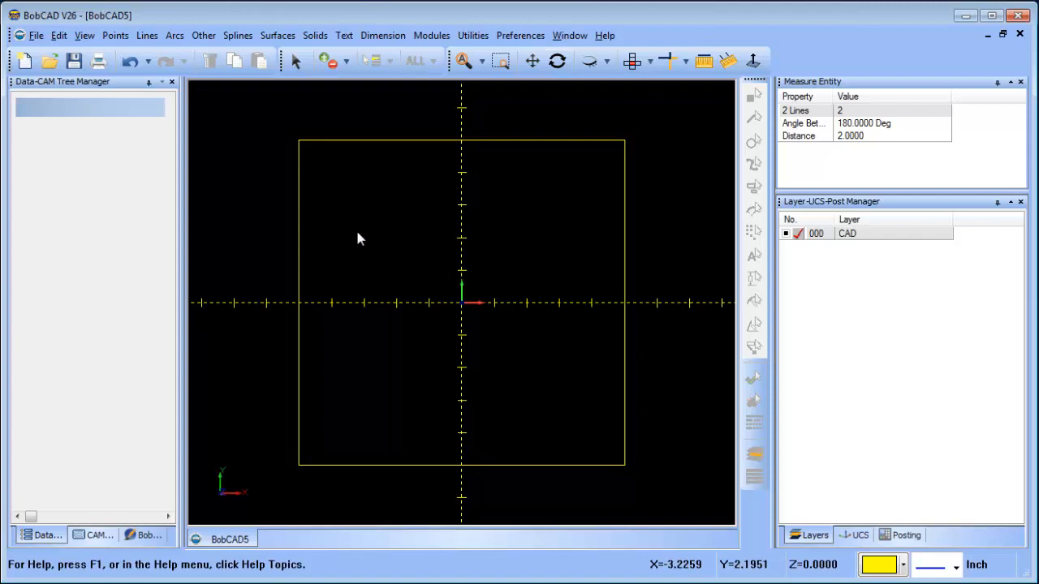
- Draw a radius-2 circle centred at X -1 using centre coordinates
click(174, 35)
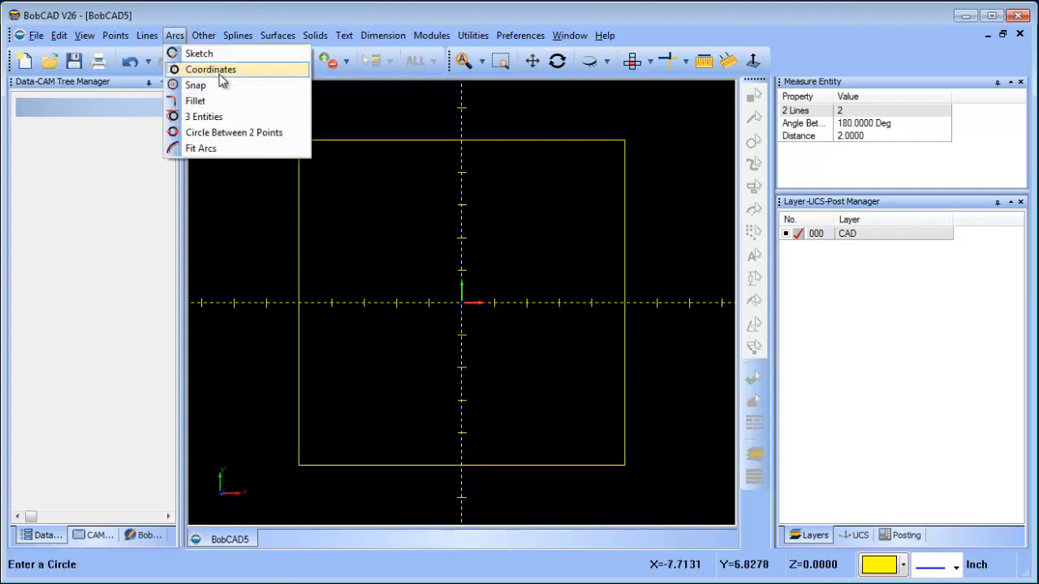
click(210, 68)
text(-1)
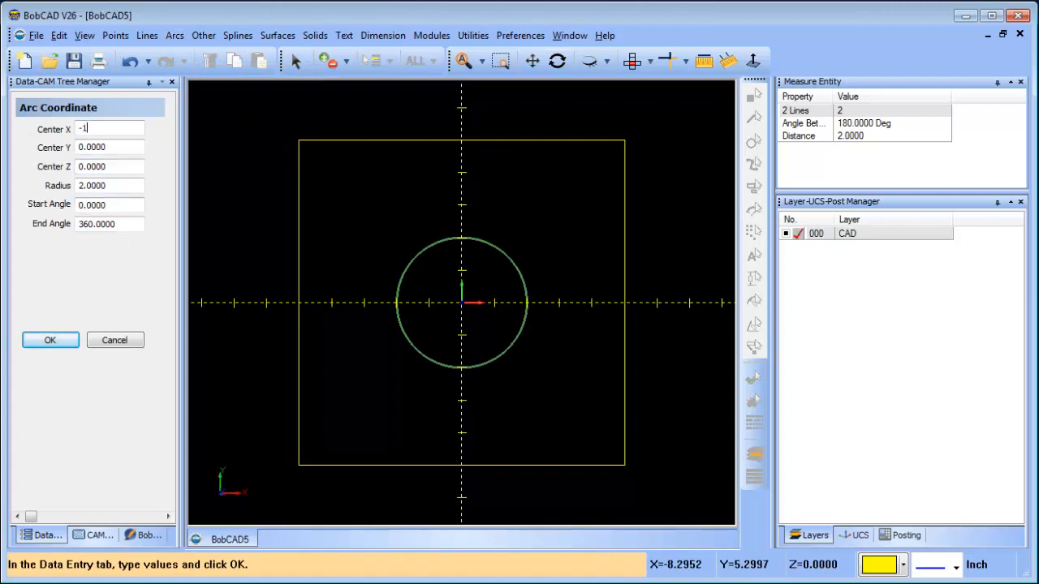
click(48, 341)
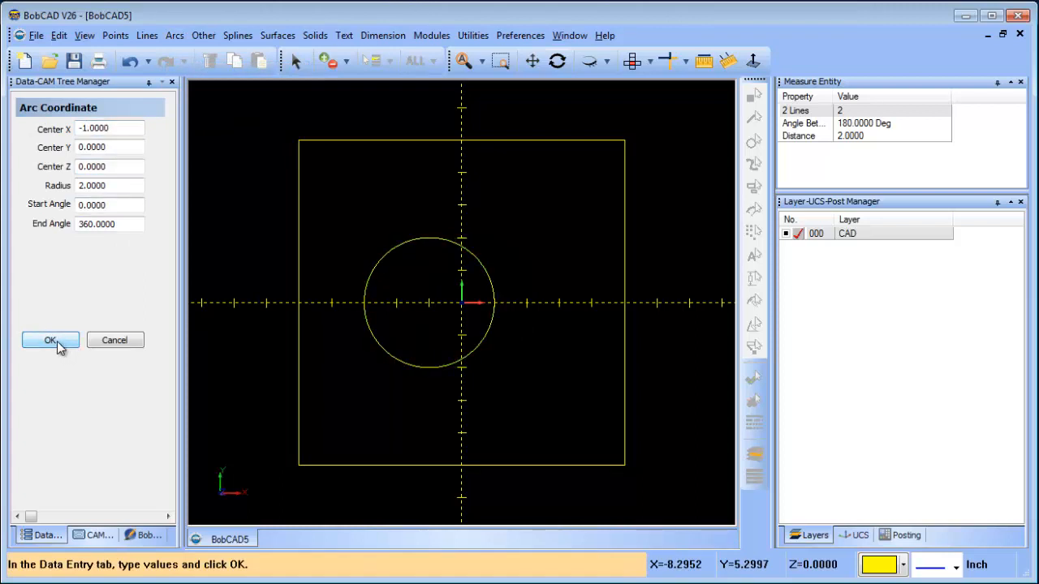
click(50, 340)
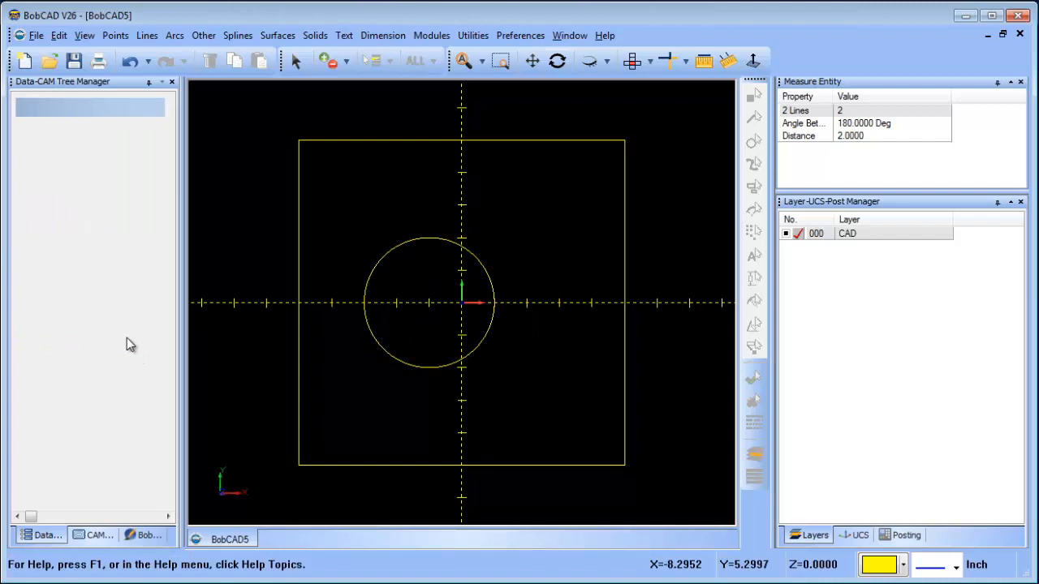
- Draw a radius-2 circle at X 0 and a radius-0.5 circle at X 4
click(176, 35)
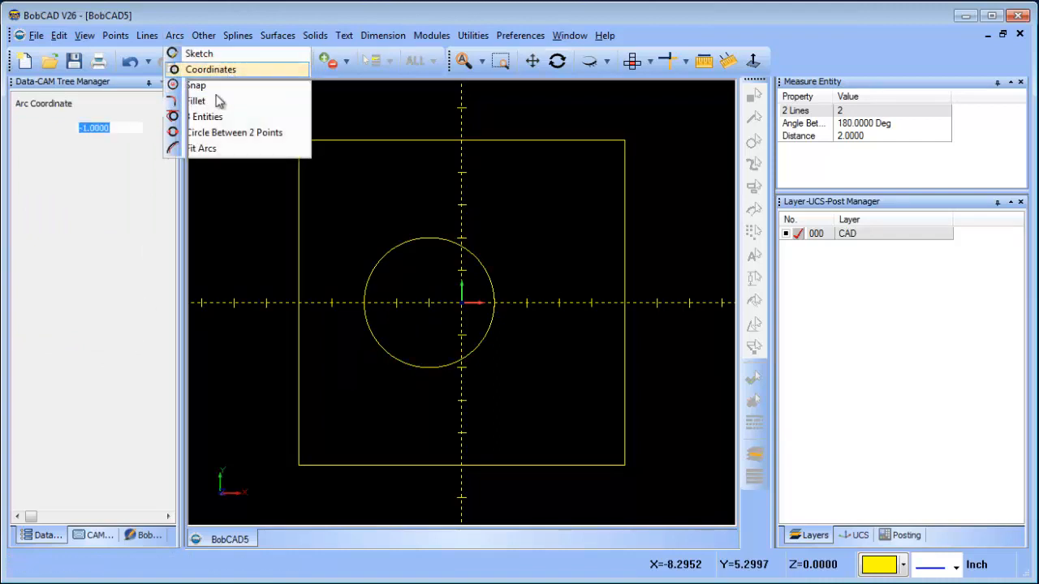
click(211, 68)
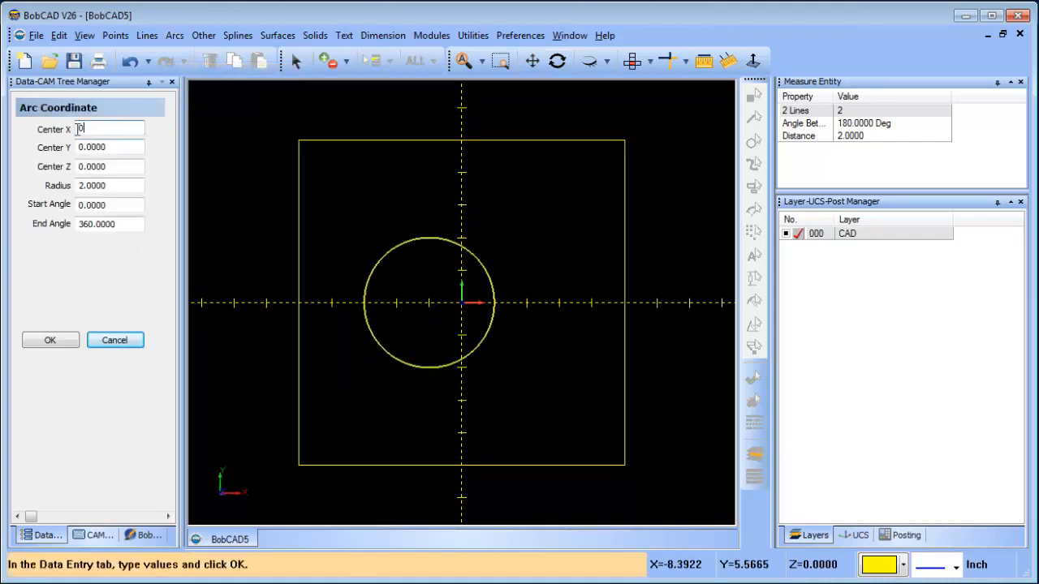
mouse_move(555, 316)
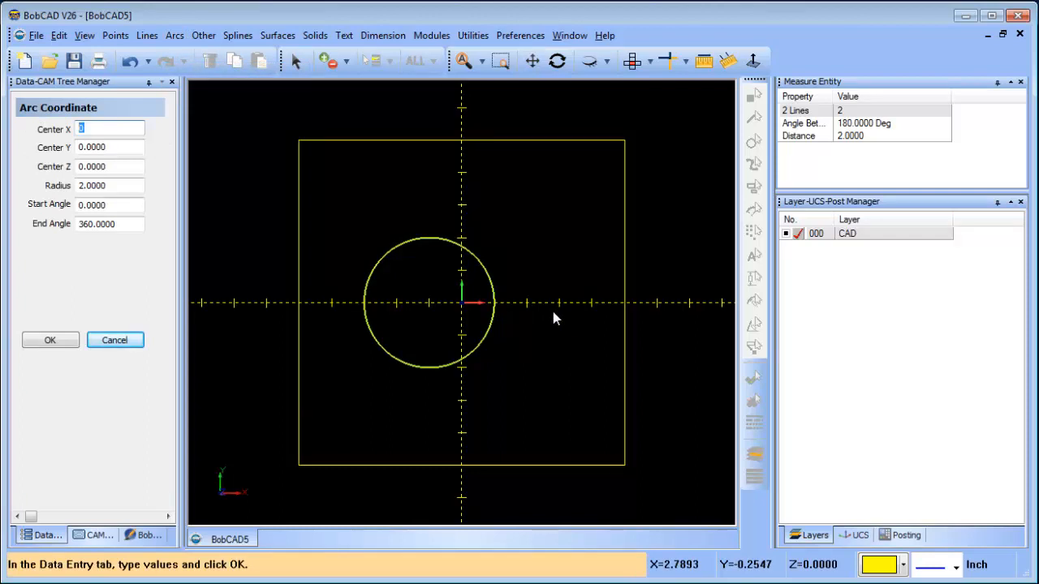
mouse_move(65, 136)
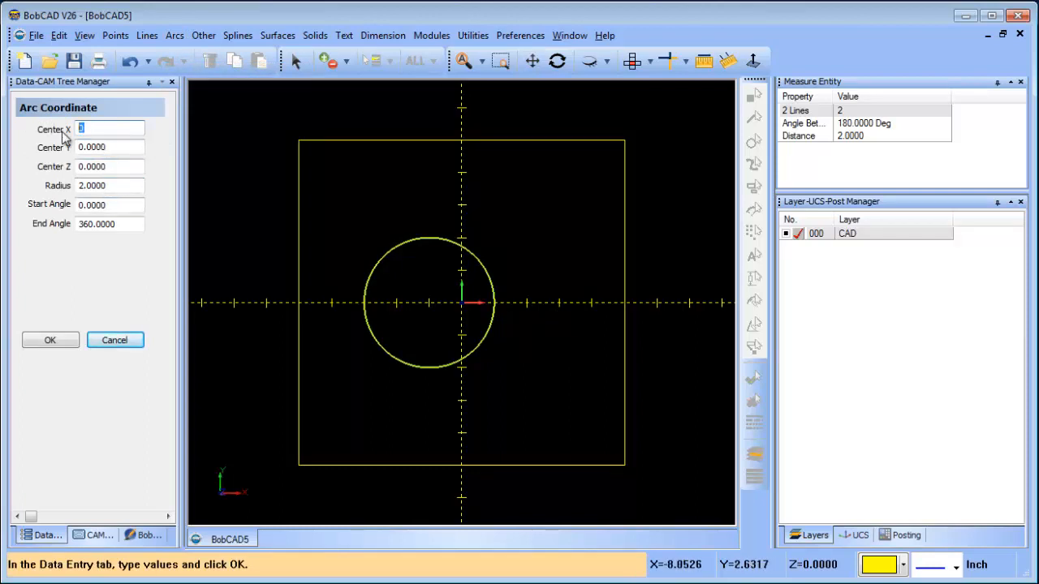
click(49, 341)
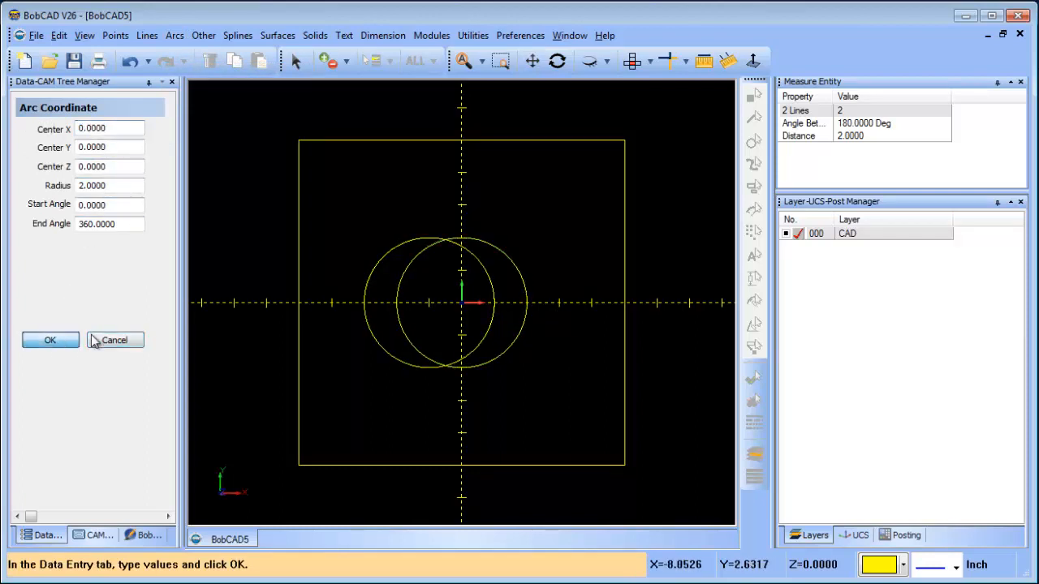
click(110, 185)
text(0.5000)
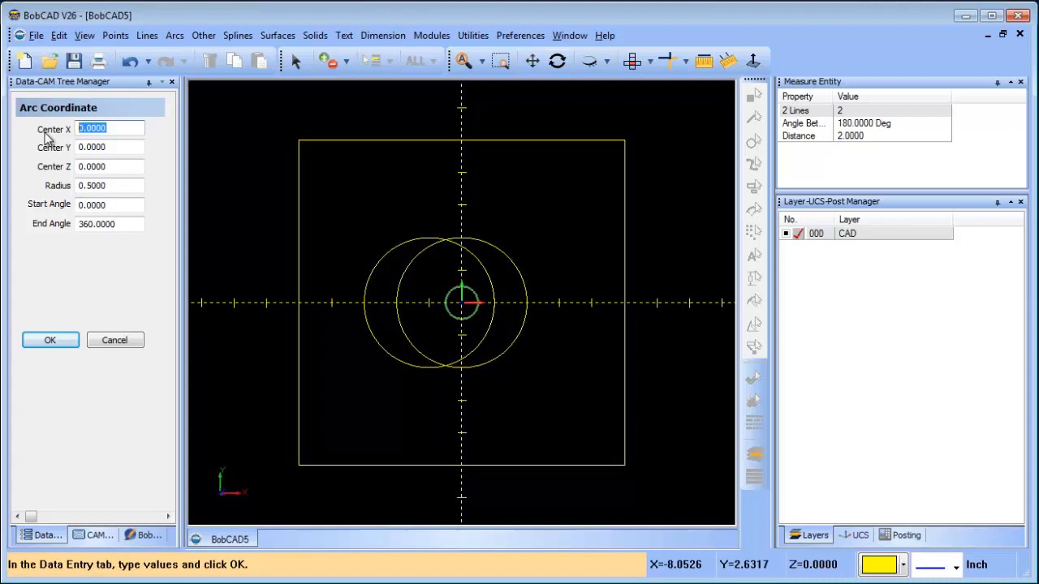
mouse_move(503, 339)
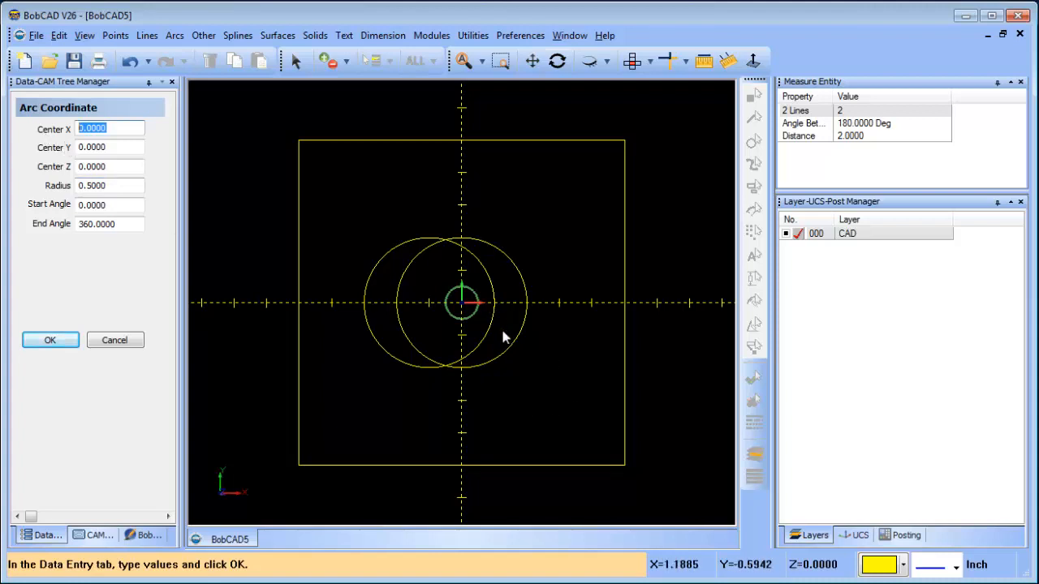
mouse_move(150, 162)
text(4.0000)
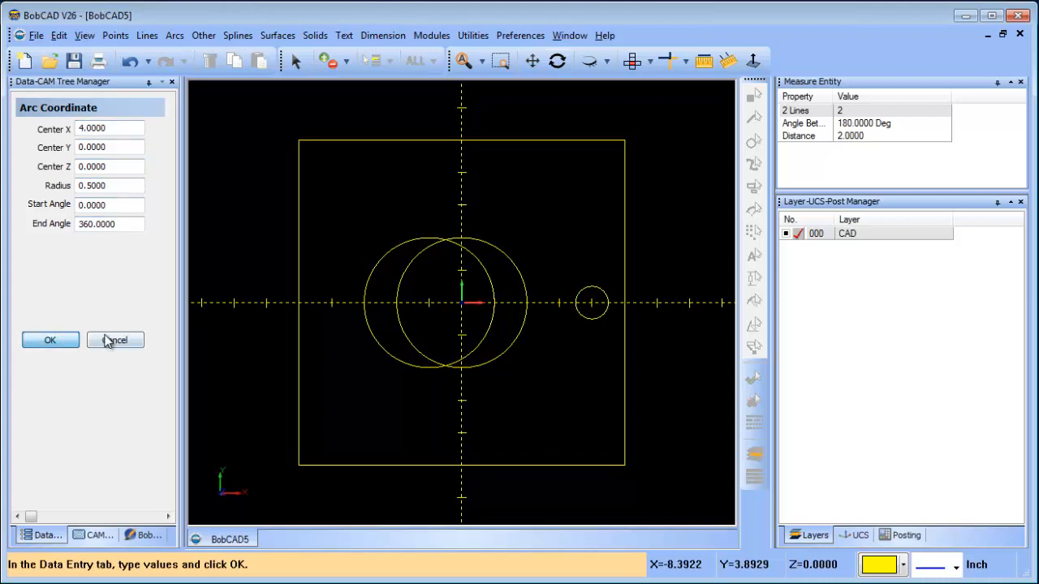
click(115, 341)
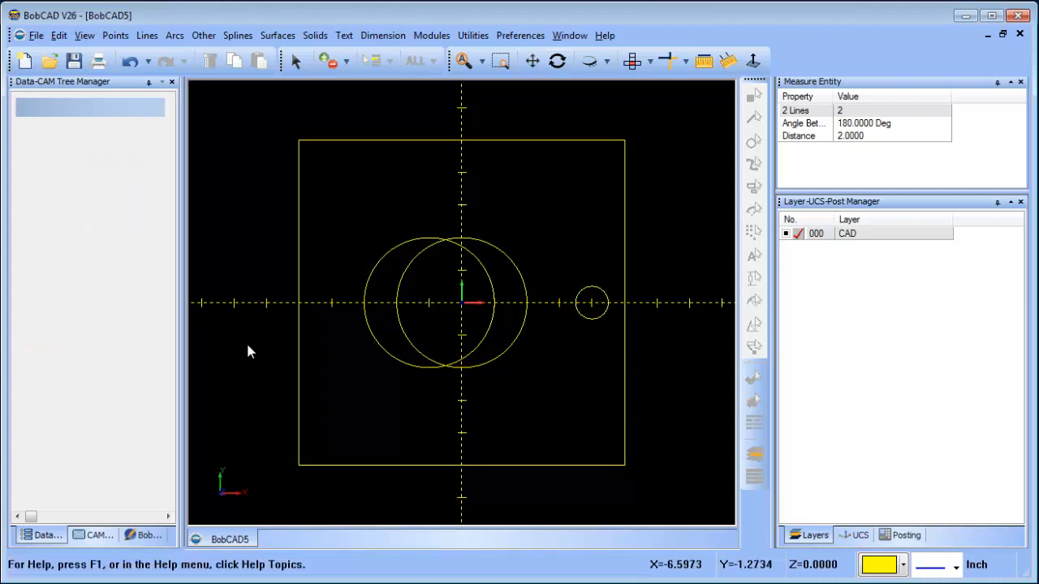
mouse_move(504, 104)
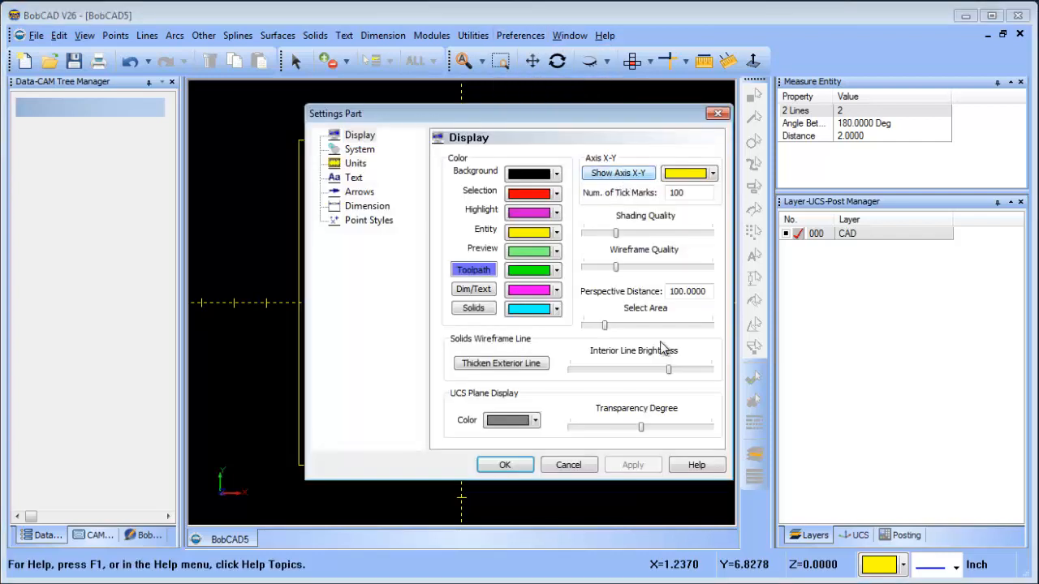
- Hide the X-Y axes and join the large circle to the small circle with two tangent lines
click(505, 464)
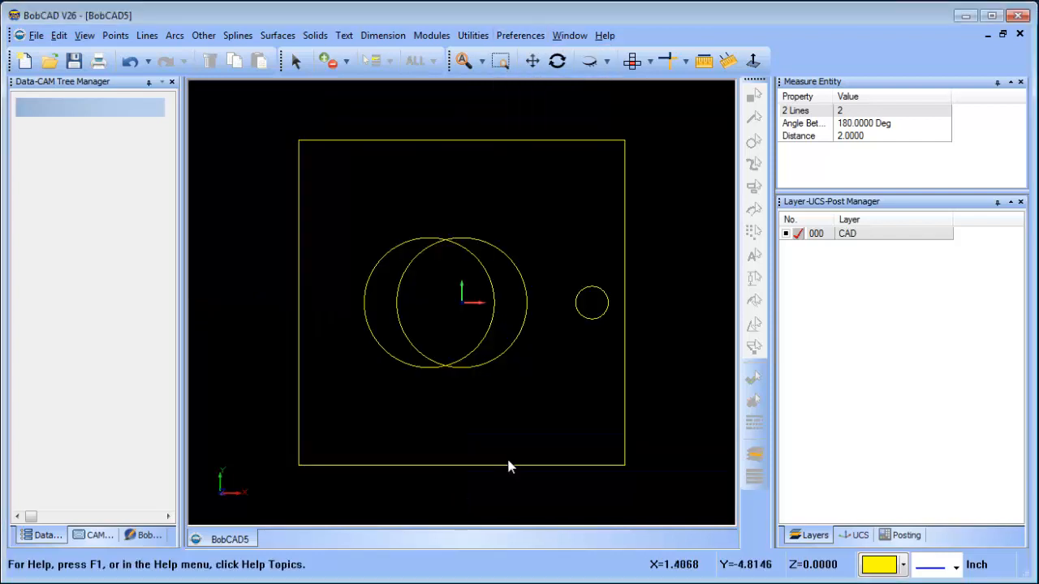
click(146, 36)
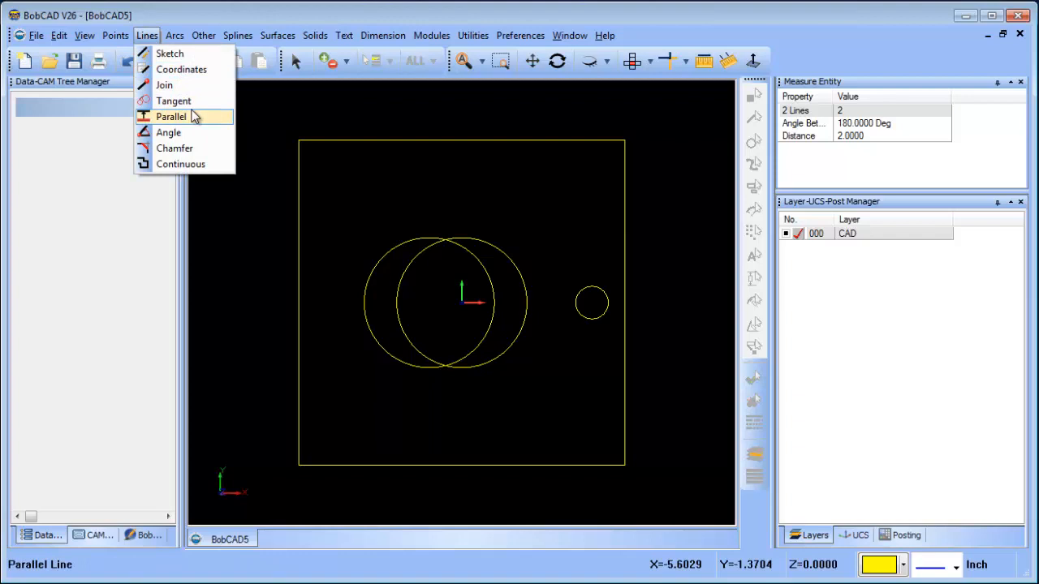
click(172, 100)
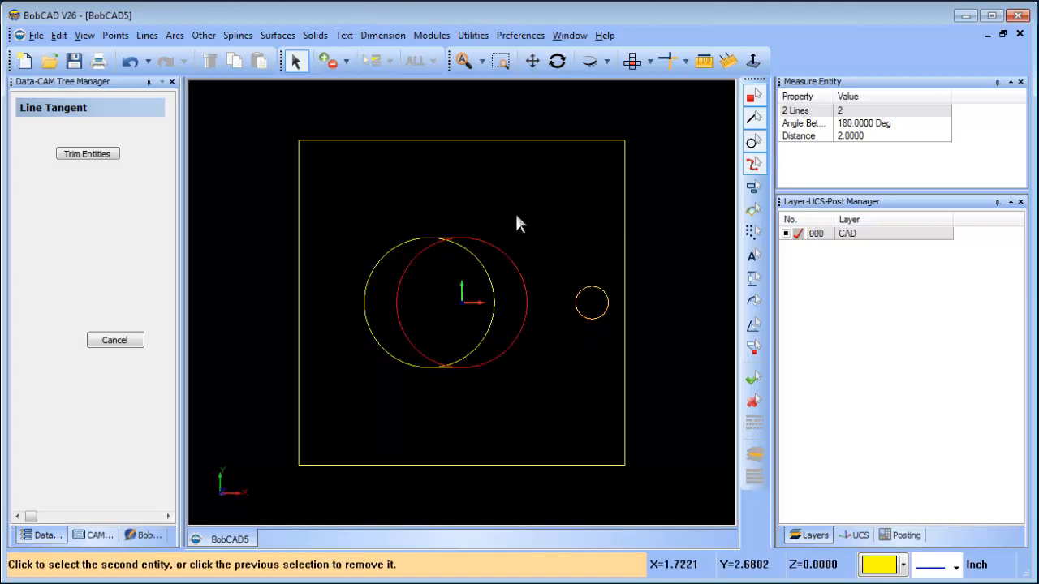
click(173, 36)
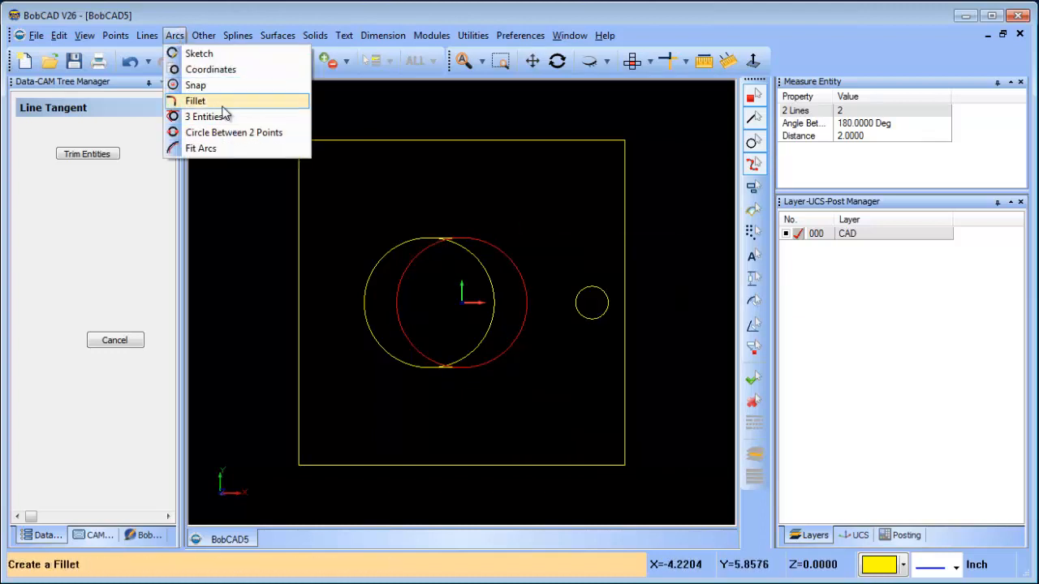
click(146, 35)
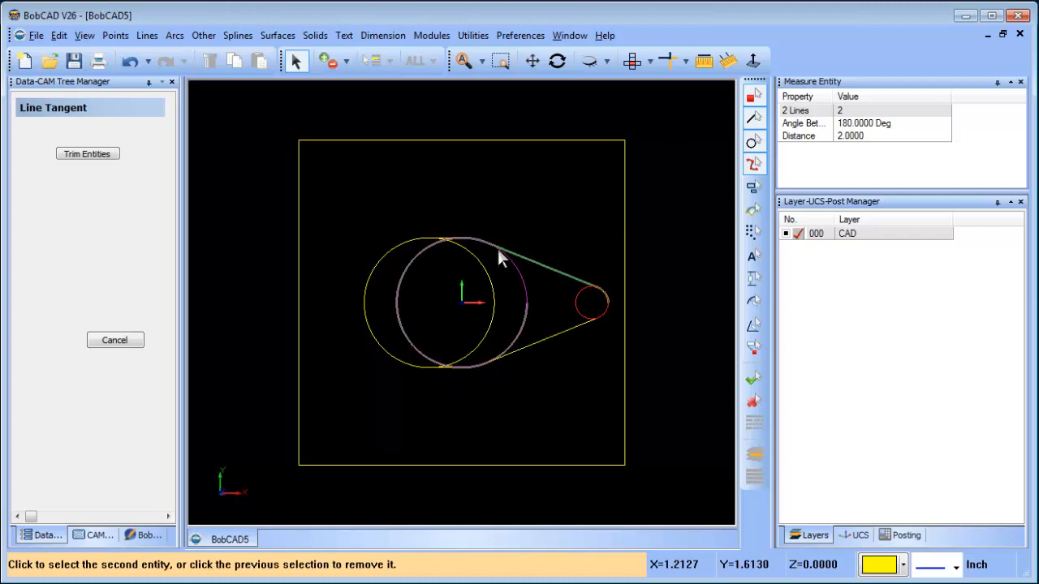
click(113, 341)
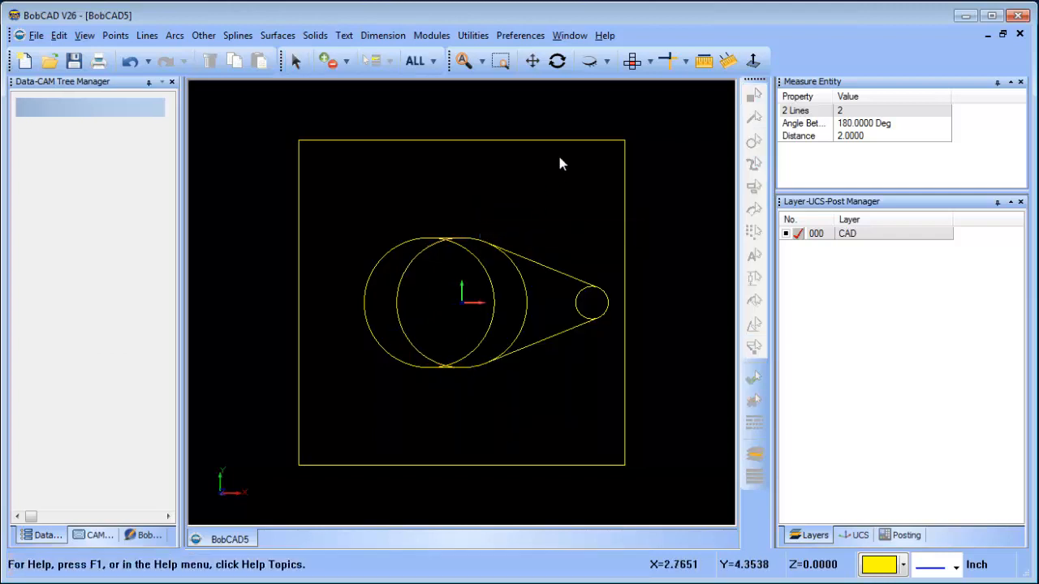
- Quick-trim the leftover arc pieces so the teardrop outline is one closed shape
click(660, 62)
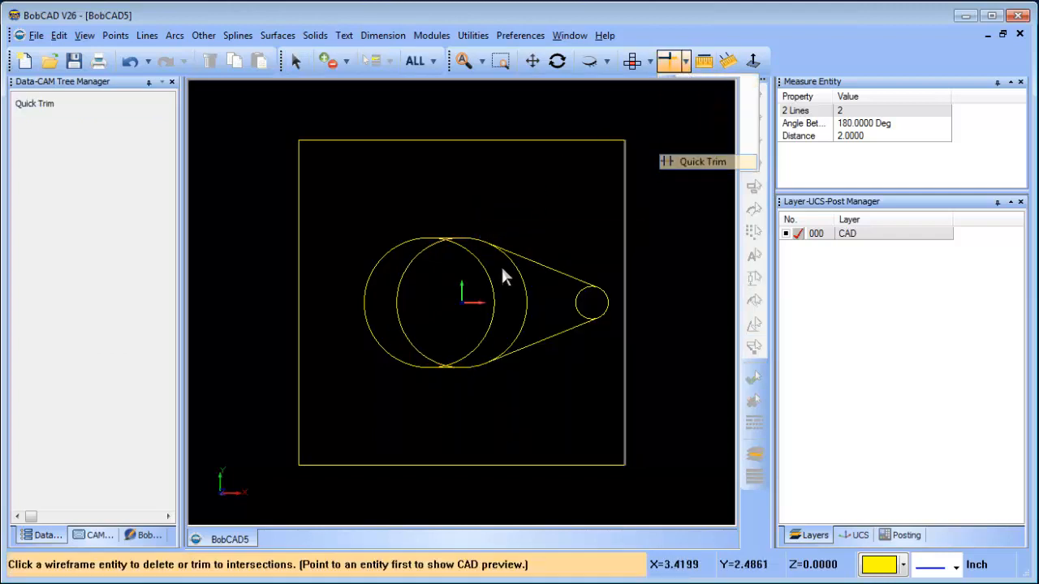
click(507, 324)
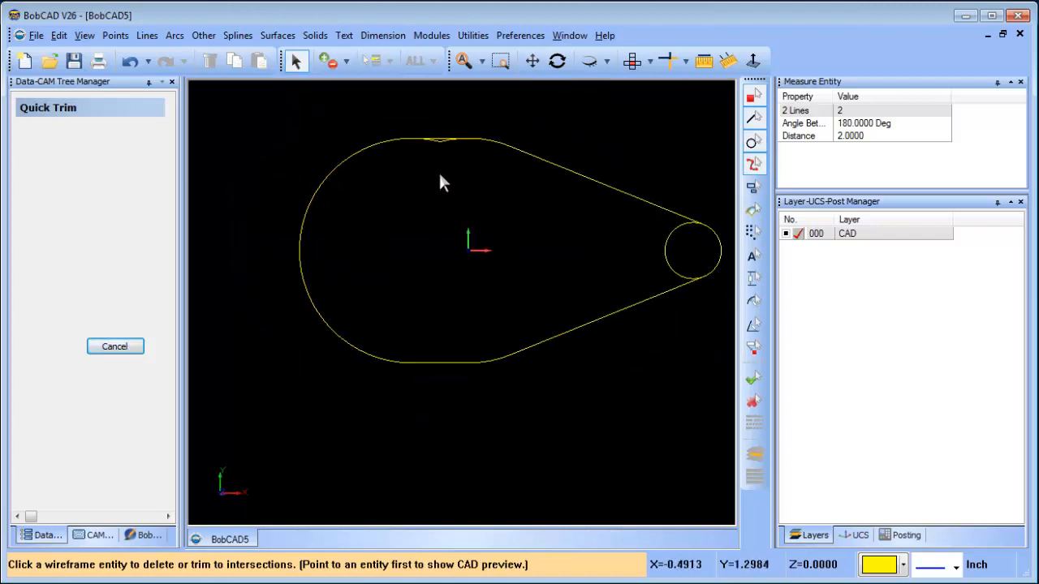
mouse_move(448, 146)
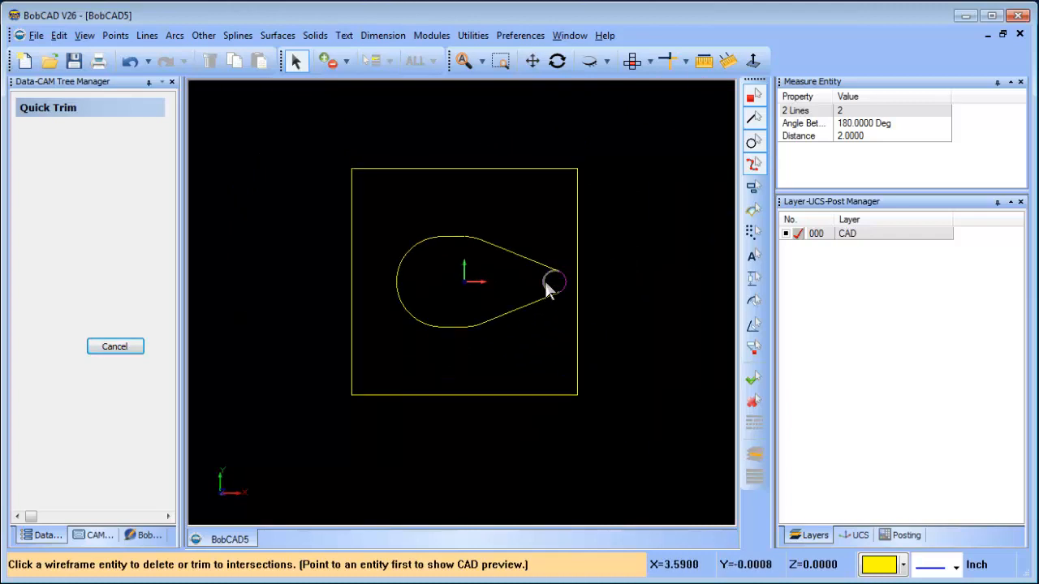
click(114, 347)
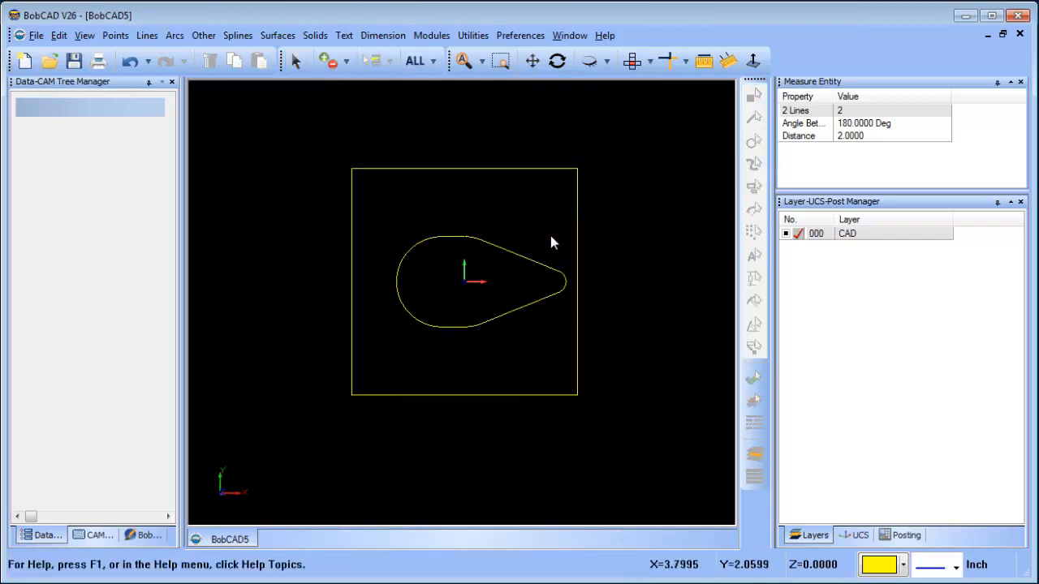
mouse_move(500, 216)
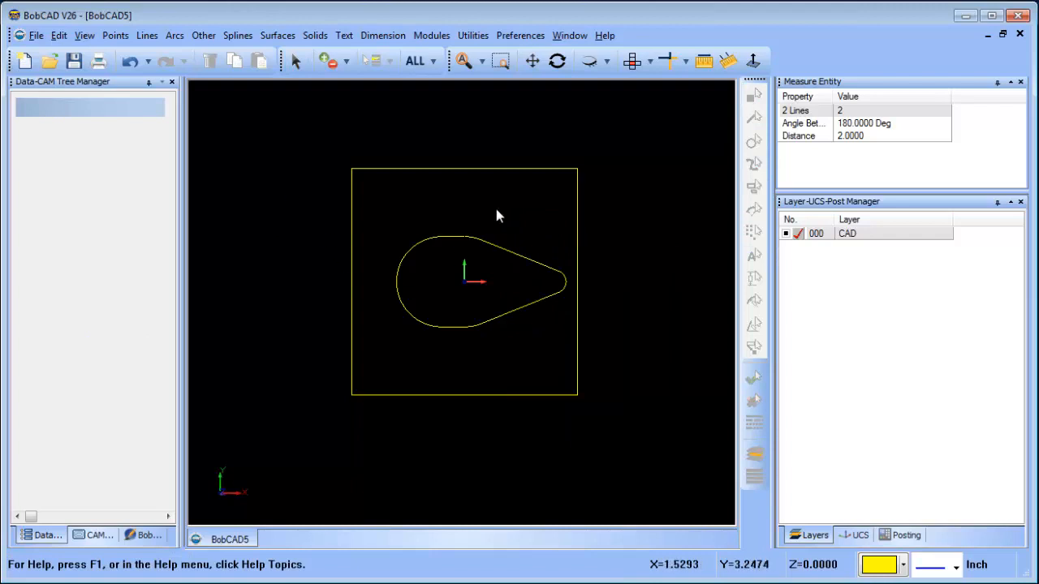
- Stretch the square outline horizontally into a wider rectangle around the teardrop
click(472, 36)
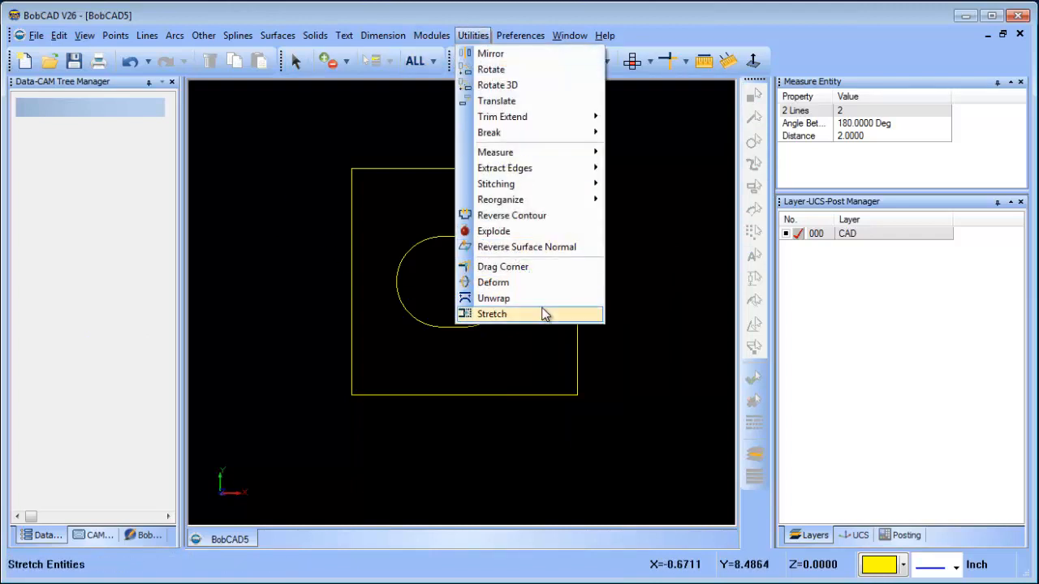
click(491, 315)
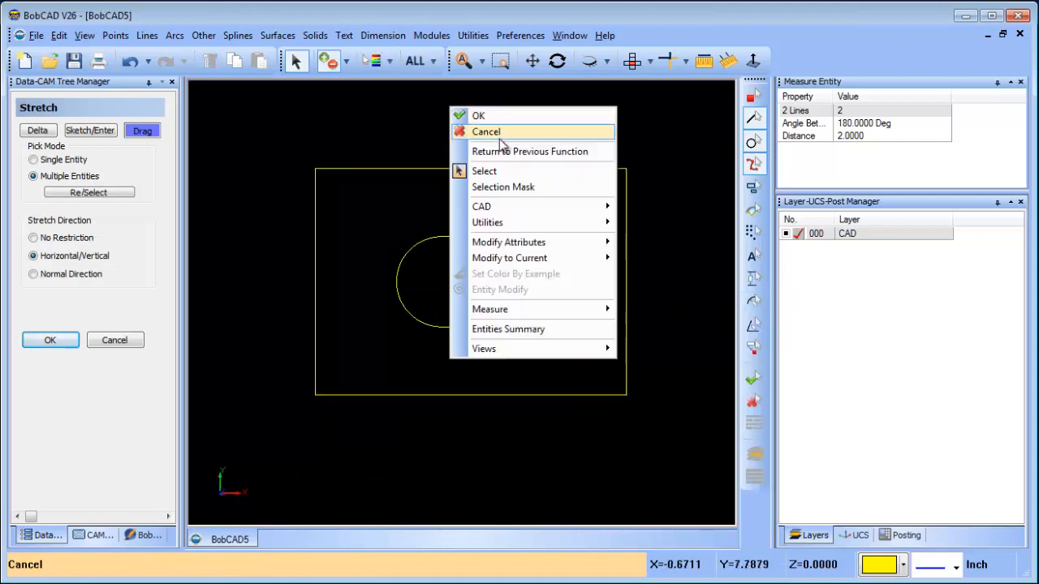
click(485, 131)
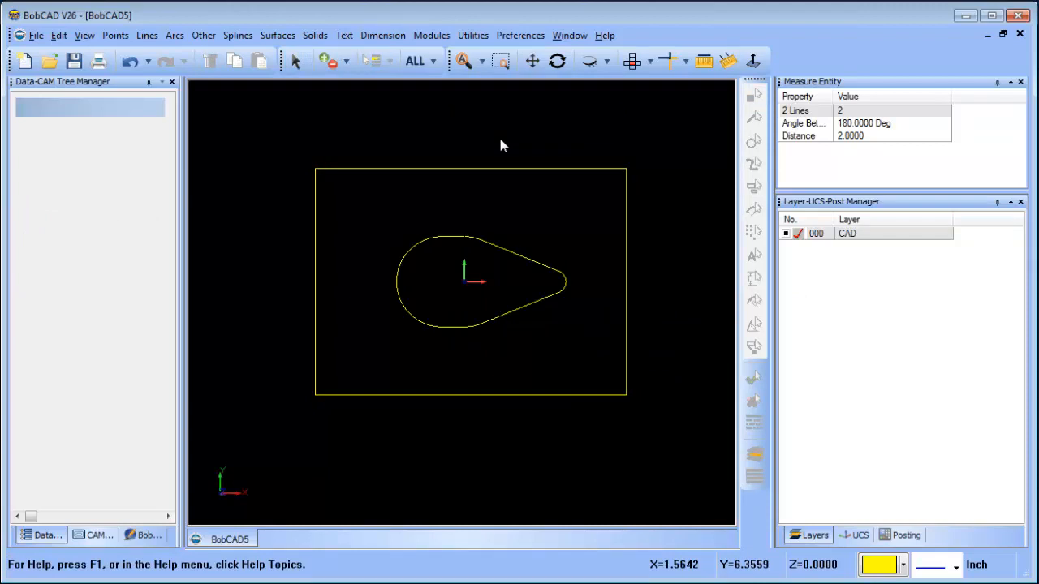
mouse_move(821, 204)
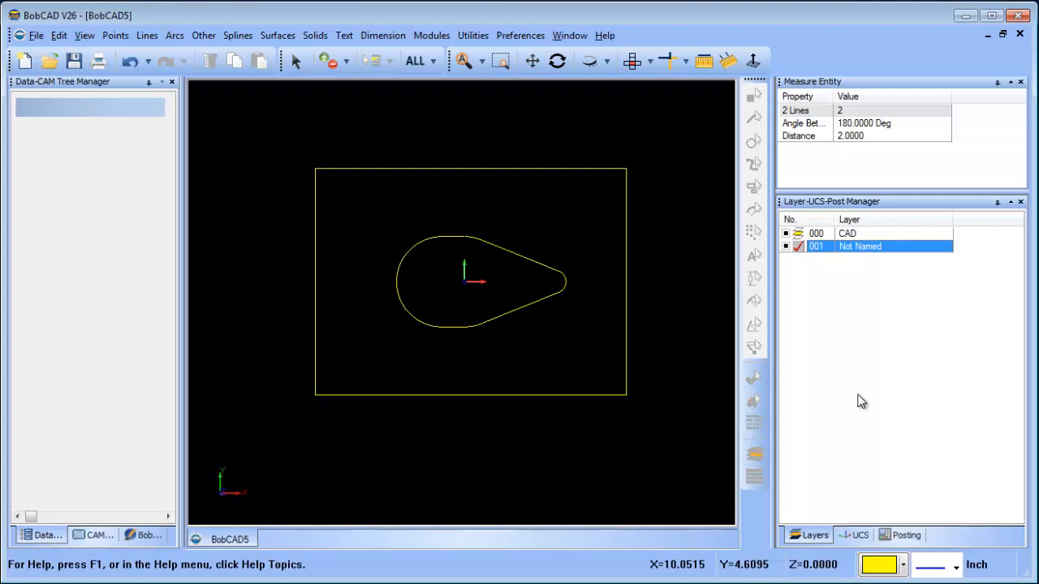
mouse_move(867, 544)
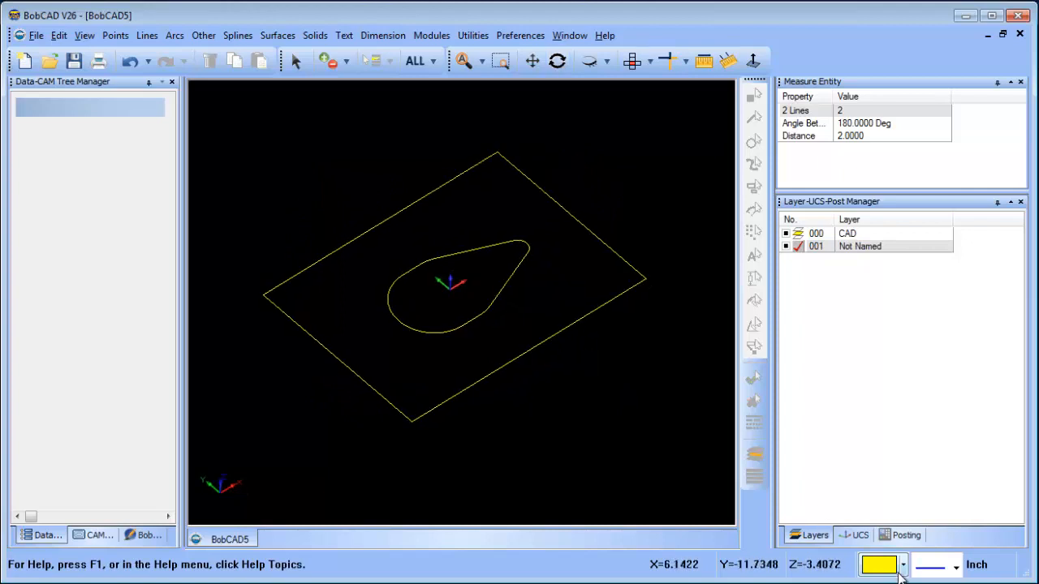
- Choose a drawing colour from the status-bar swatch for the new layer's geometry
click(902, 564)
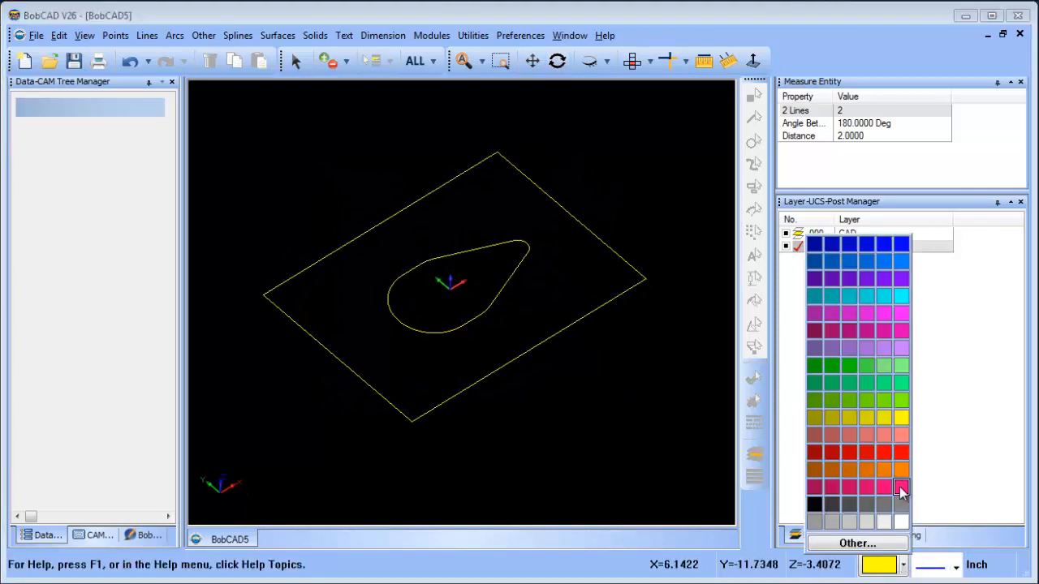
- Extrude the rectangle into an orange solid block with the teardrop on top
click(277, 36)
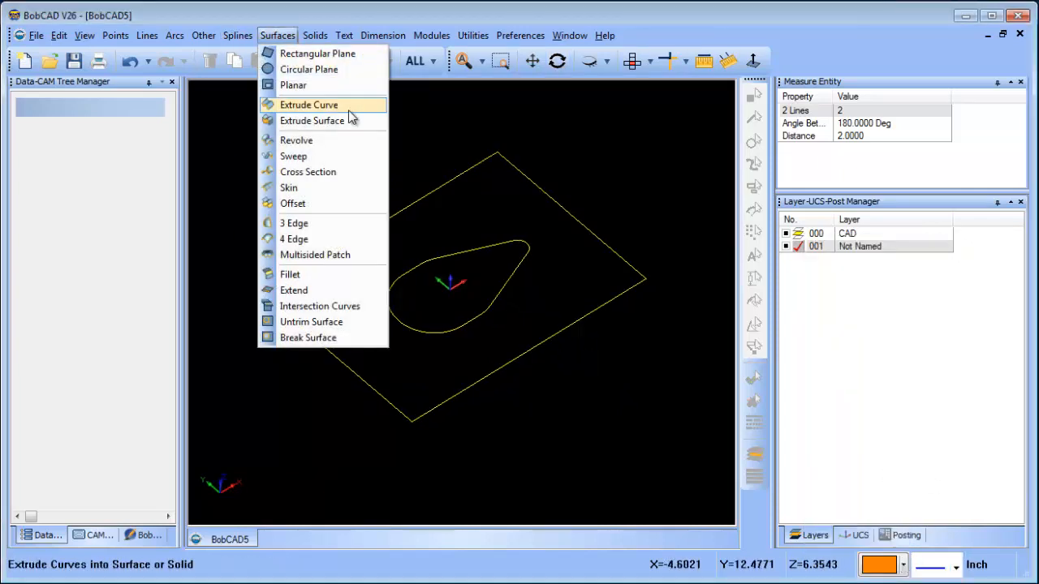
click(308, 104)
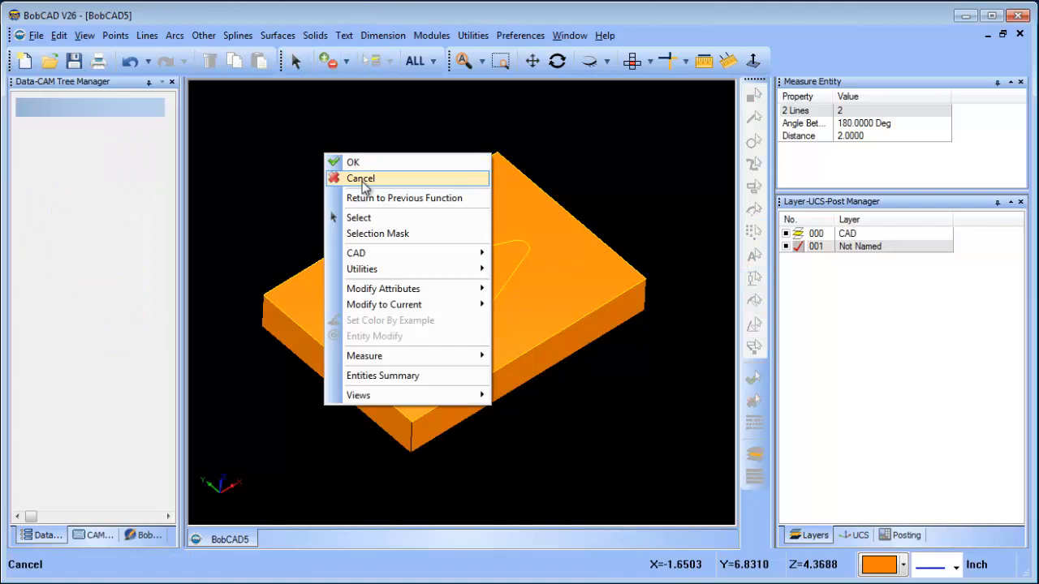
click(361, 177)
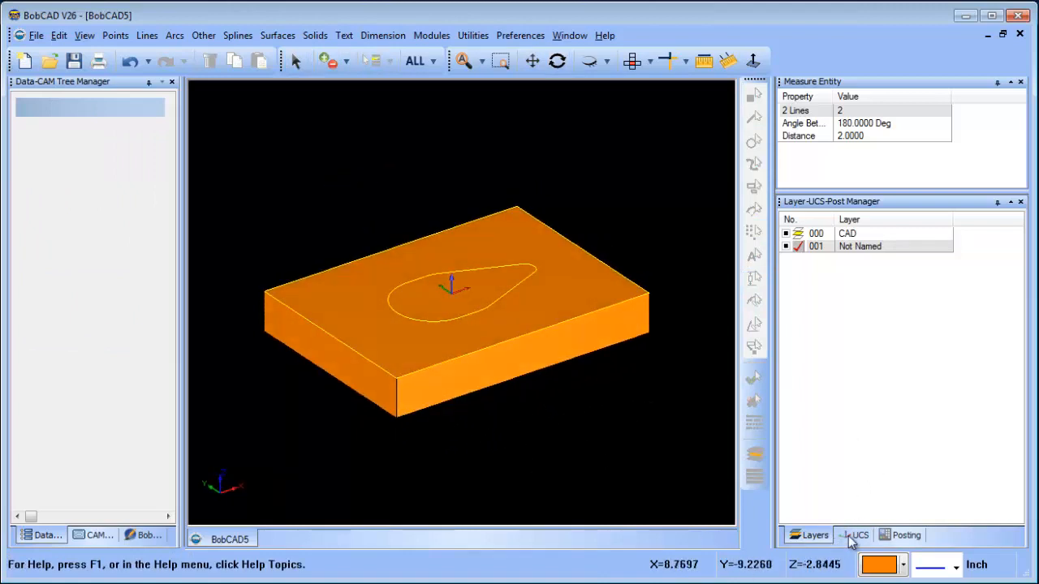
- Create a new 3-point UCS with its origin at the block's front corner
right_click(828, 258)
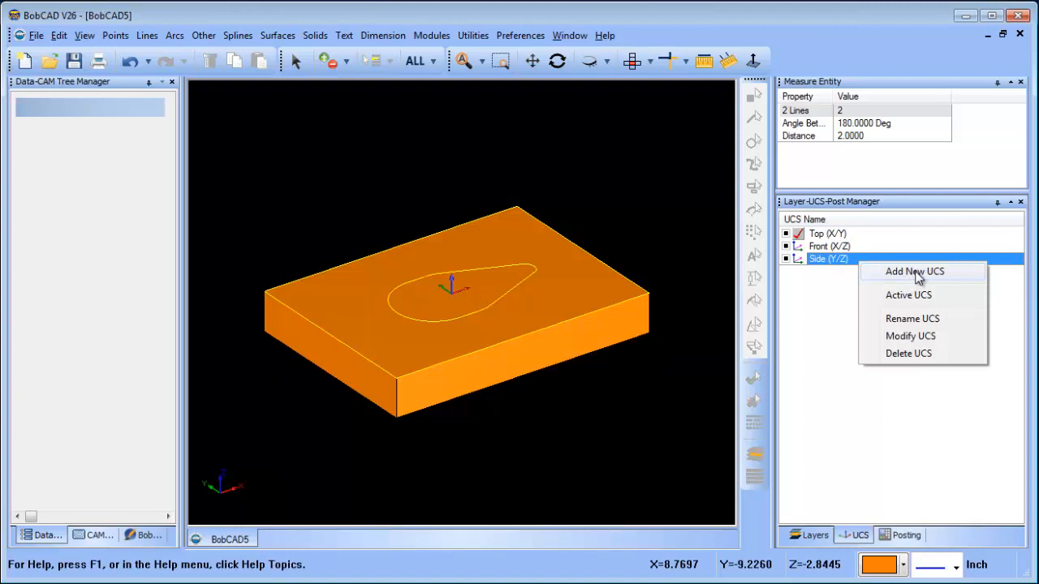
click(916, 271)
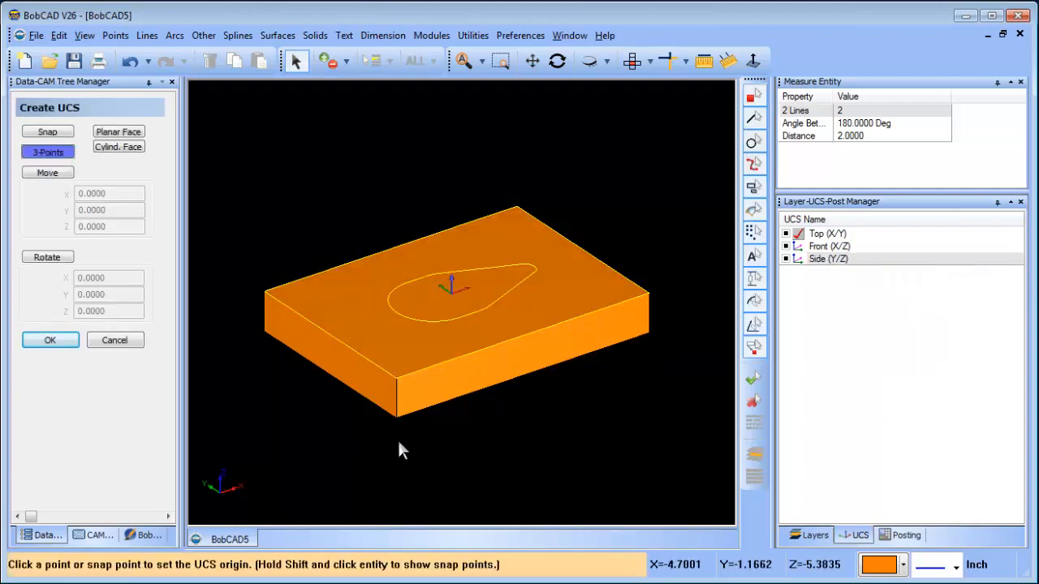
mouse_move(431, 420)
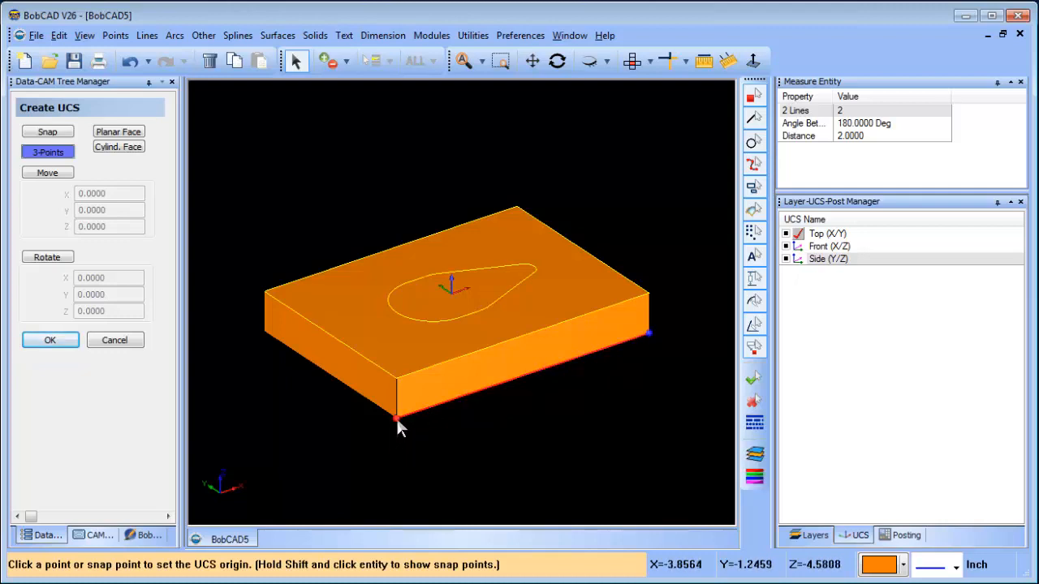
click(396, 419)
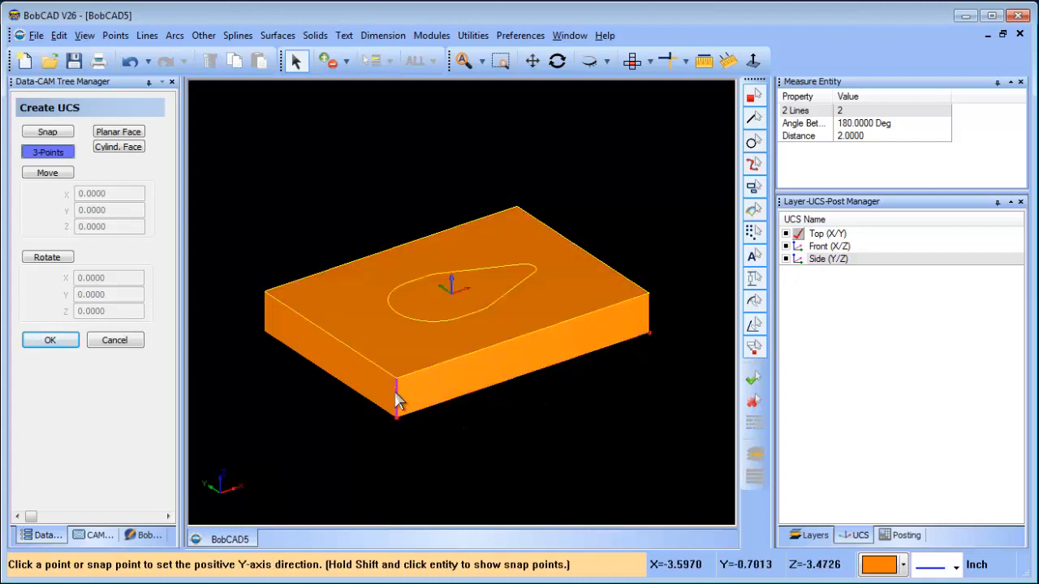
right_click(398, 397)
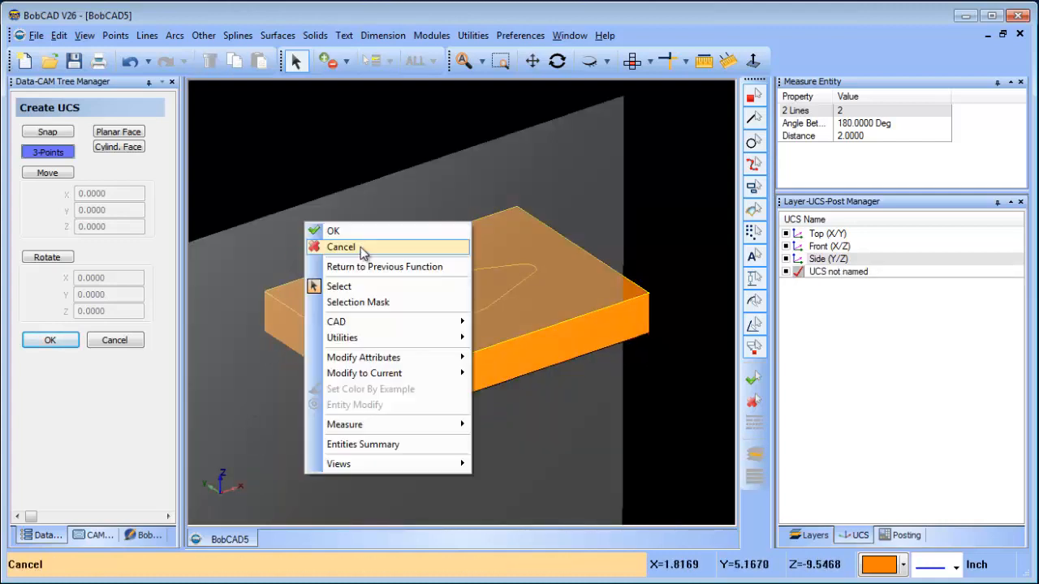
click(341, 246)
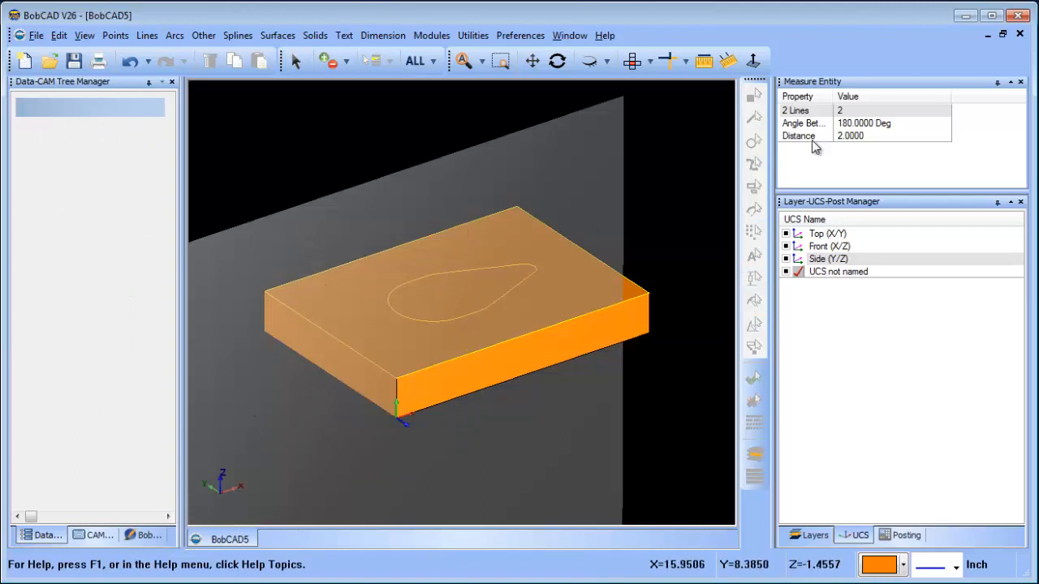
- View the block straight along the new UCS plane and close the command options
click(753, 60)
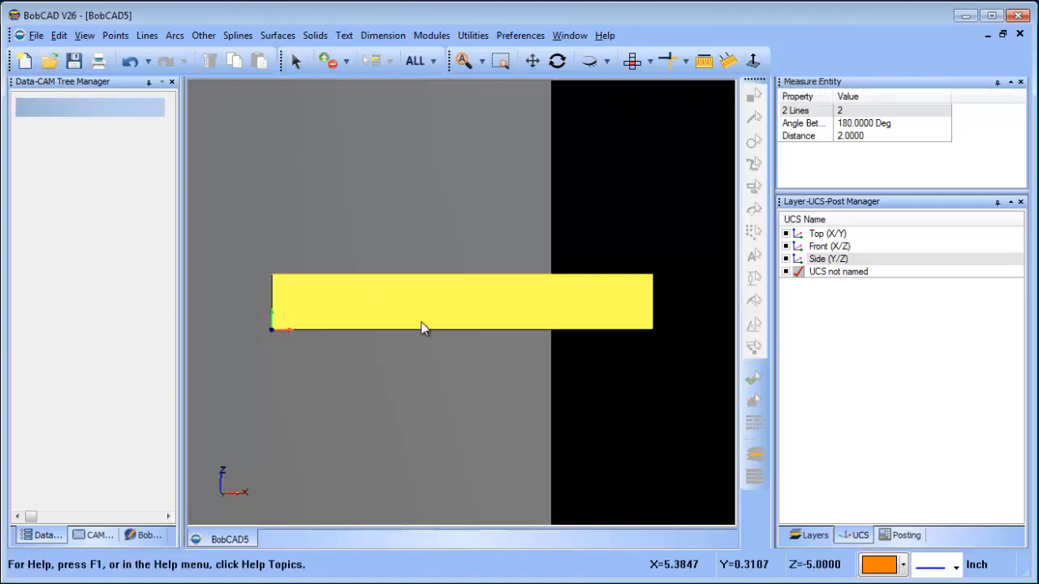
right_click(422, 328)
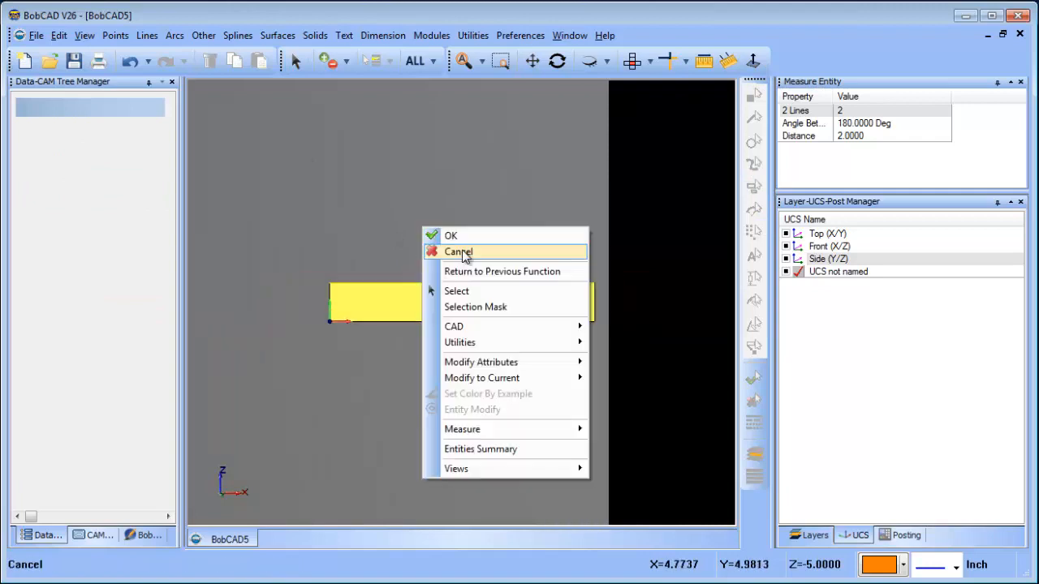
click(457, 252)
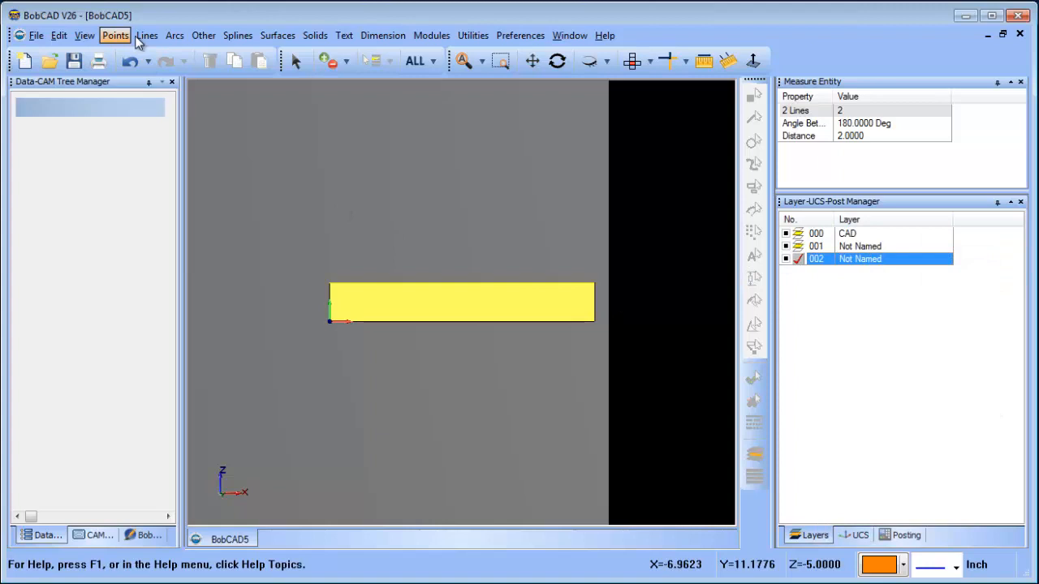
- Sketch horizontal profile lines and link them with a blended spline step
click(146, 36)
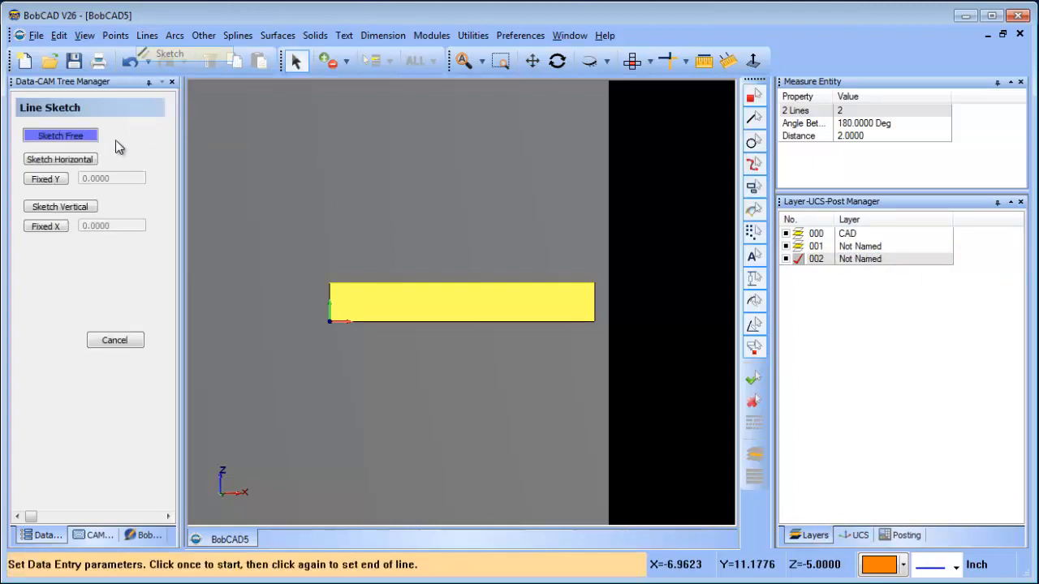
click(60, 159)
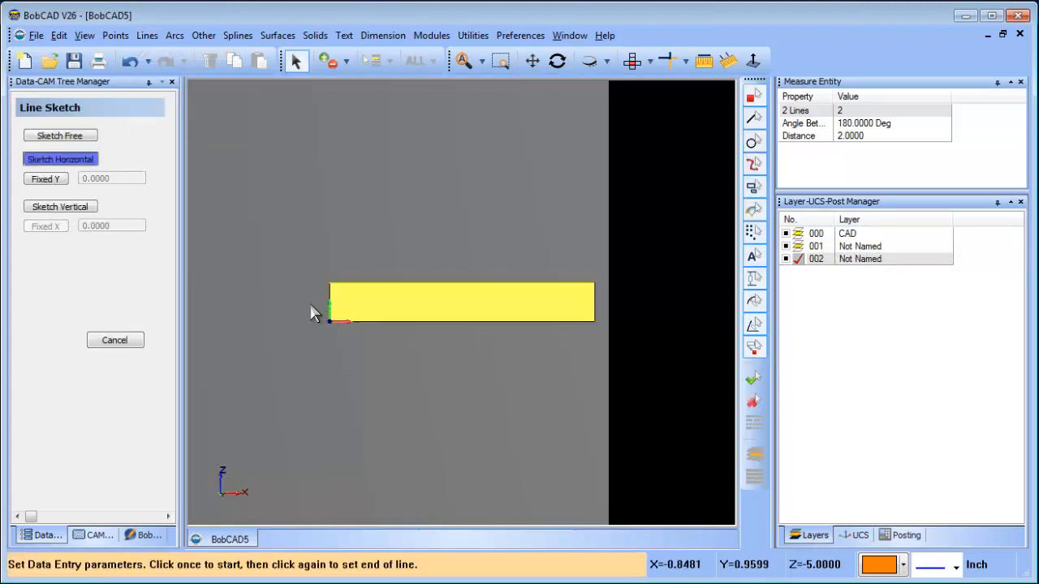
mouse_move(327, 316)
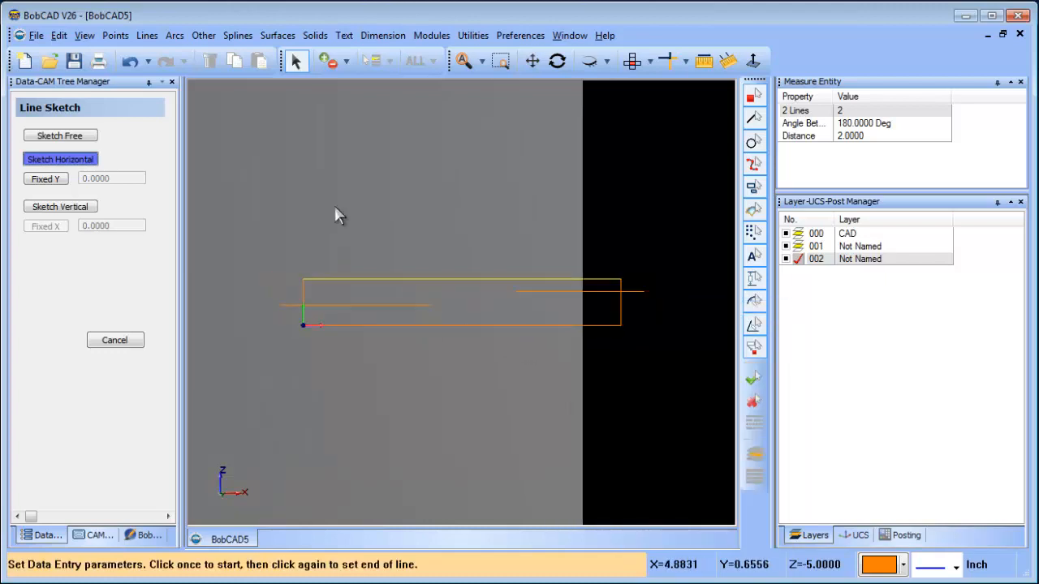
click(237, 36)
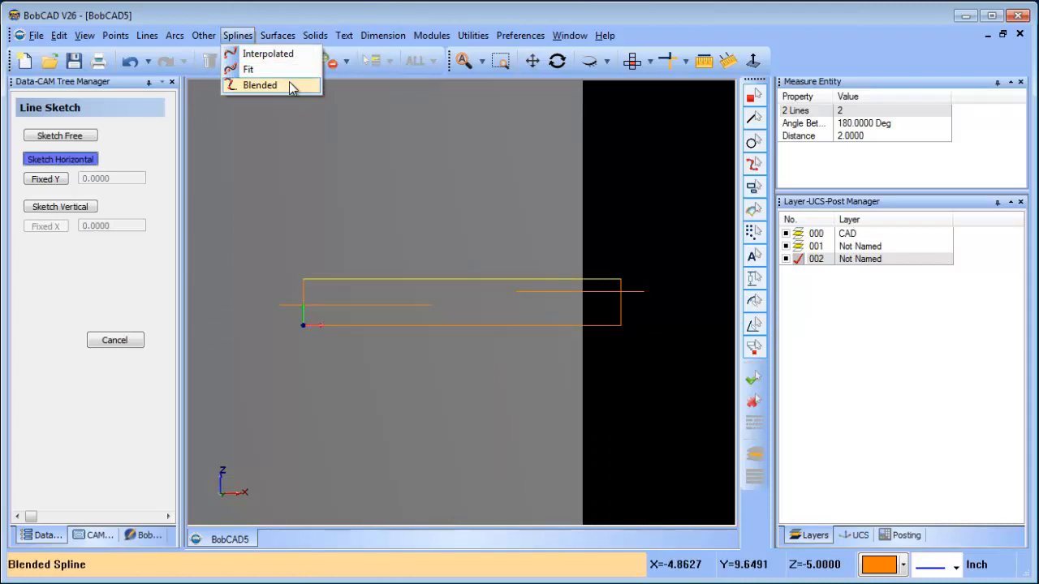
click(260, 84)
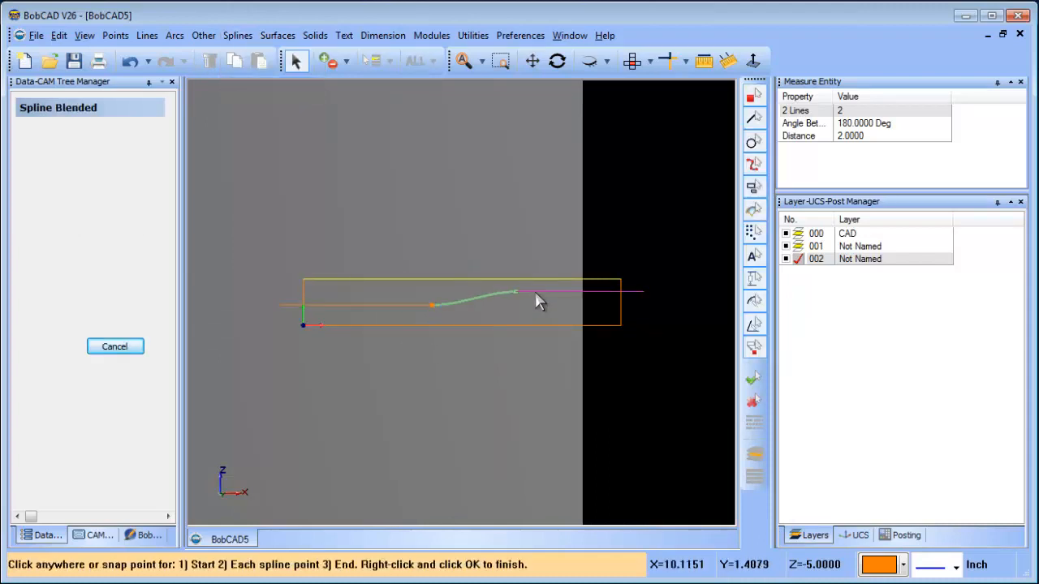
right_click(539, 305)
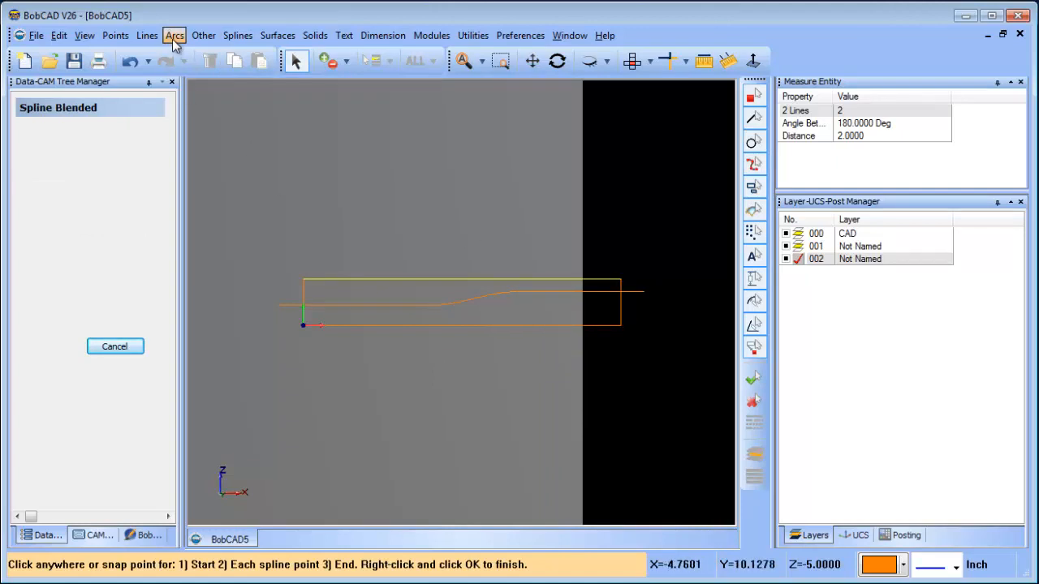
- Sketch the vertical profile lines and trim the crossing lines into clean corners
click(146, 36)
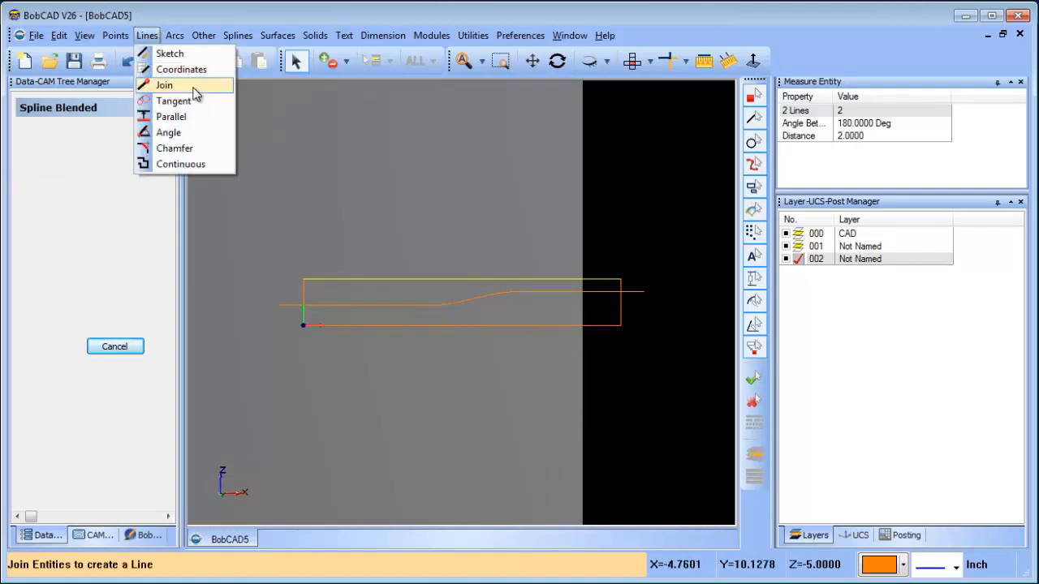
click(169, 52)
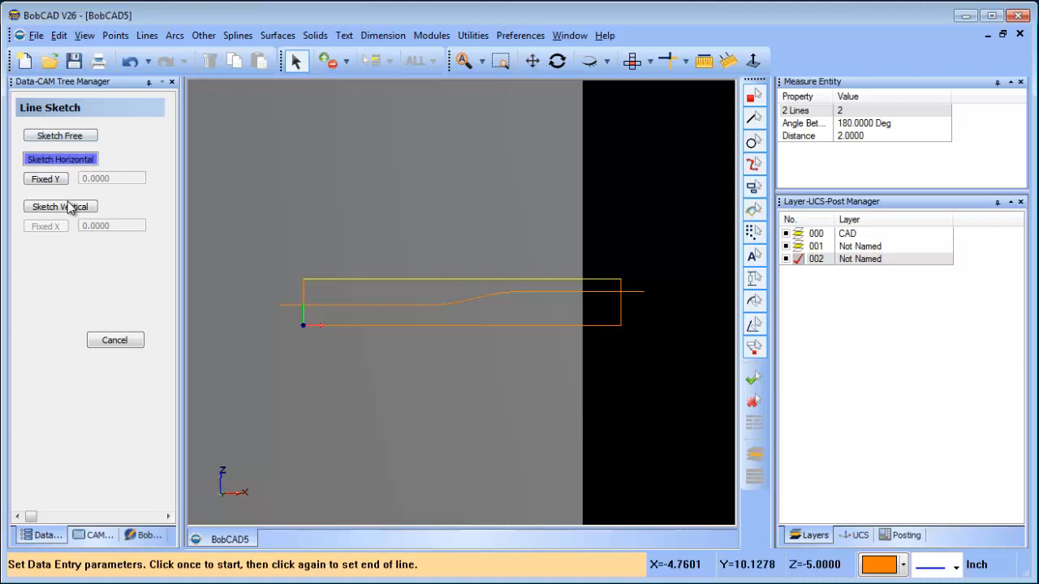
click(60, 206)
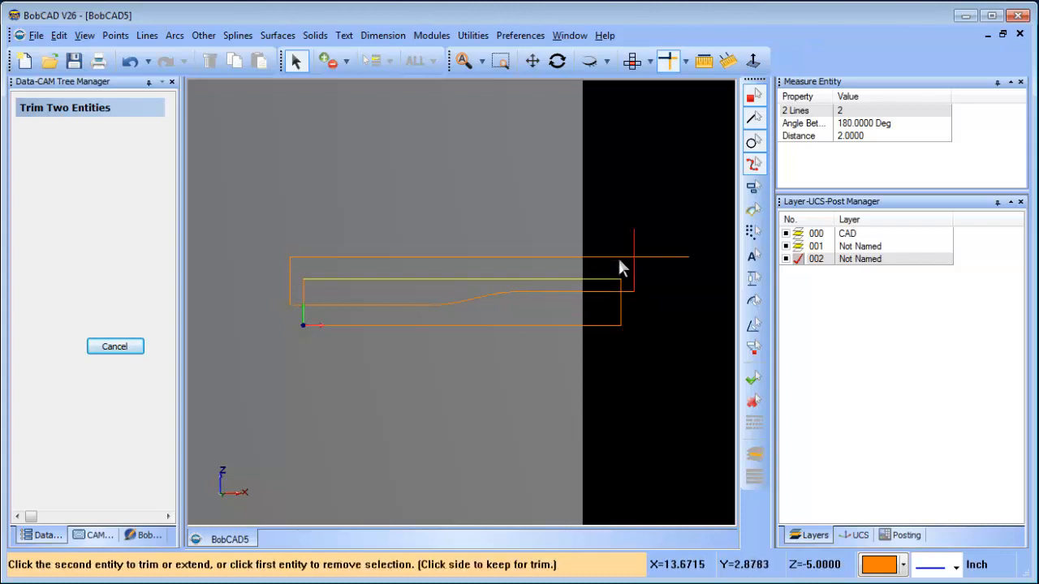
click(114, 345)
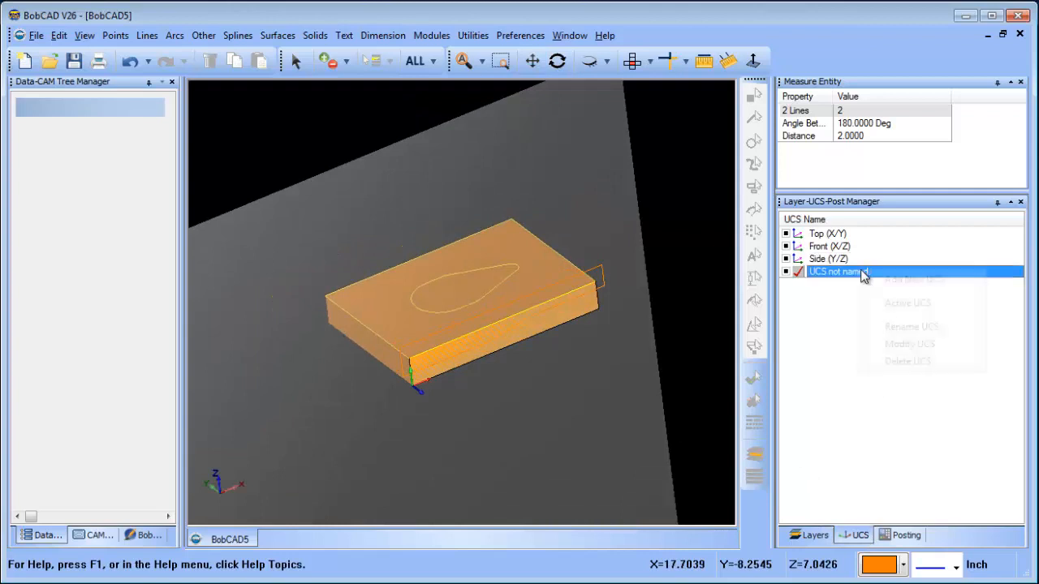
- Extrude the side profile -10 units into a new solid and activate the Top (X/Y) UCS
click(814, 536)
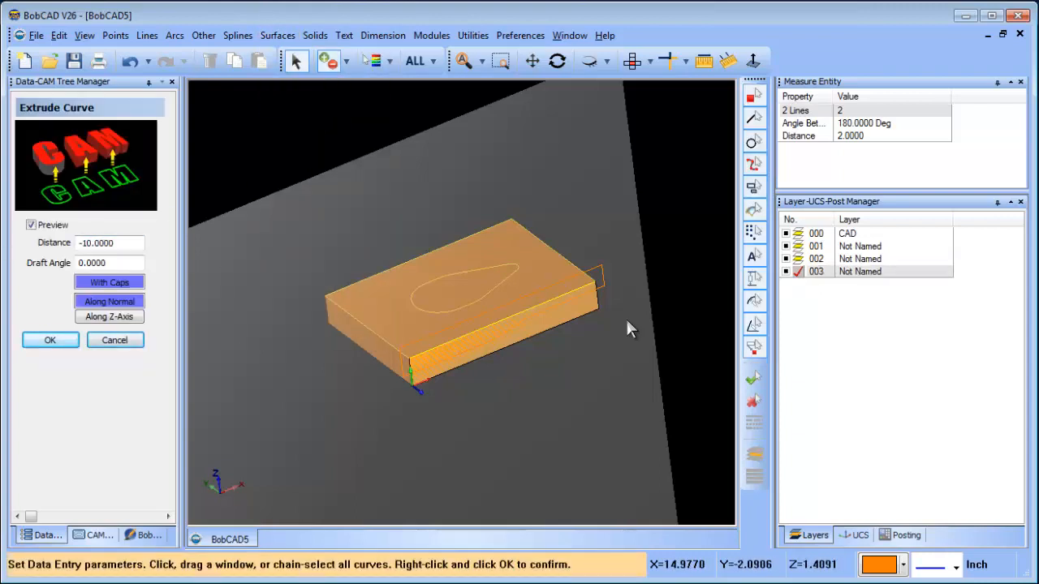
click(462, 275)
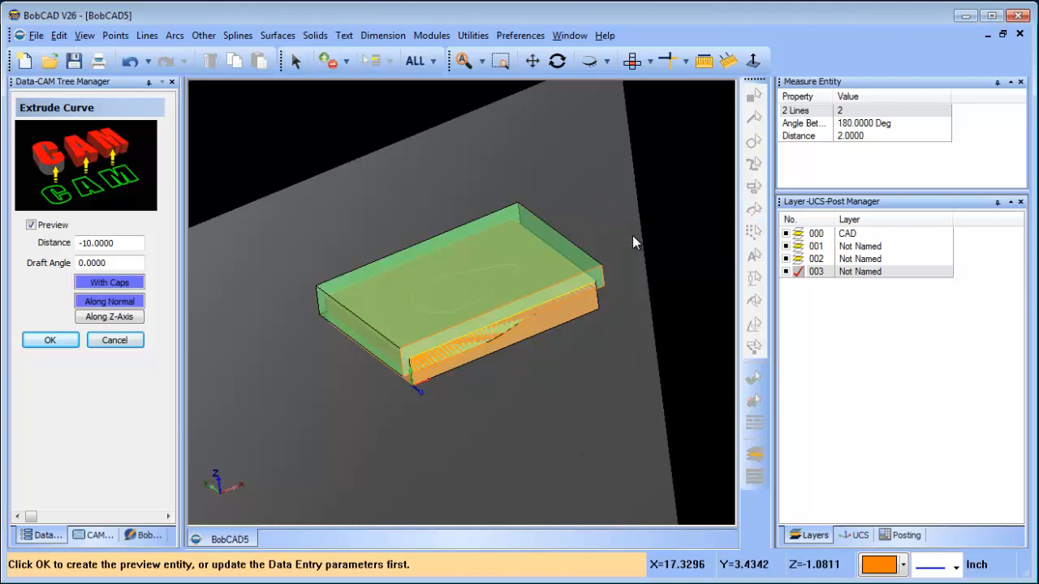
click(48, 339)
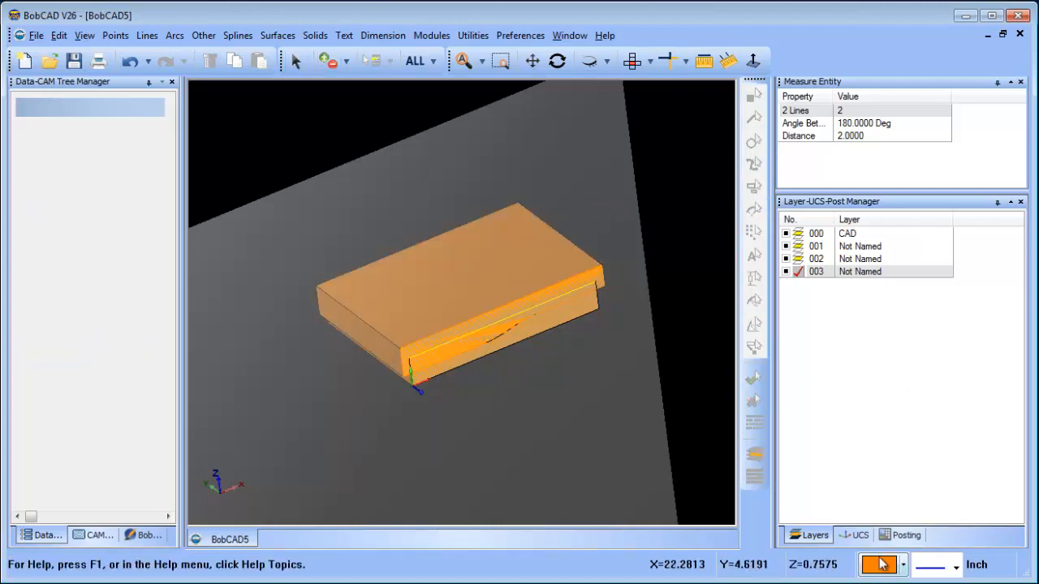
click(854, 535)
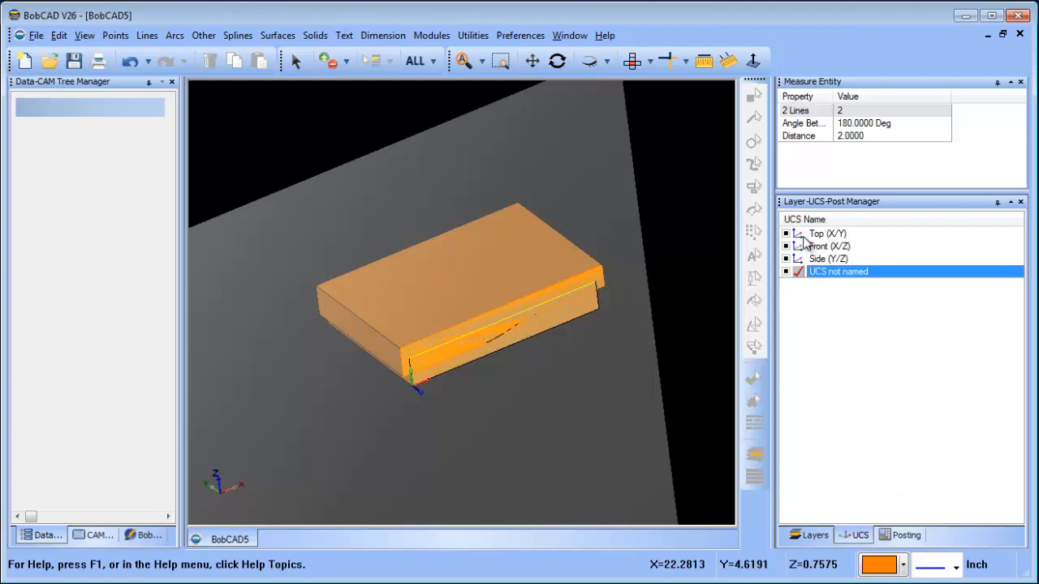
click(828, 234)
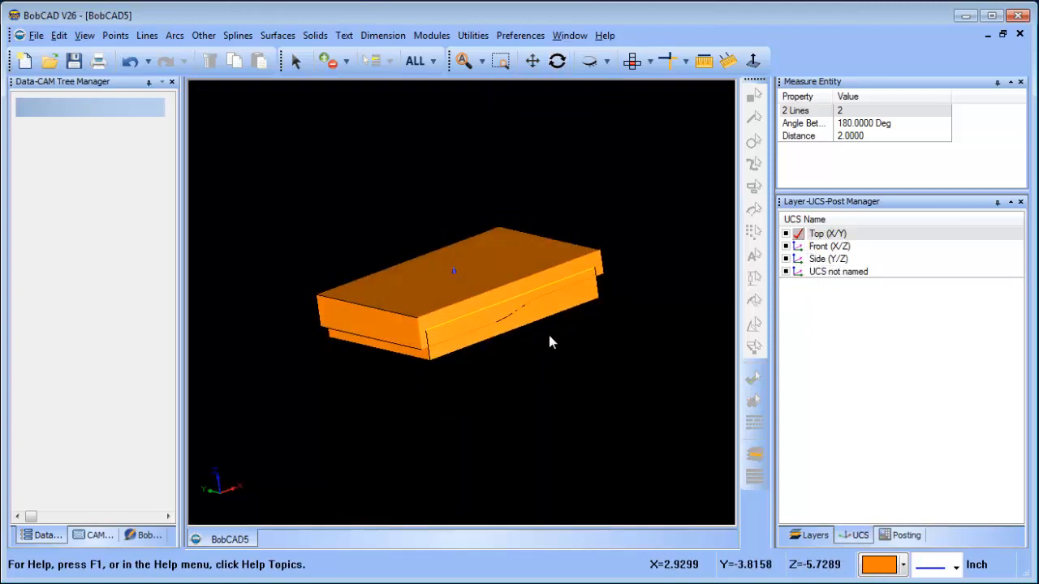
- Subtract the deep extrusion from the block, keeping the block, to leave a stepped wavy top
click(278, 36)
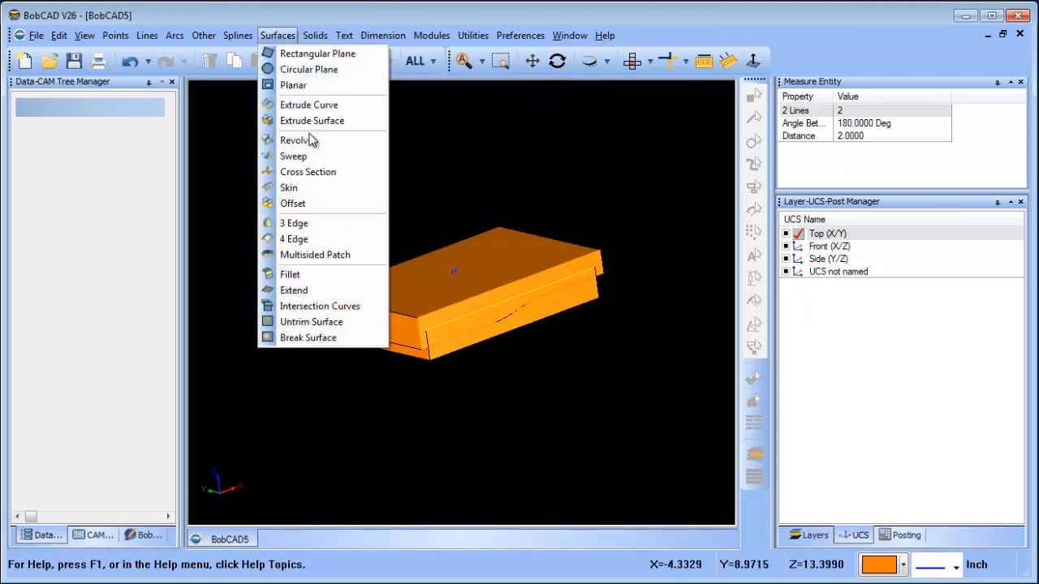
click(315, 35)
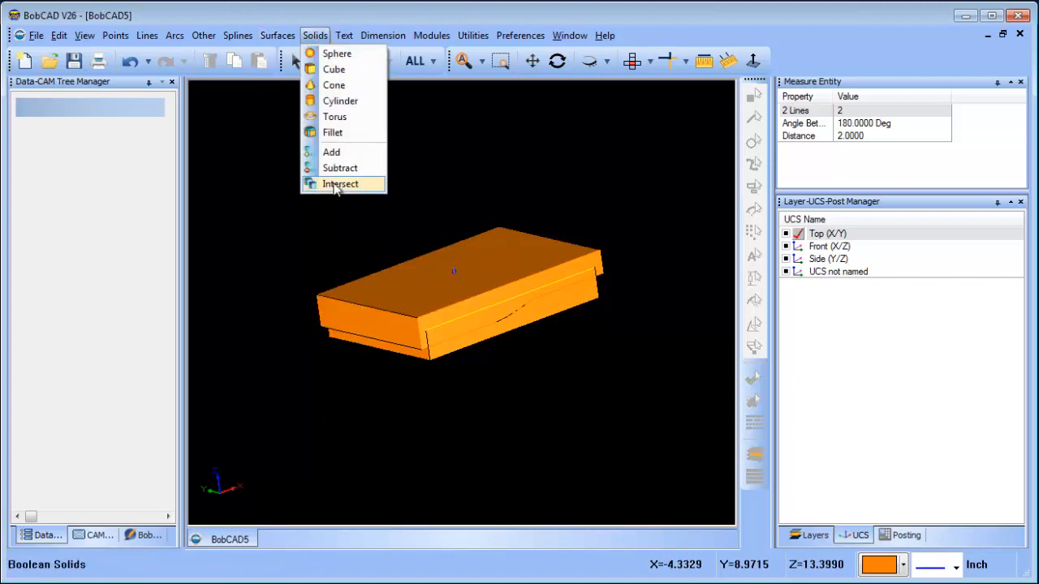
click(341, 167)
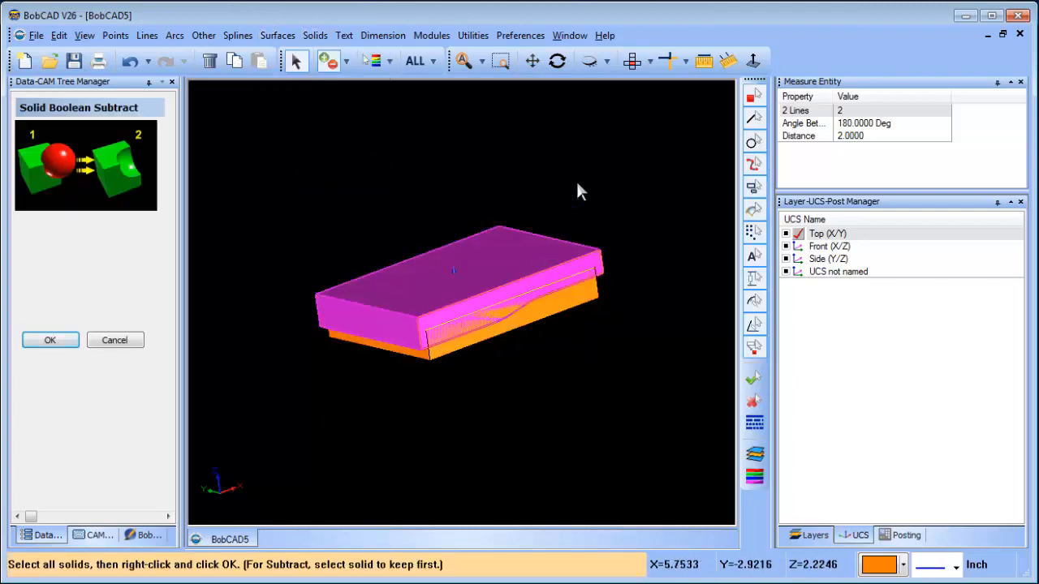
click(48, 340)
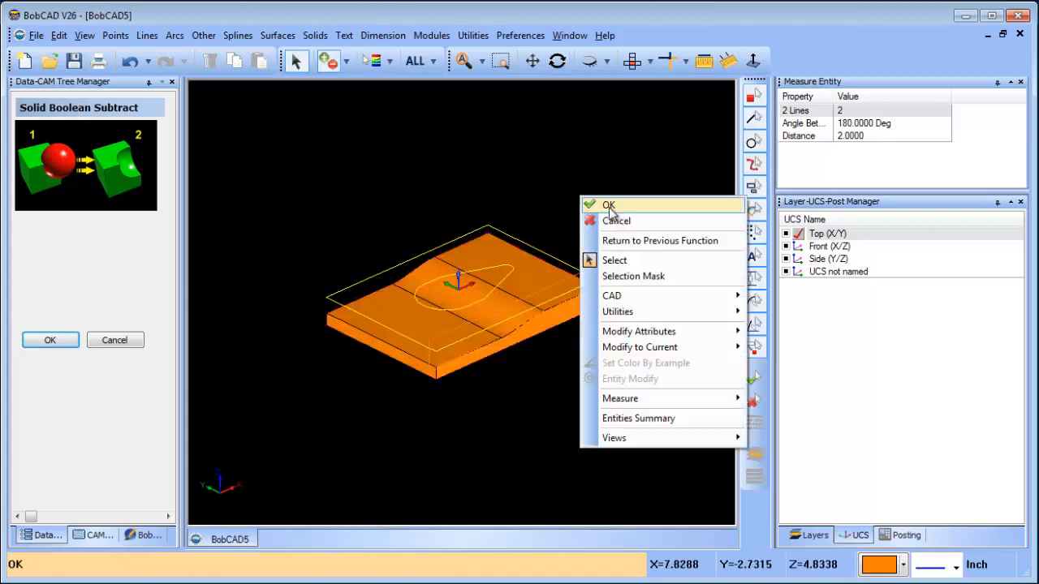
click(607, 205)
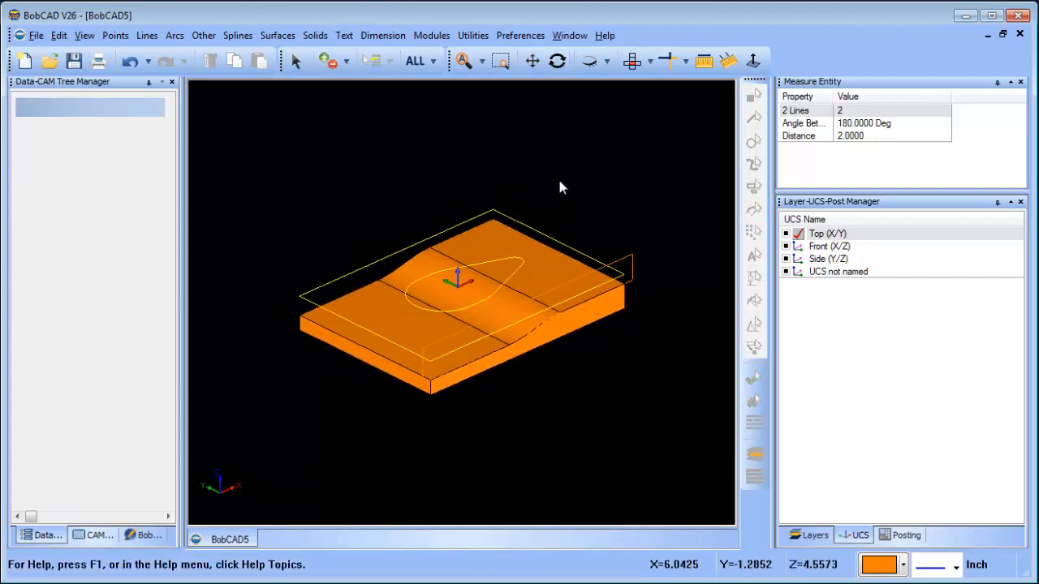
click(811, 535)
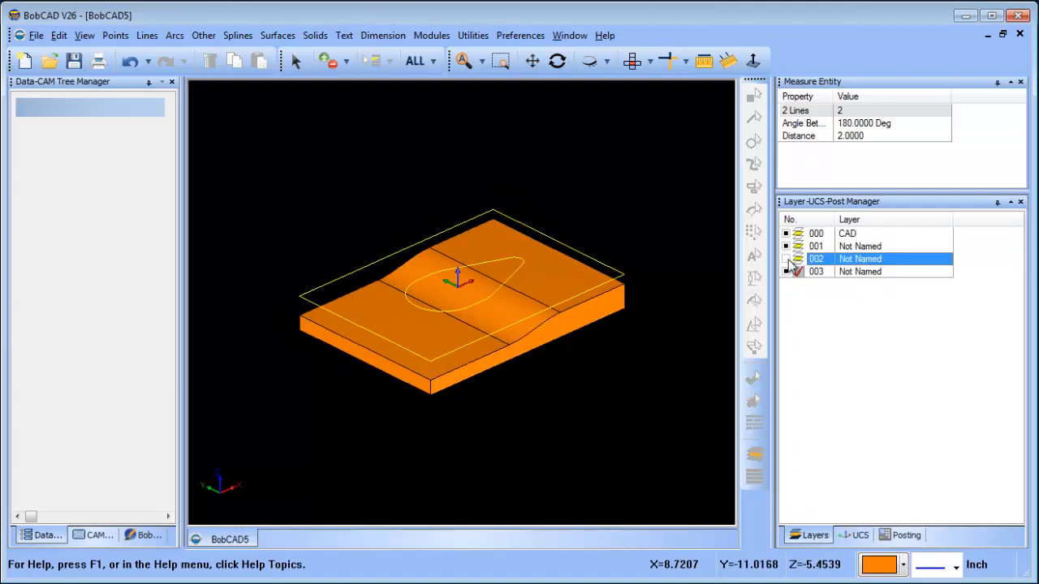
click(816, 247)
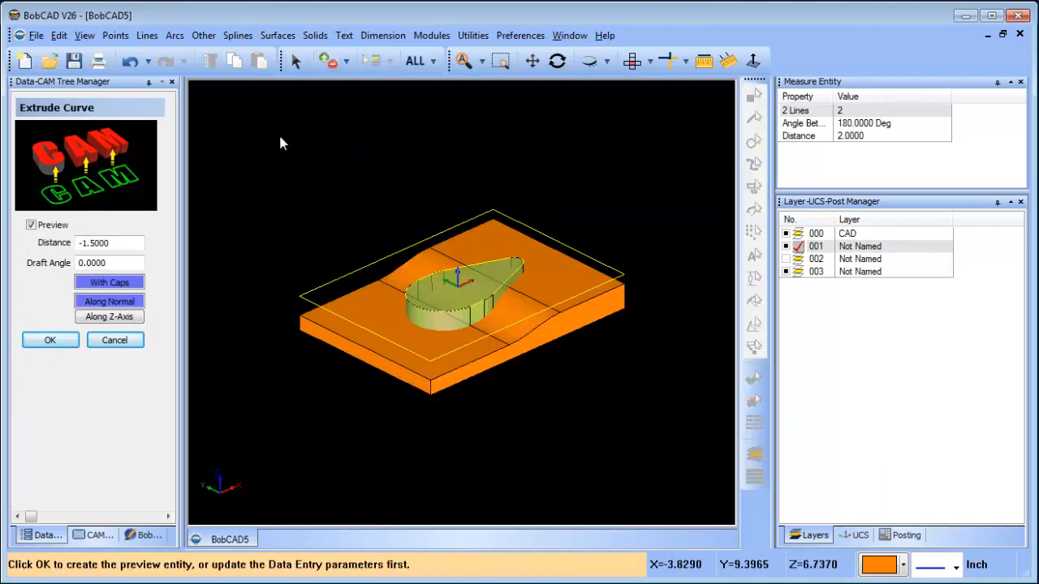
- Extrude the teardrop outline -1.5 units into a raised boss and add it to the block solid
click(48, 339)
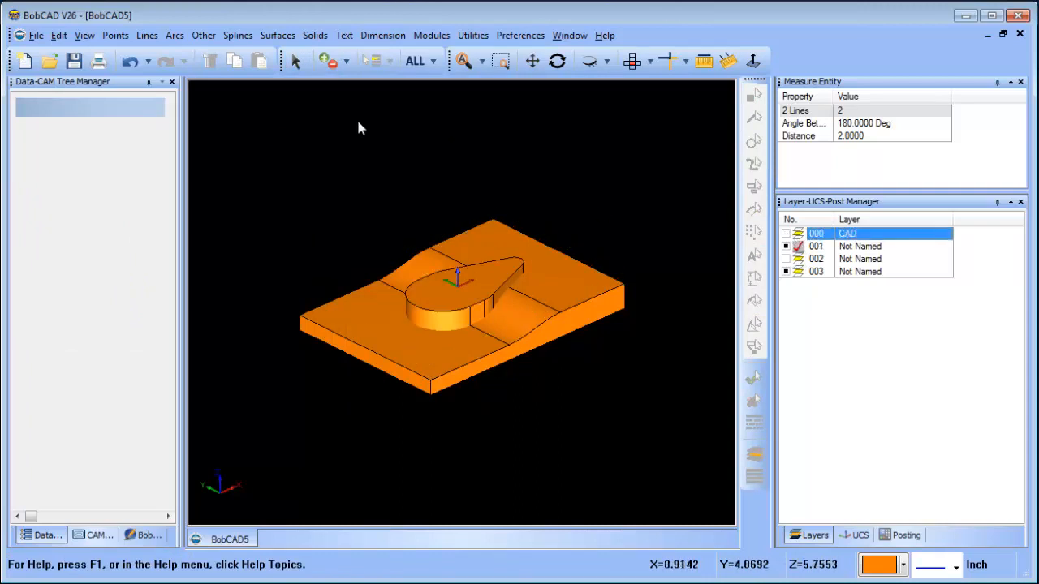
click(315, 36)
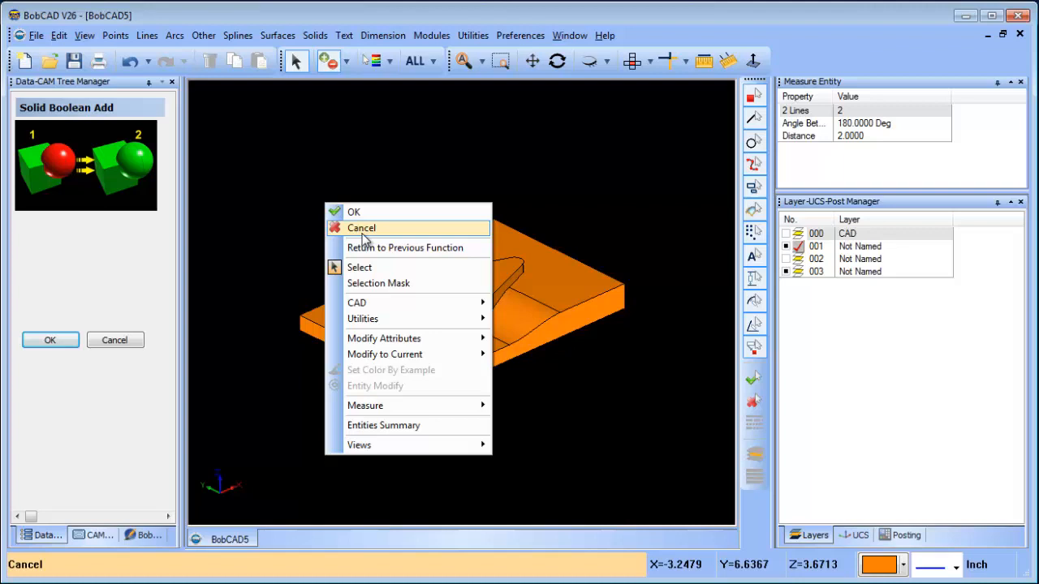
click(360, 227)
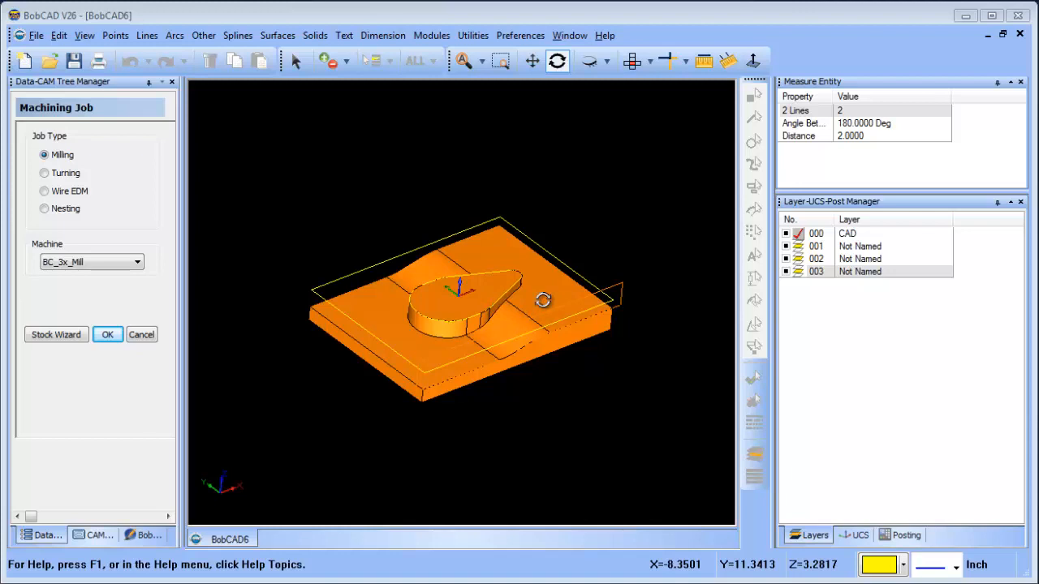
- Create a BC_3x_Mill job with rectangular stock, default machine setup and 6061 aluminium material
click(860, 246)
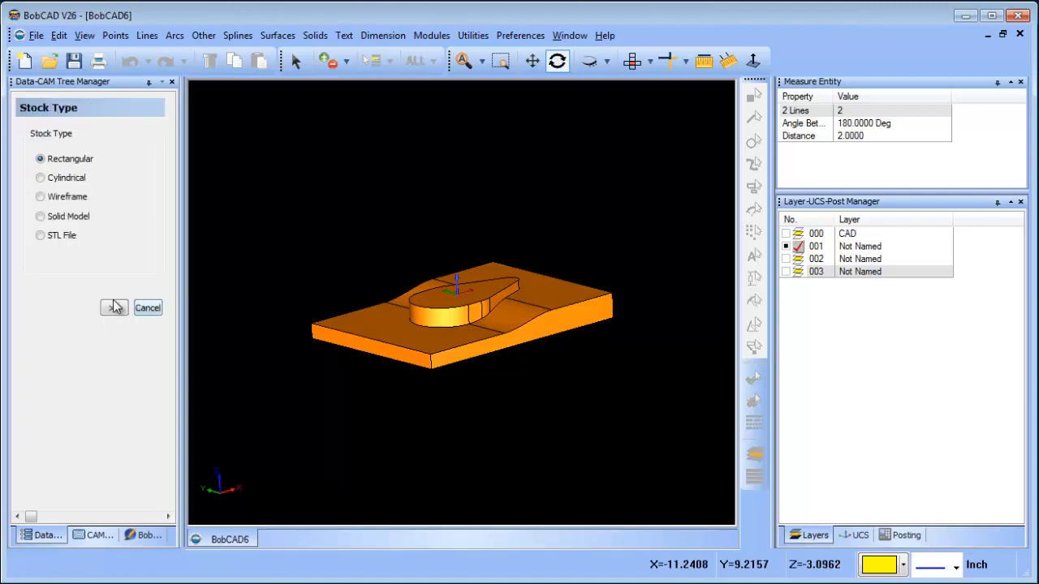
click(114, 308)
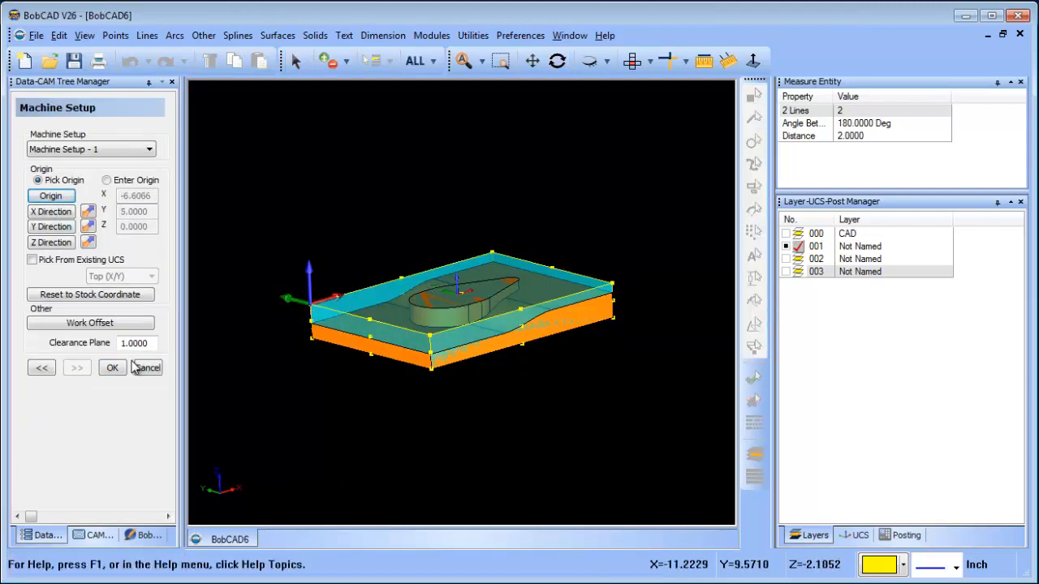
click(112, 367)
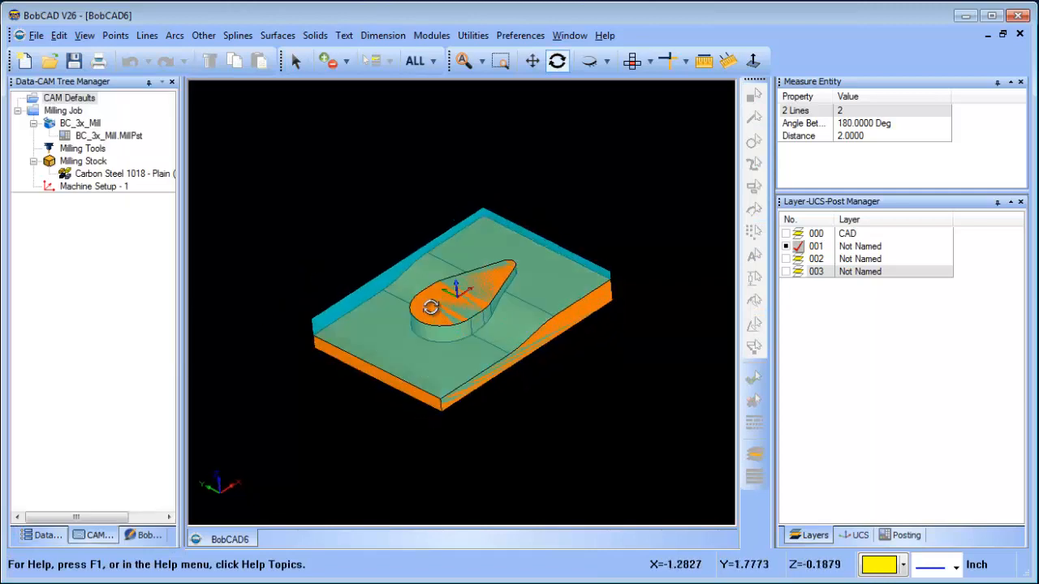
click(94, 185)
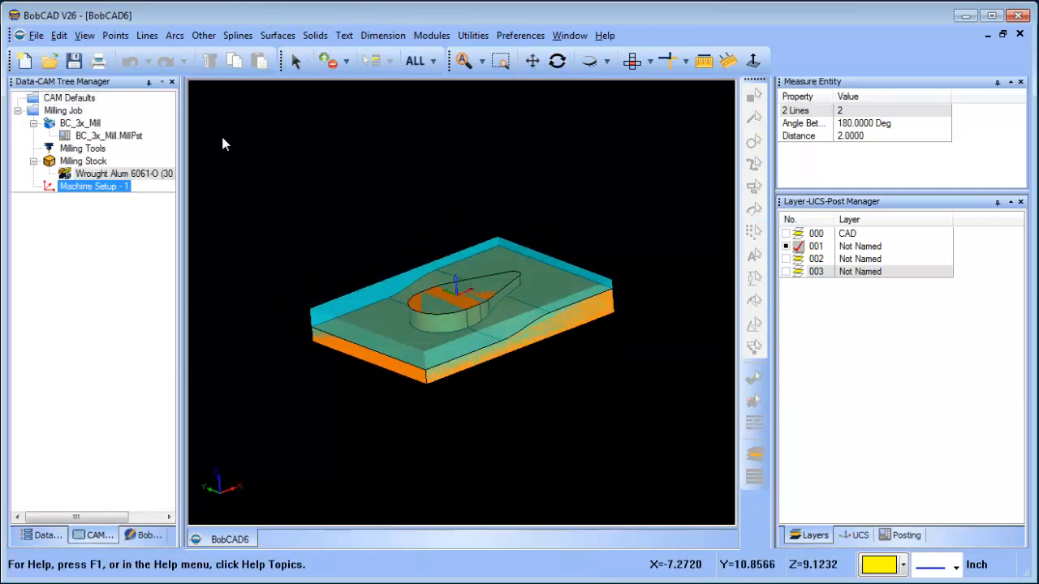
- Add a Mill 3 Axis feature using the Pencil strategy, .001 machining tolerance, and compute it
right_click(94, 185)
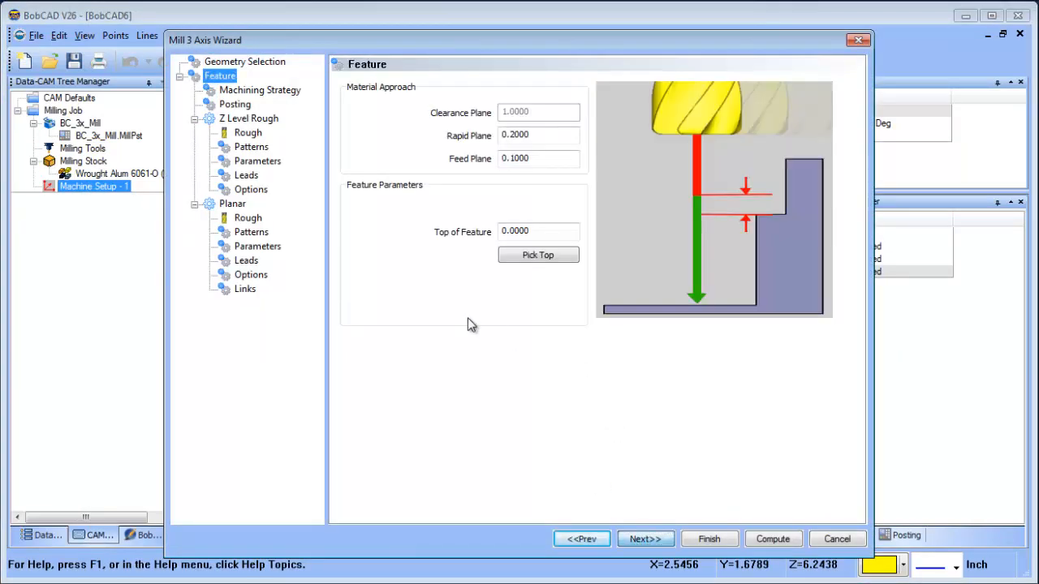
click(260, 91)
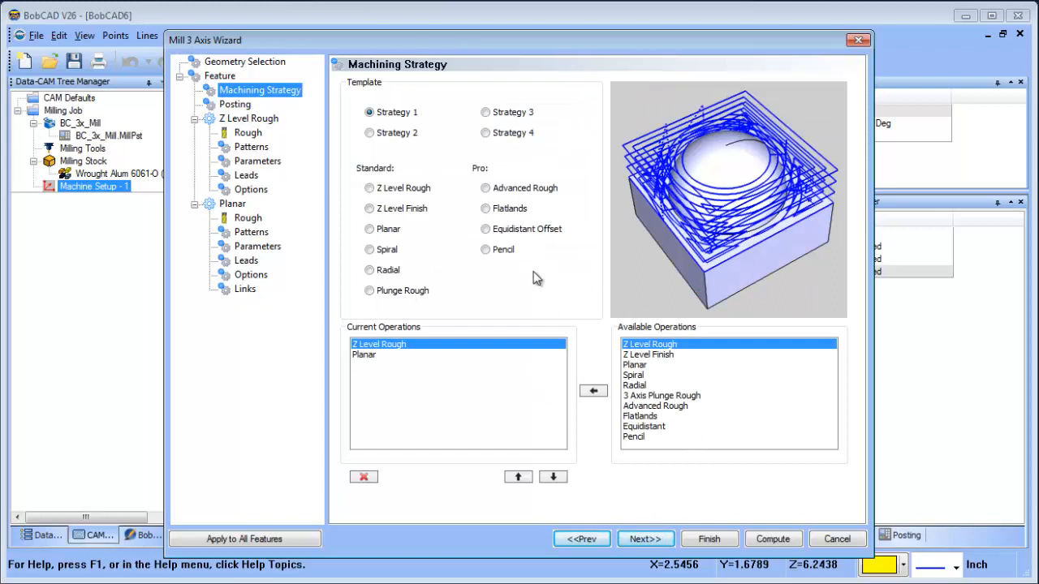
click(645, 539)
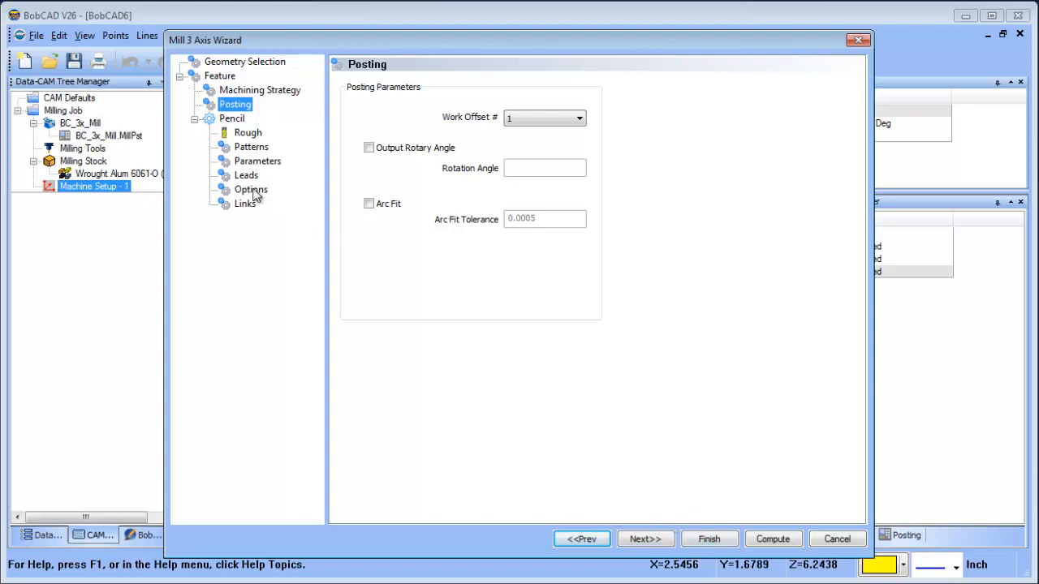
click(247, 133)
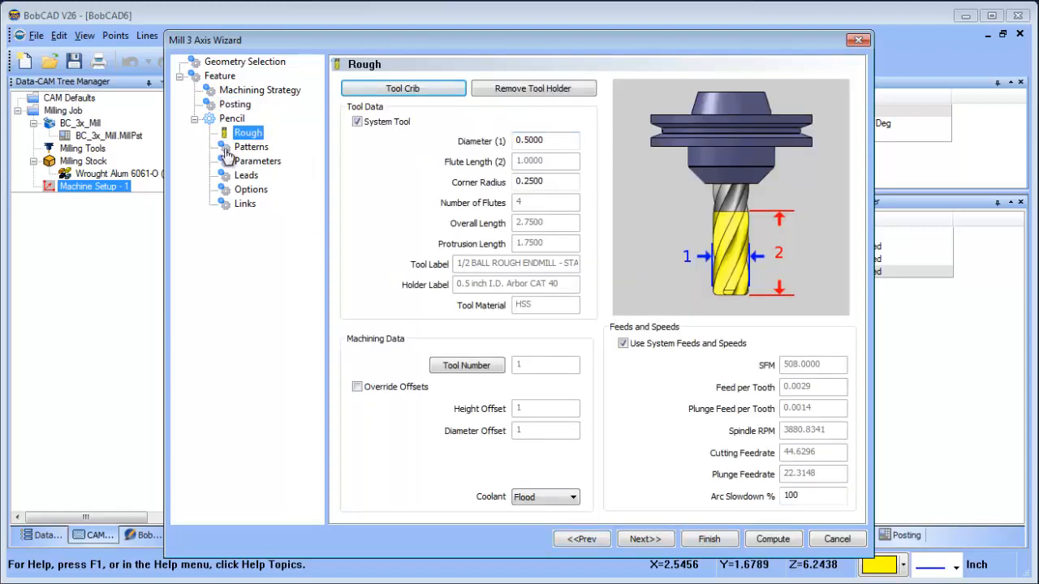
click(258, 160)
text(.001)
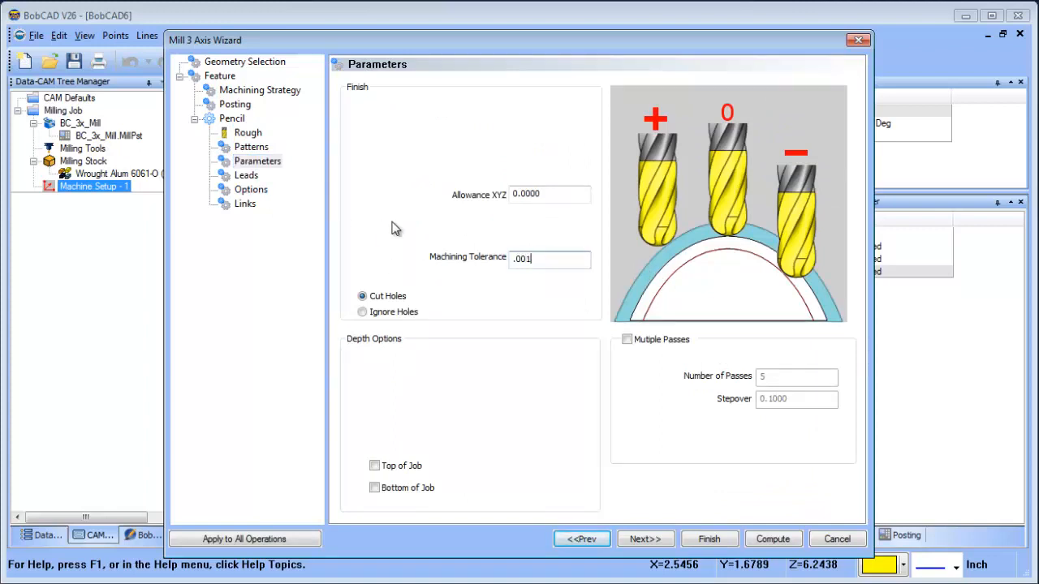
click(772, 539)
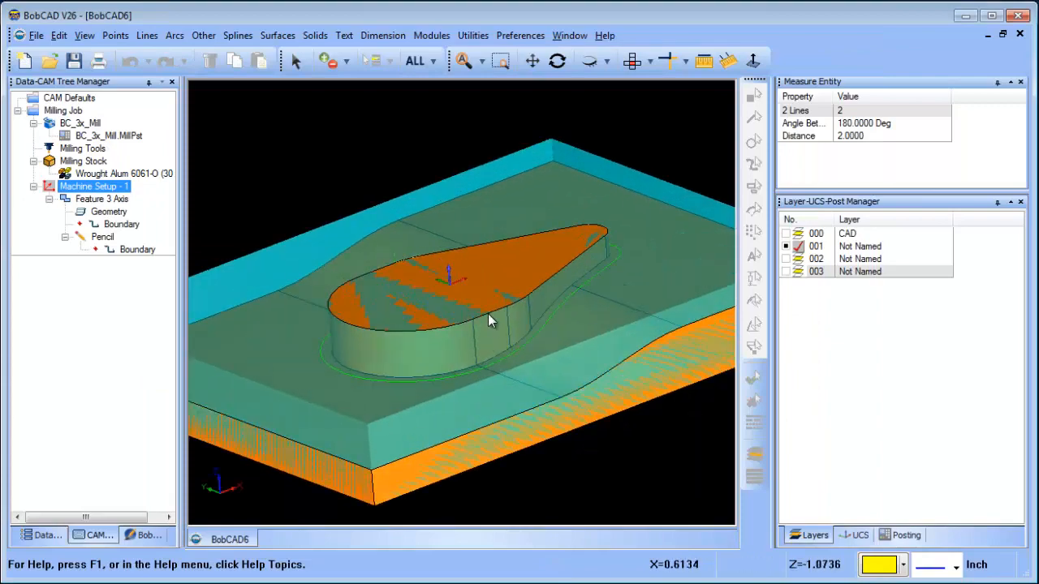
- Raise the milling stock's transparency toward High so the pencil toolpath shows through
drag(487, 316, 609, 376)
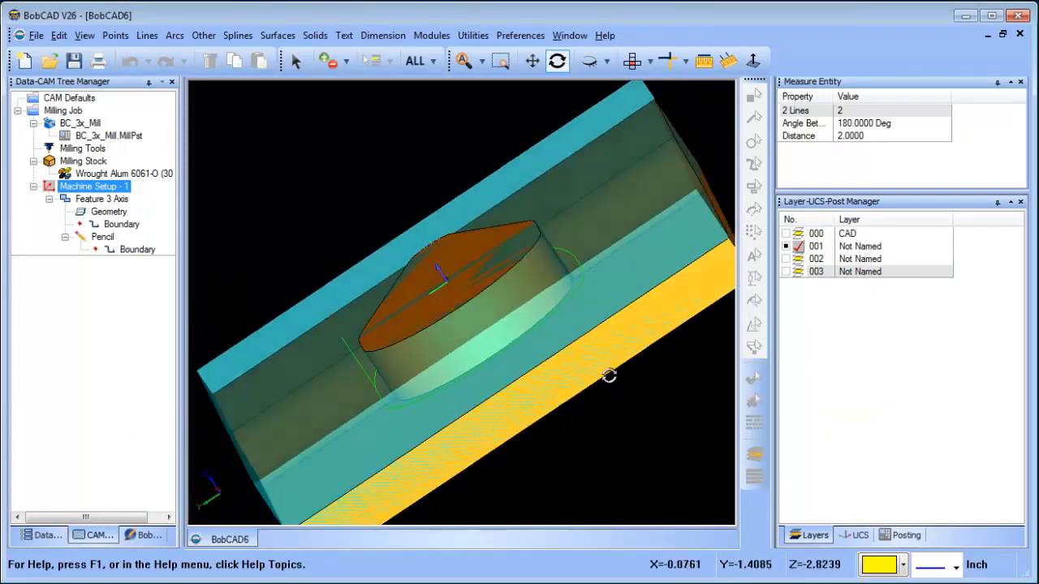
drag(609, 375, 511, 441)
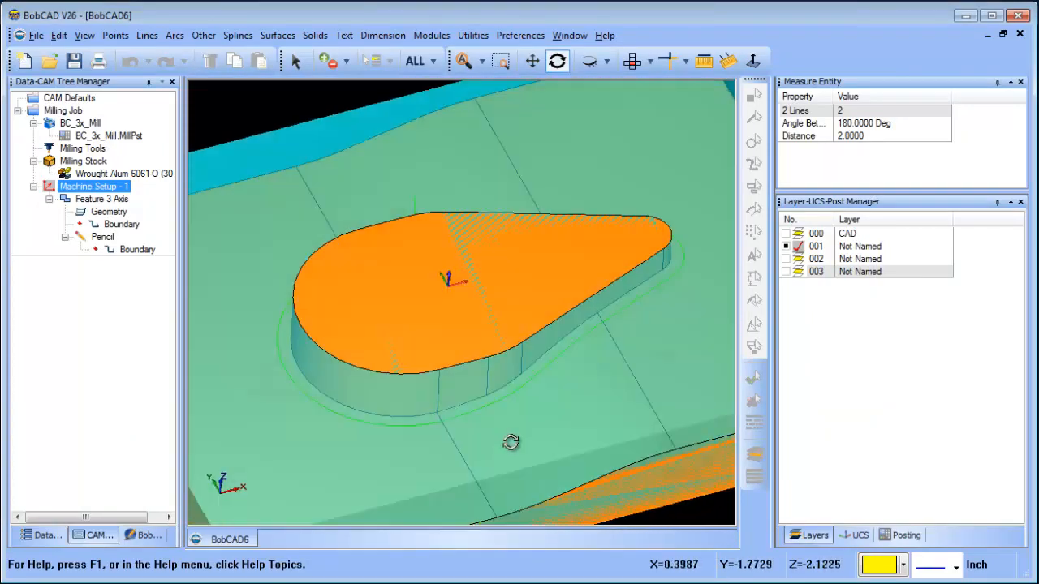
drag(511, 442, 496, 379)
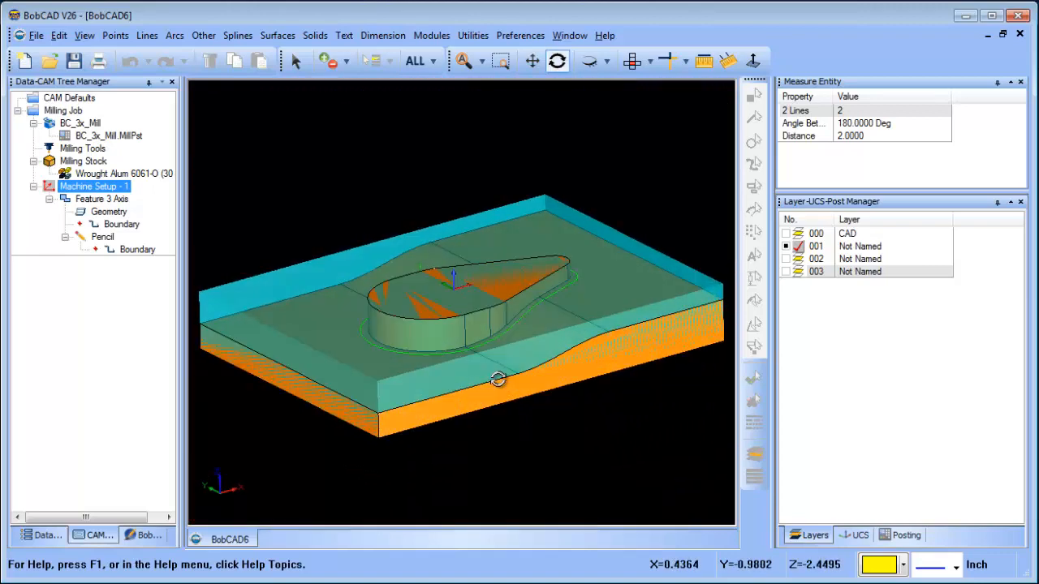
right_click(83, 161)
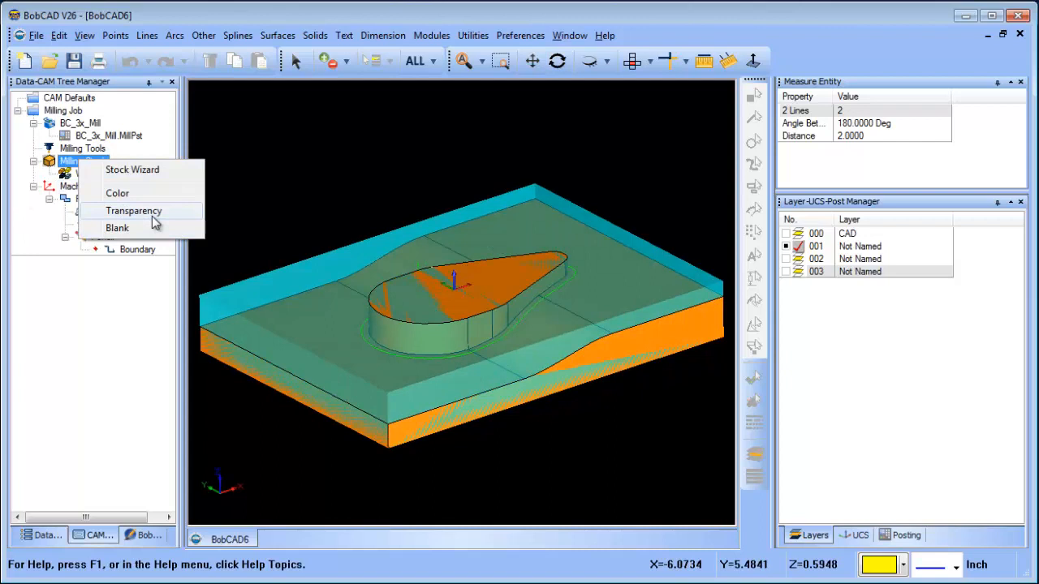
click(134, 211)
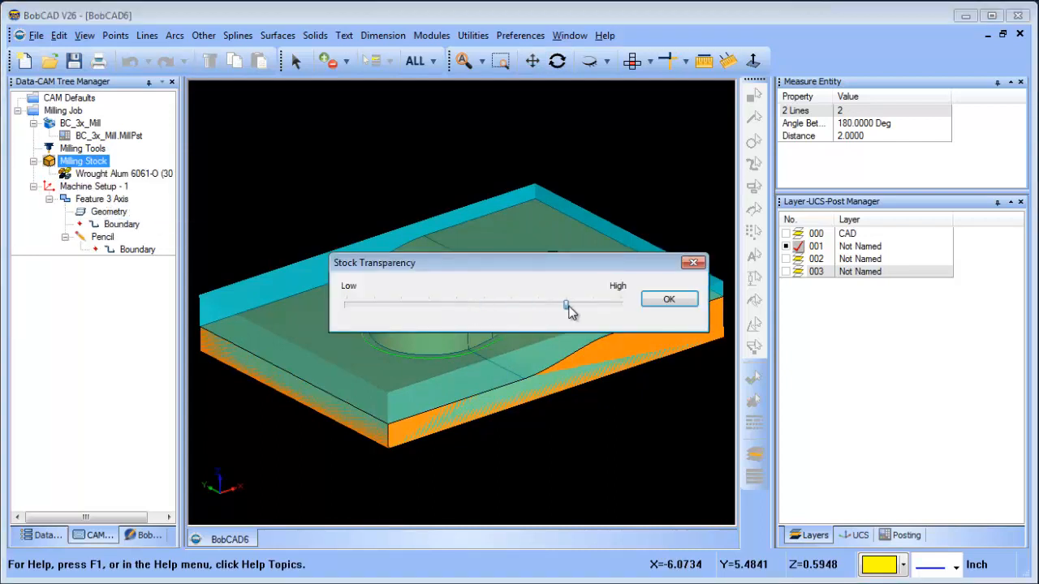
click(668, 299)
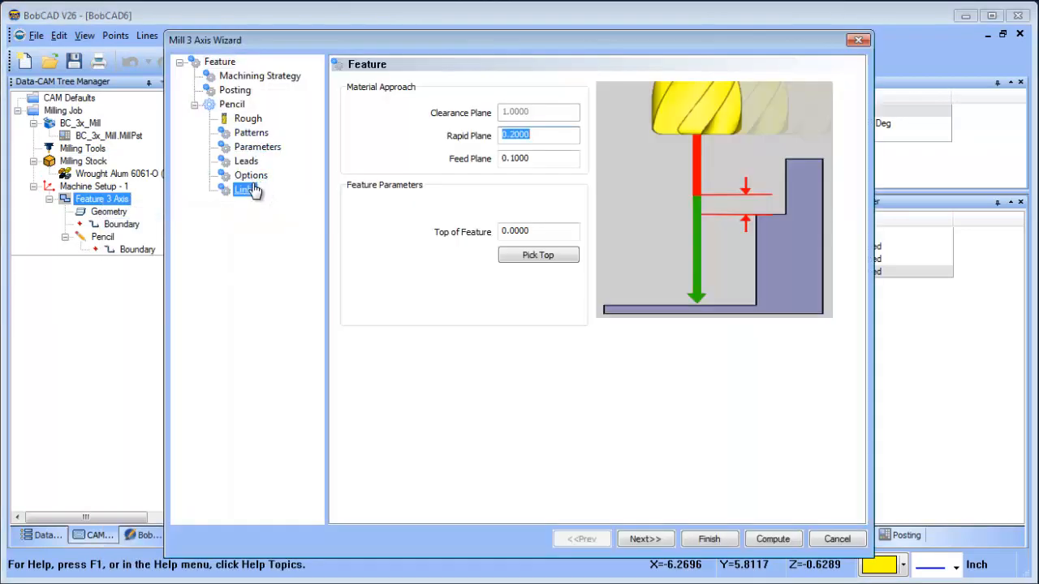
- Enable Multiple Passes with 20 passes at .05 stepover and recompute the pencil toolpath
click(257, 146)
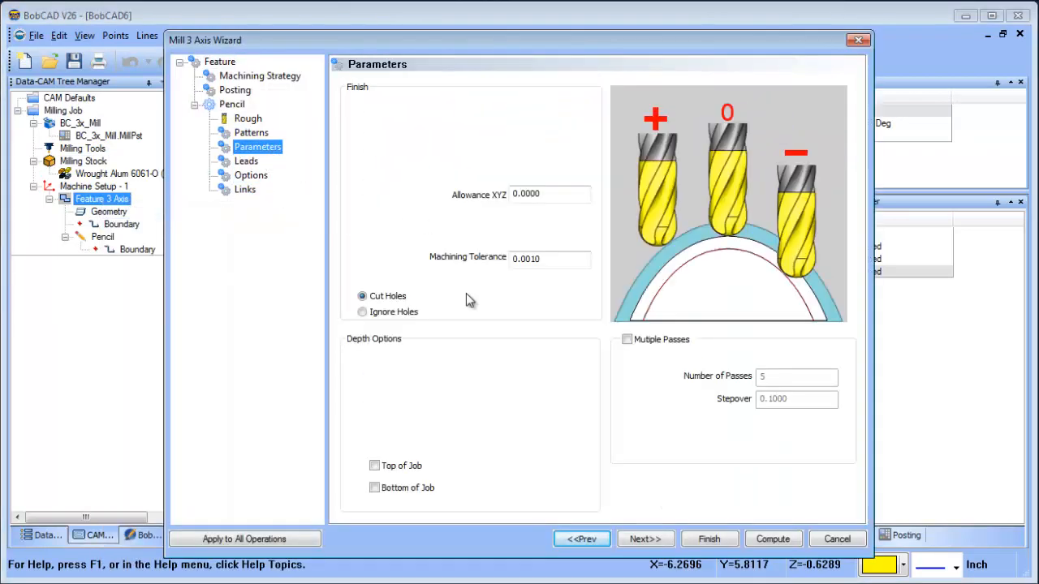
click(626, 340)
text(20)
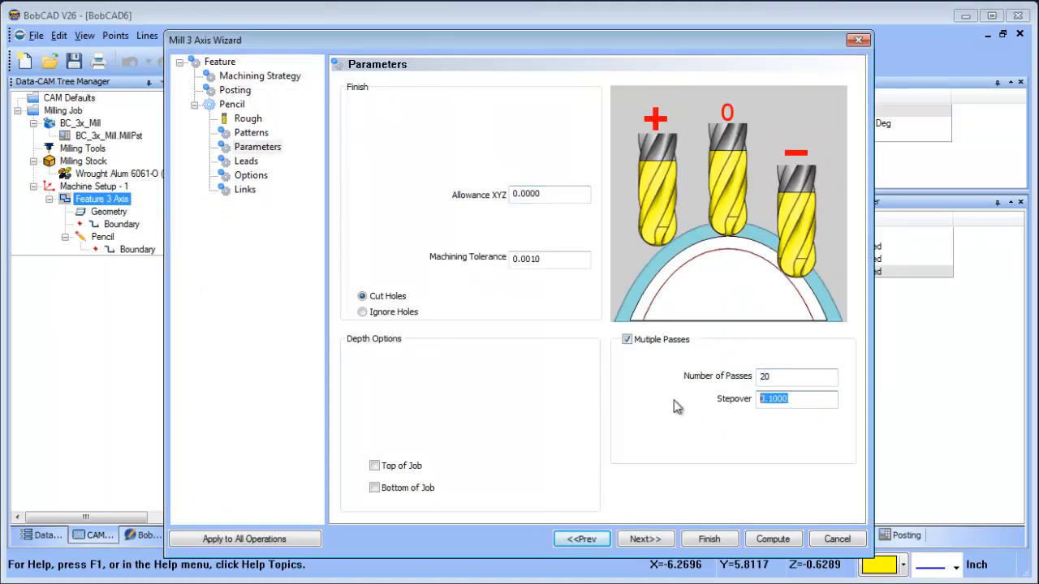
text(.05)
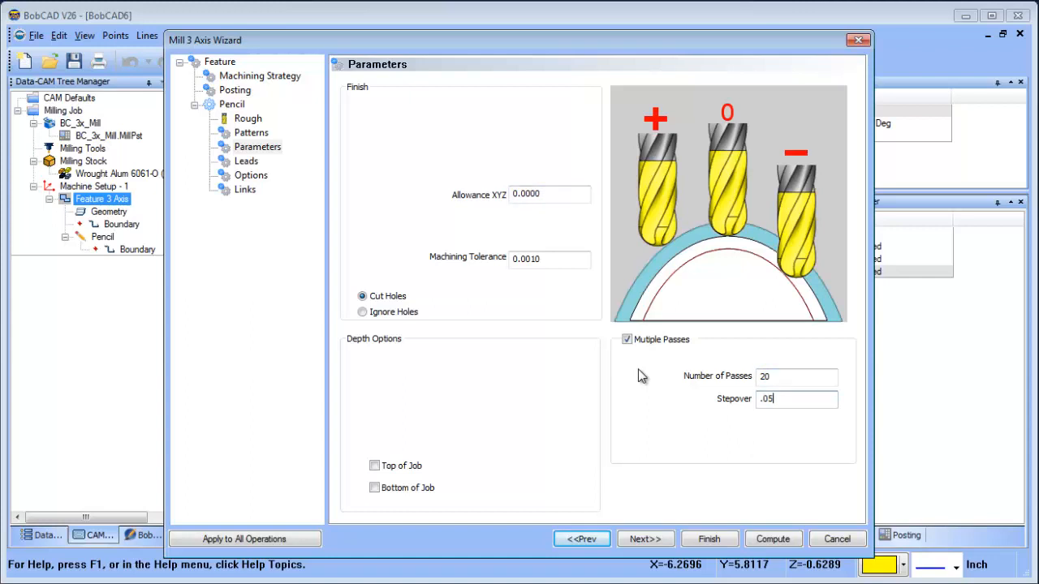
click(772, 538)
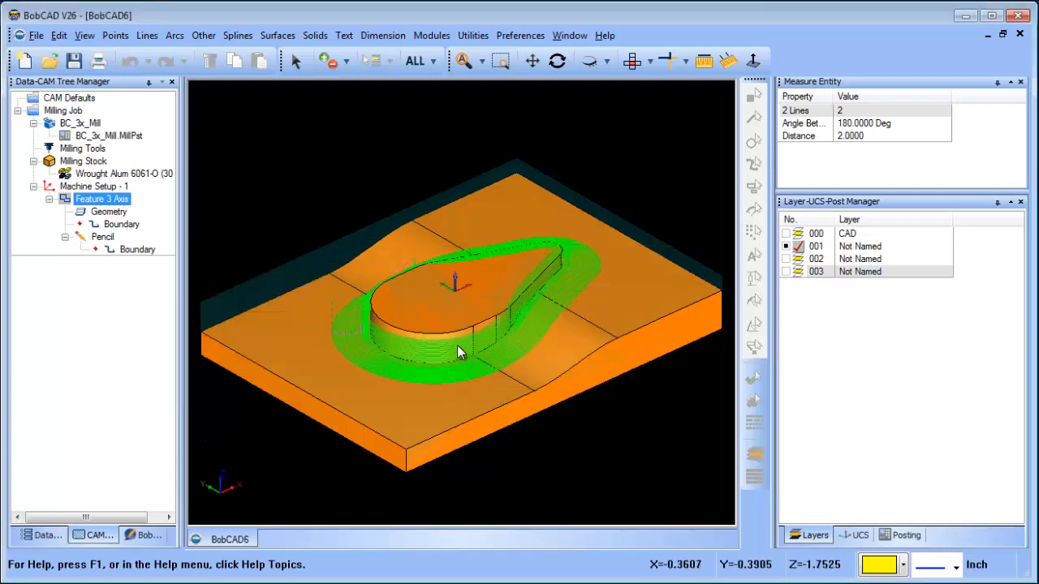
drag(458, 353, 438, 339)
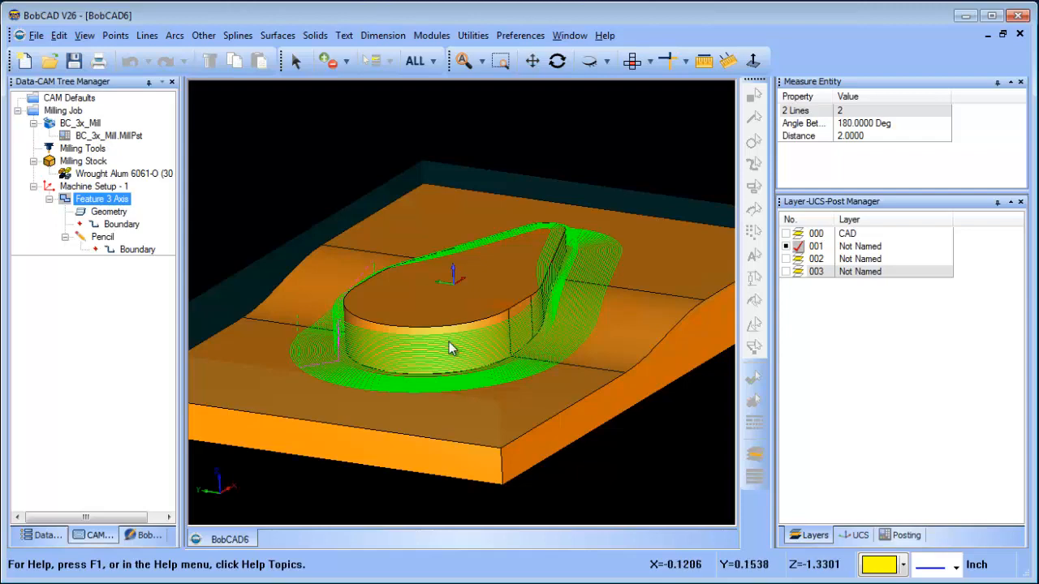
drag(453, 347, 562, 367)
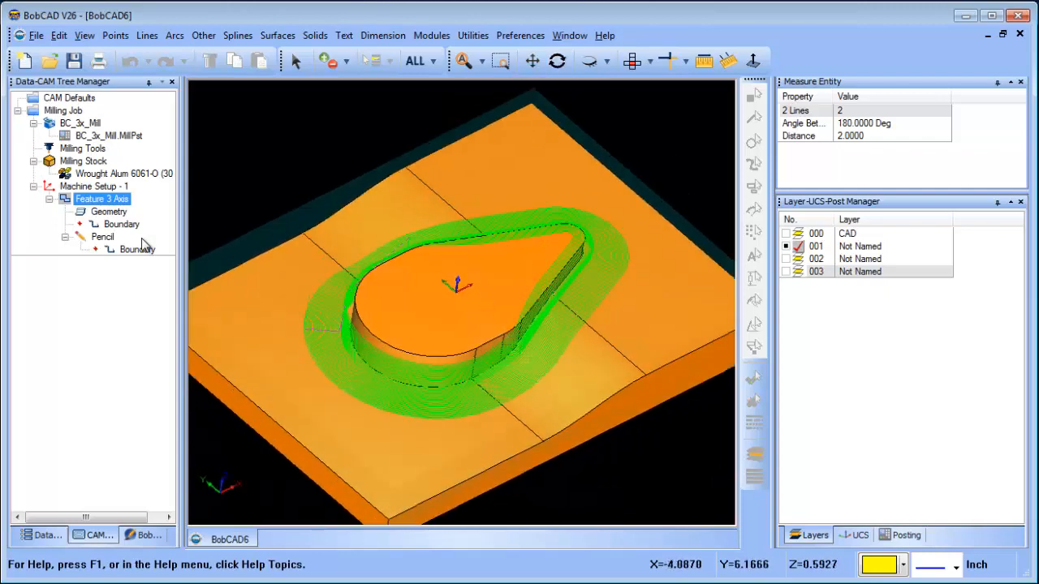
- Blank the Pencil toolpath and add a Planar operation to the 3-axis feature's strategy
right_click(104, 237)
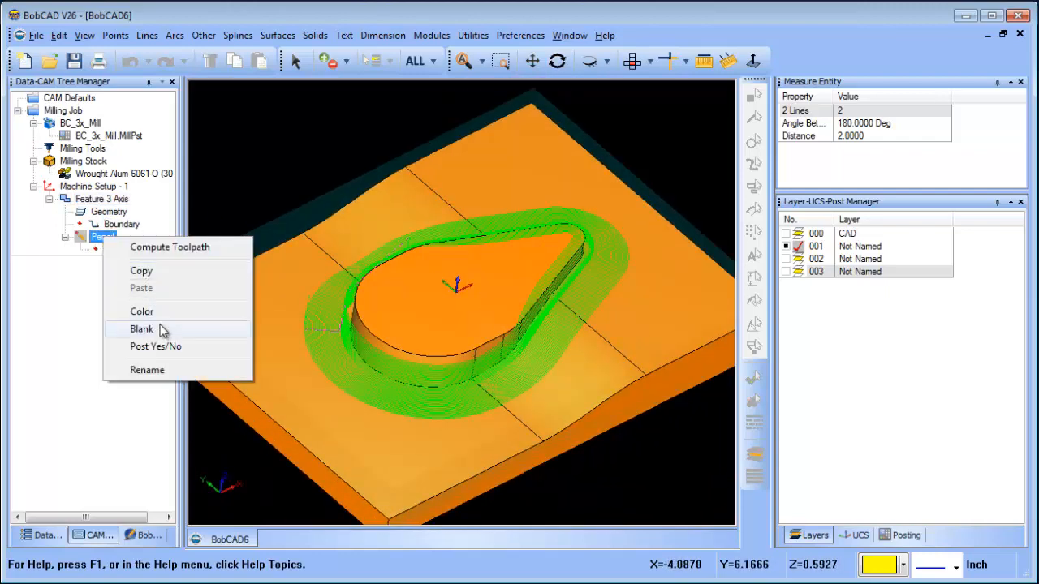
click(169, 247)
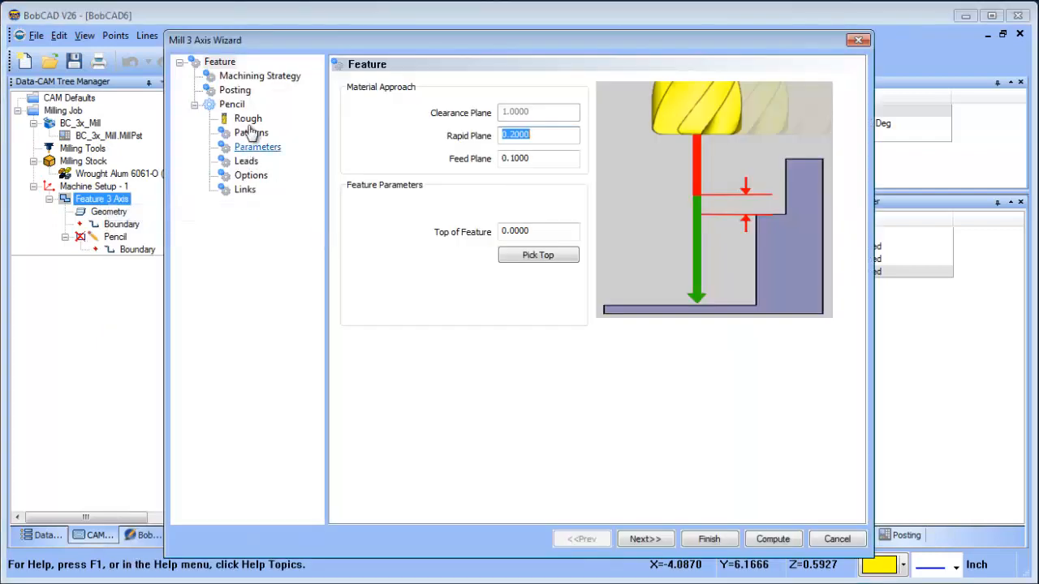
click(259, 77)
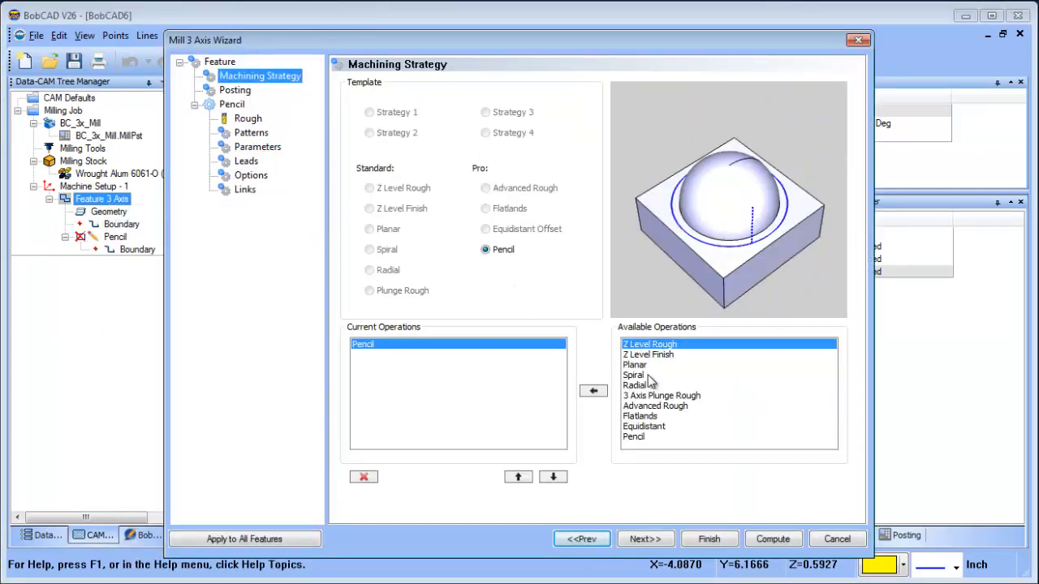
click(634, 363)
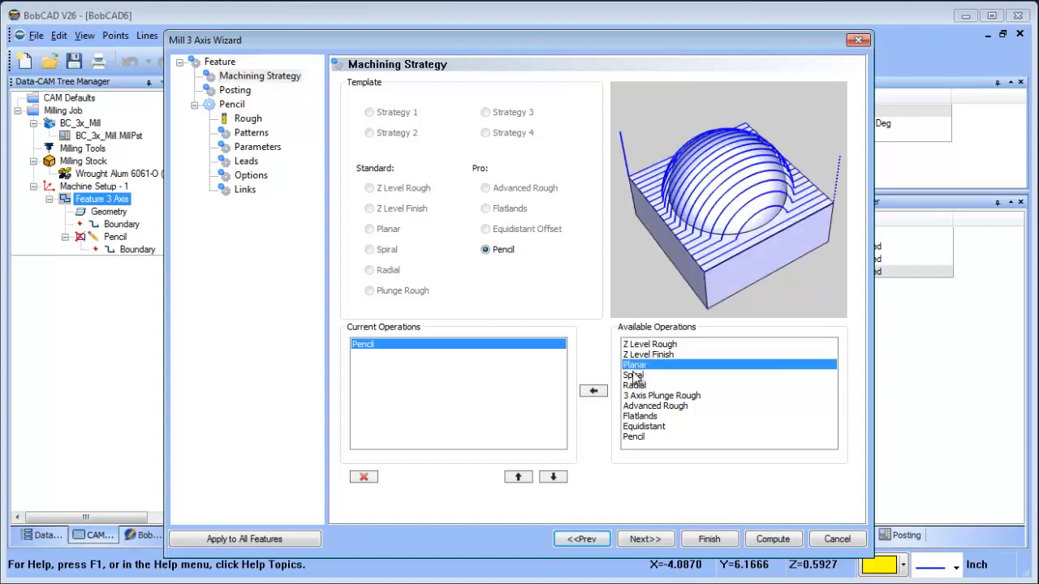
click(594, 390)
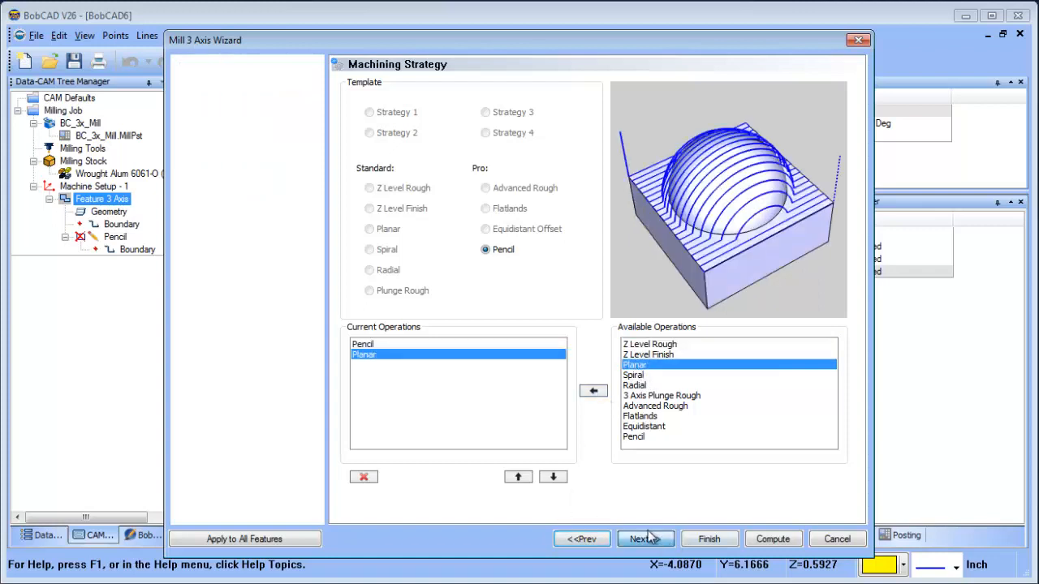
click(646, 539)
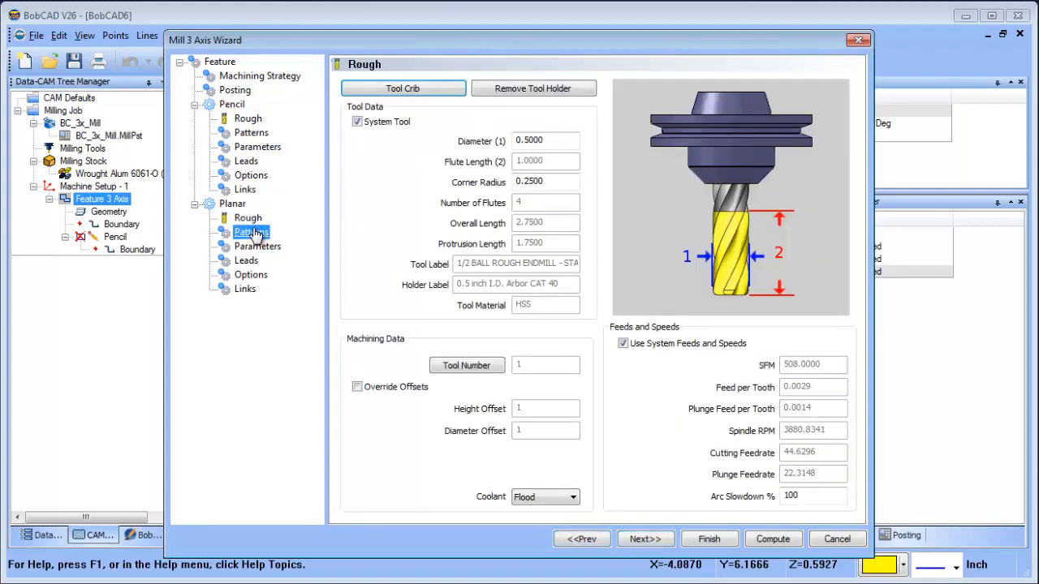
click(256, 247)
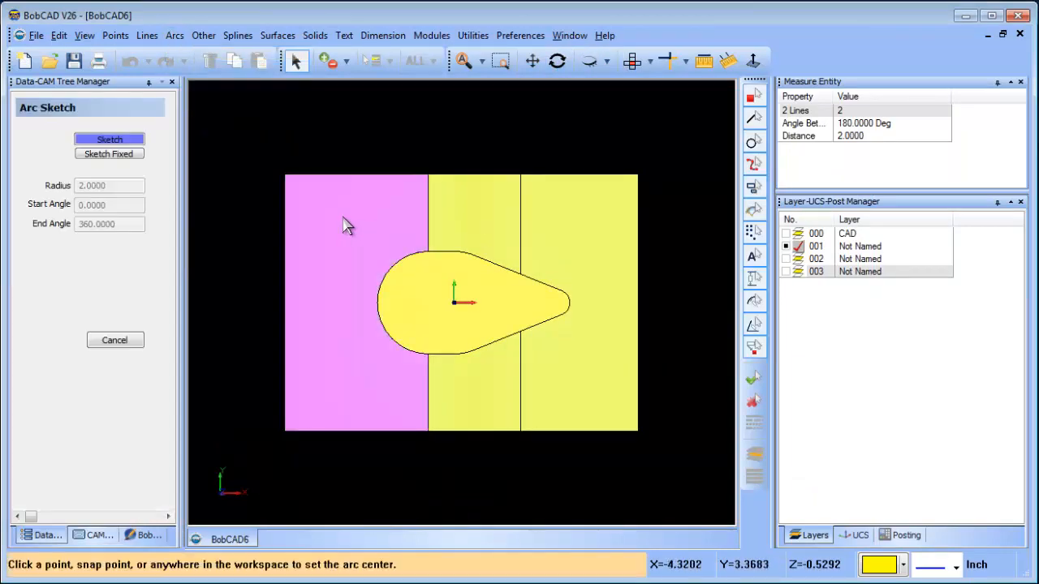
mouse_move(339, 221)
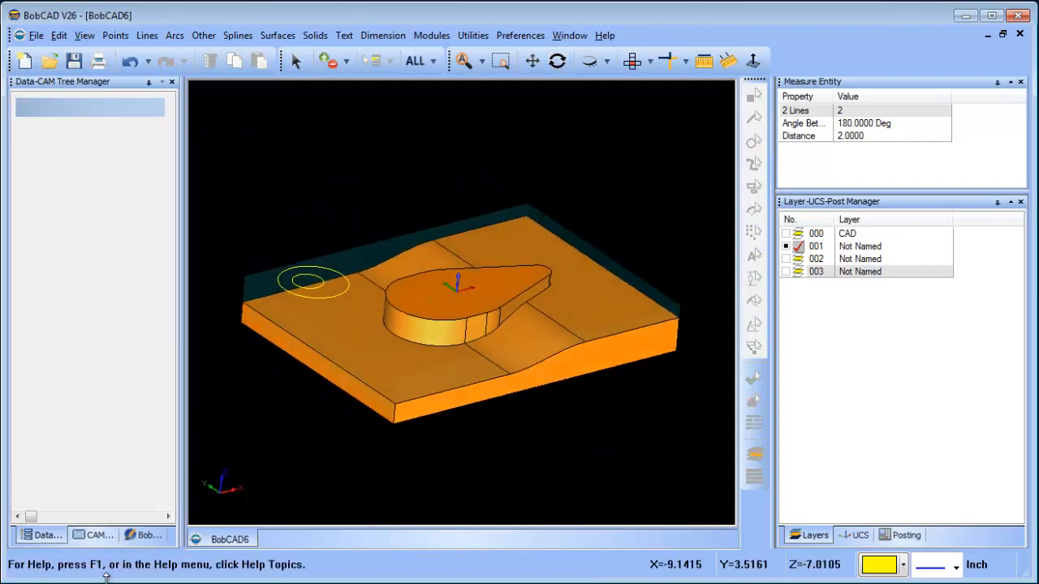
- Reselect the Planar operation's geometry so the small circle becomes its Boundary
right_click(130, 274)
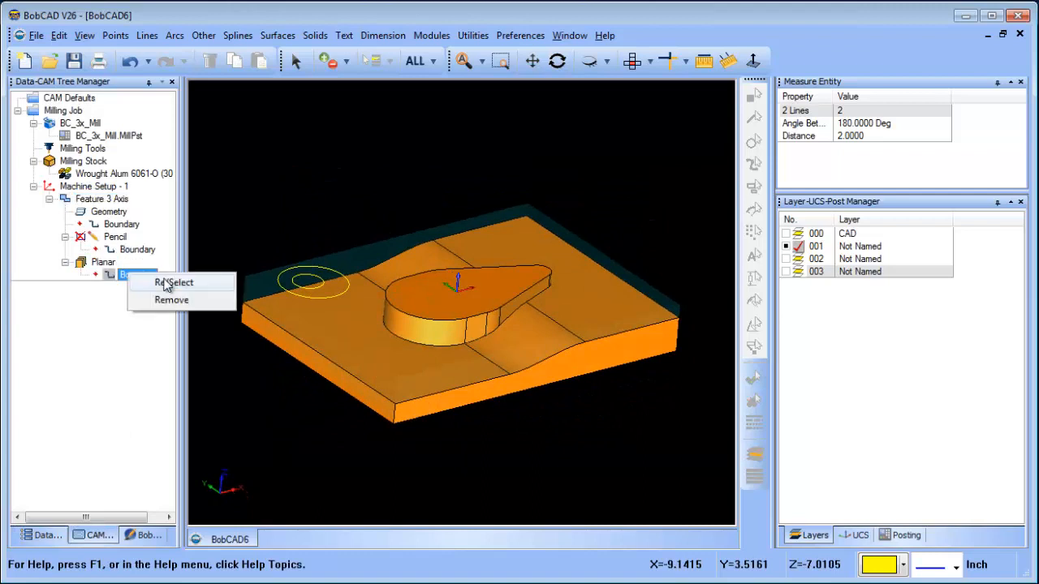
click(172, 283)
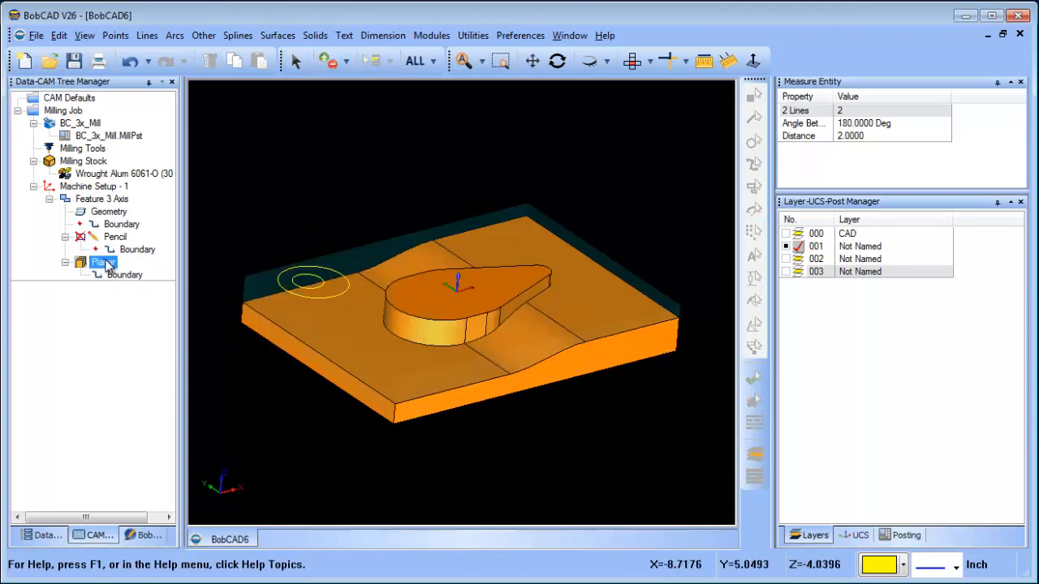
click(123, 275)
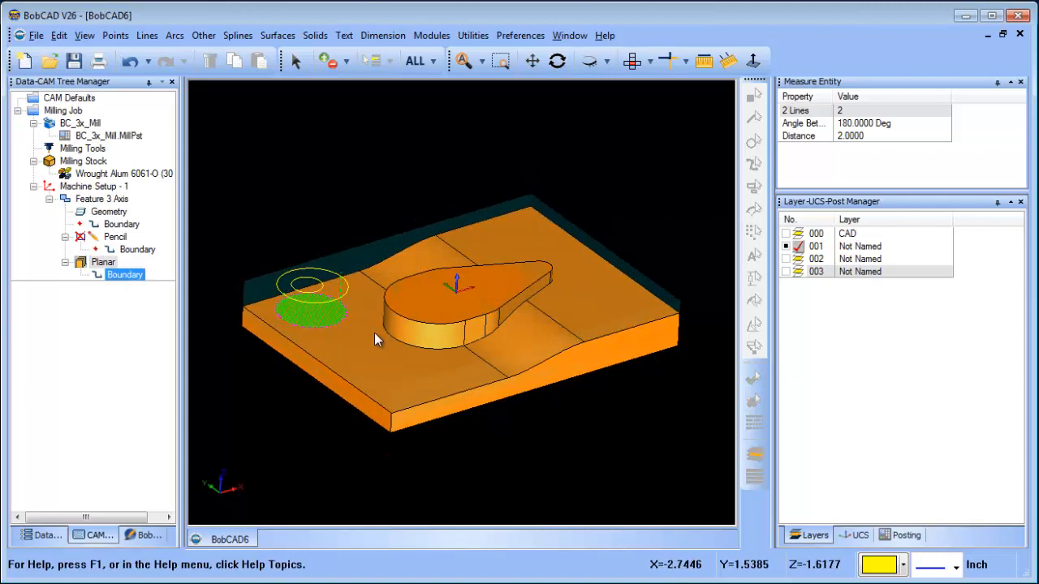
mouse_move(397, 354)
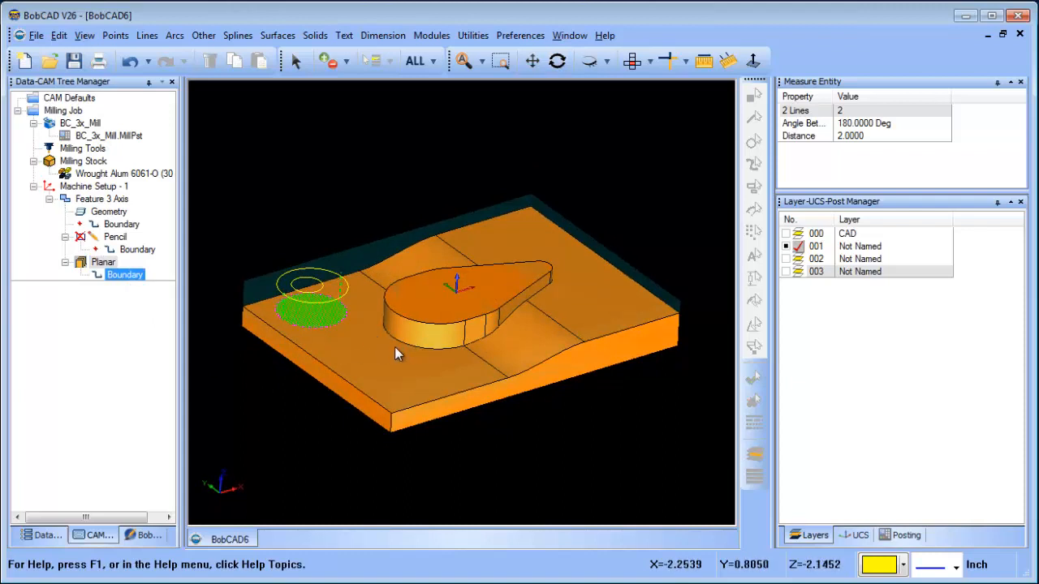
mouse_move(448, 360)
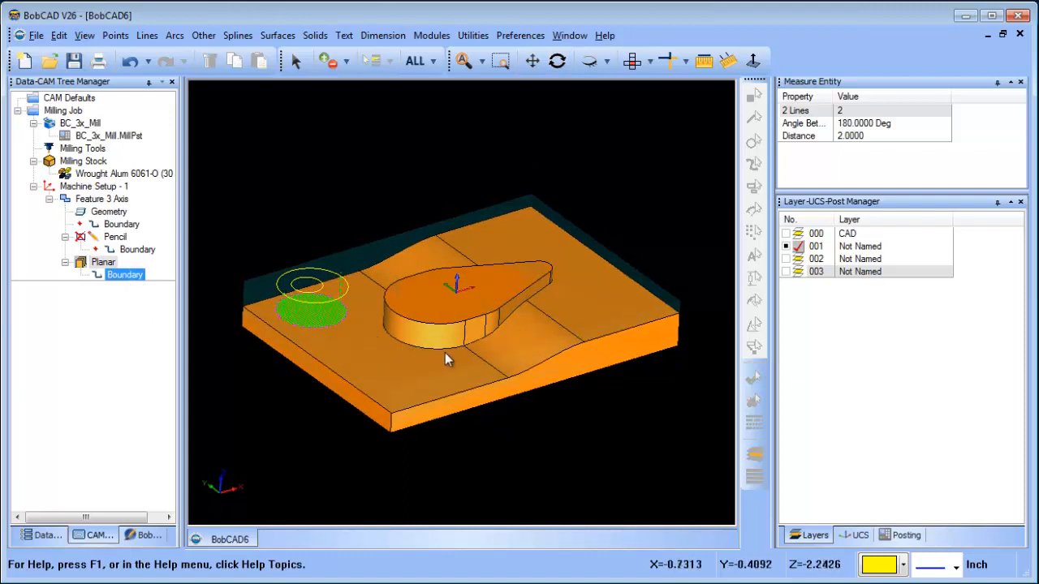
mouse_move(298, 284)
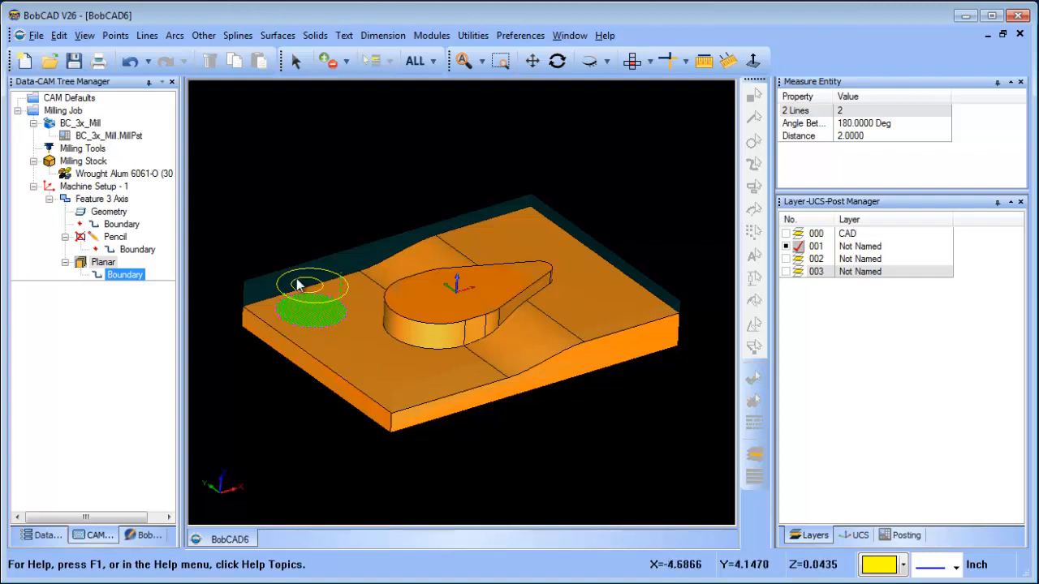
mouse_move(317, 248)
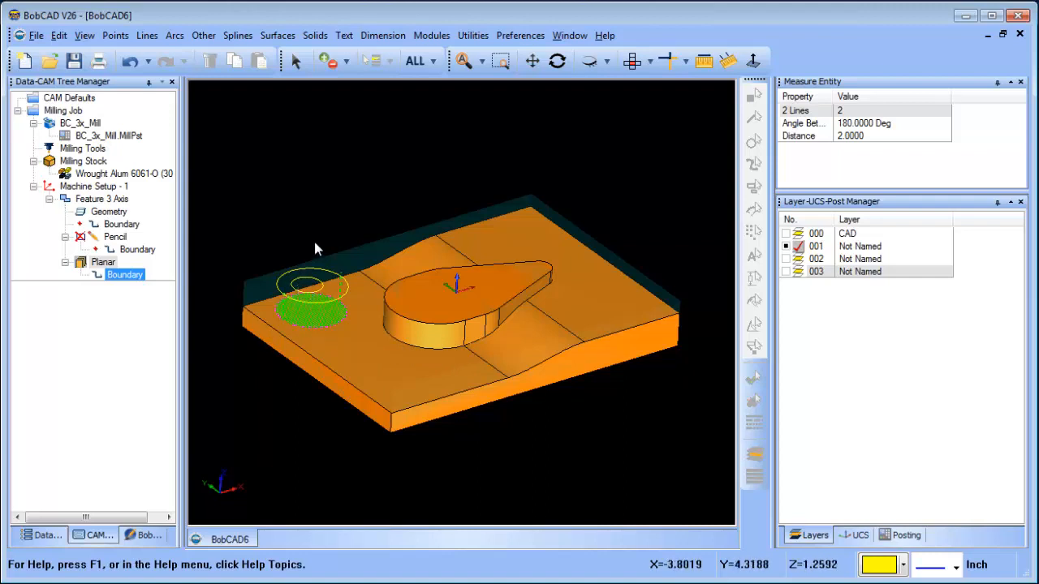
mouse_move(323, 237)
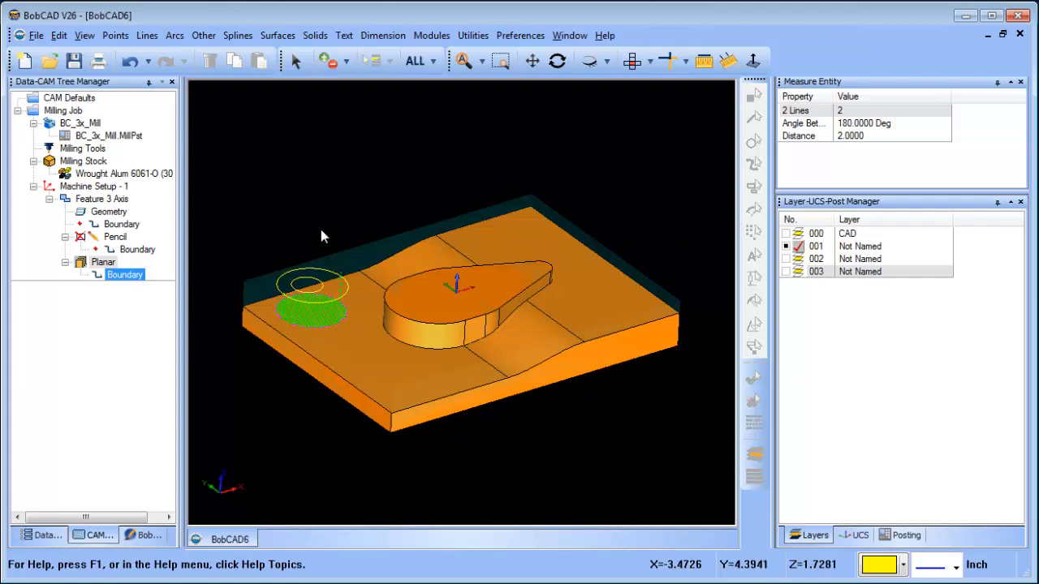
mouse_move(325, 295)
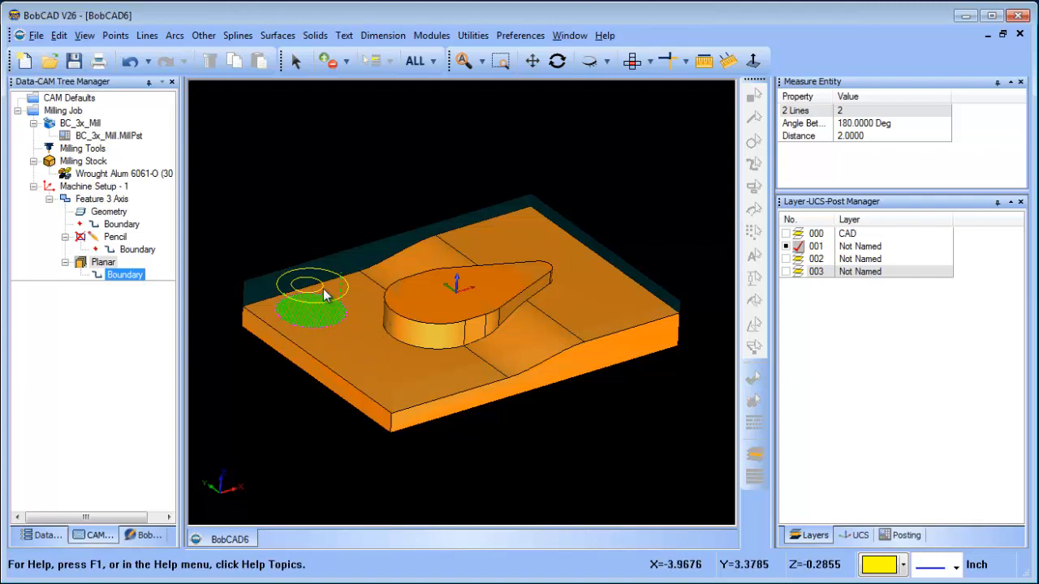
mouse_move(314, 302)
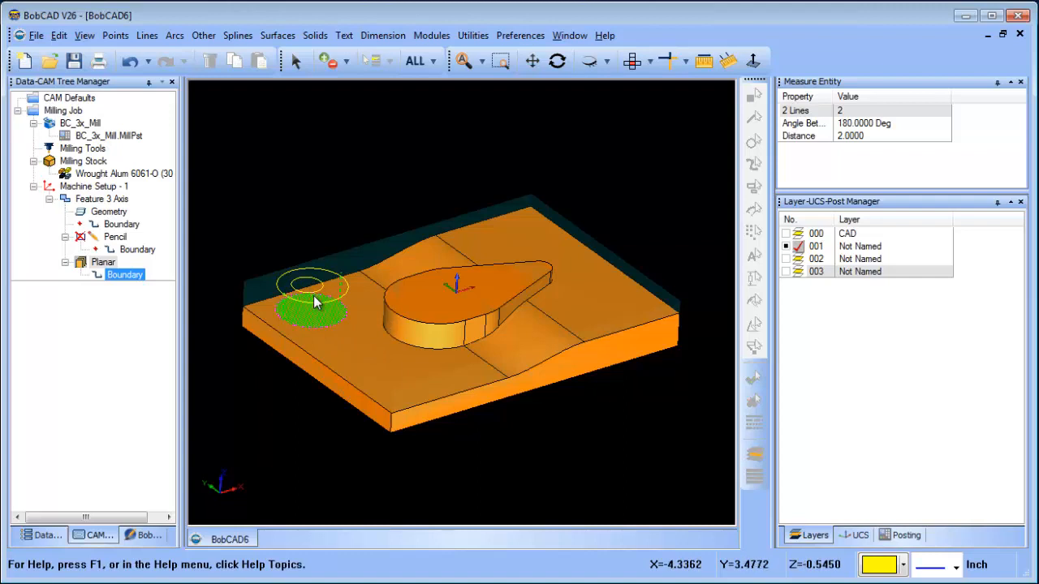
mouse_move(319, 295)
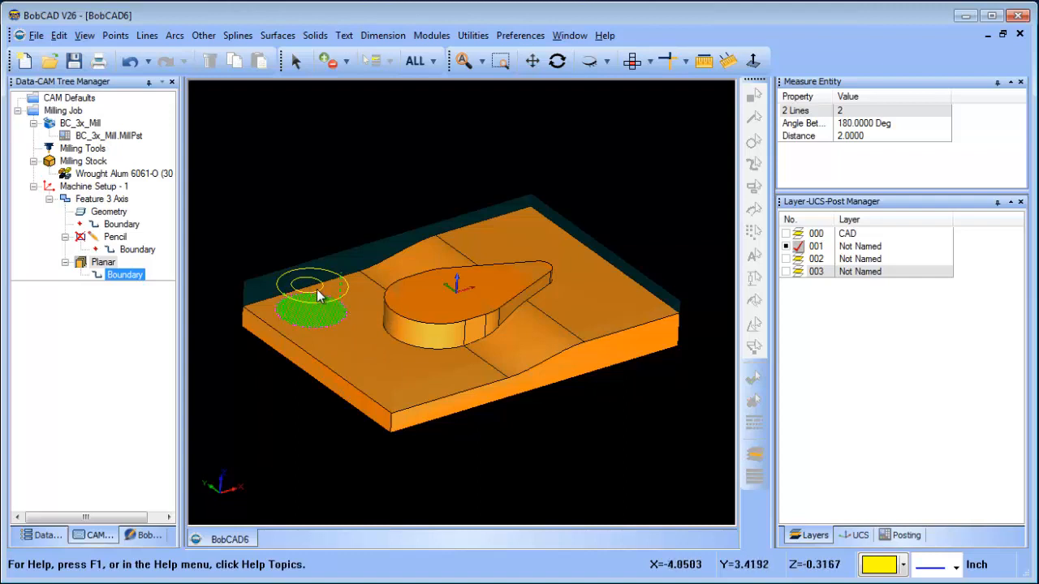
mouse_move(339, 215)
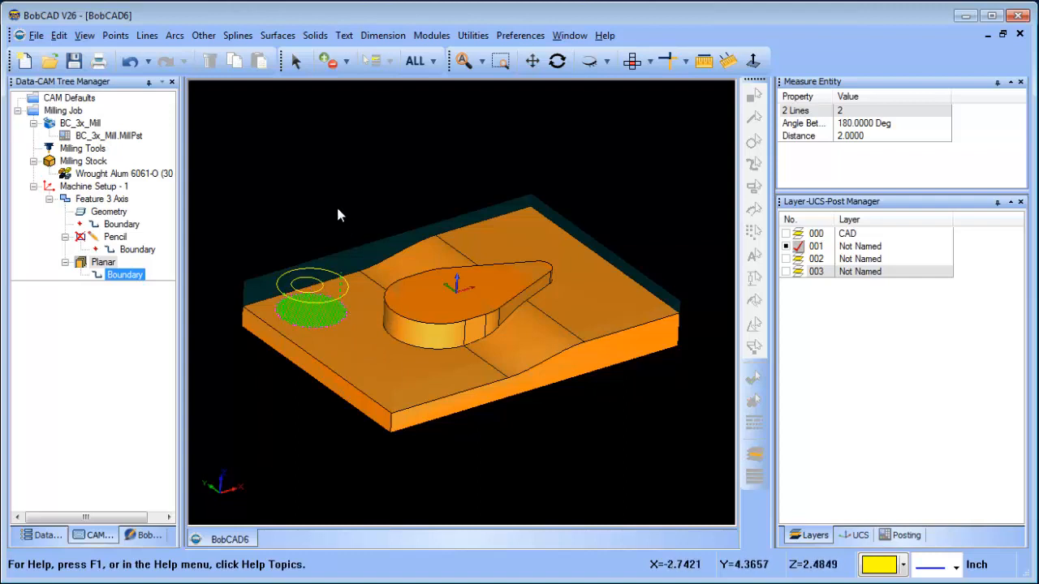
mouse_move(364, 308)
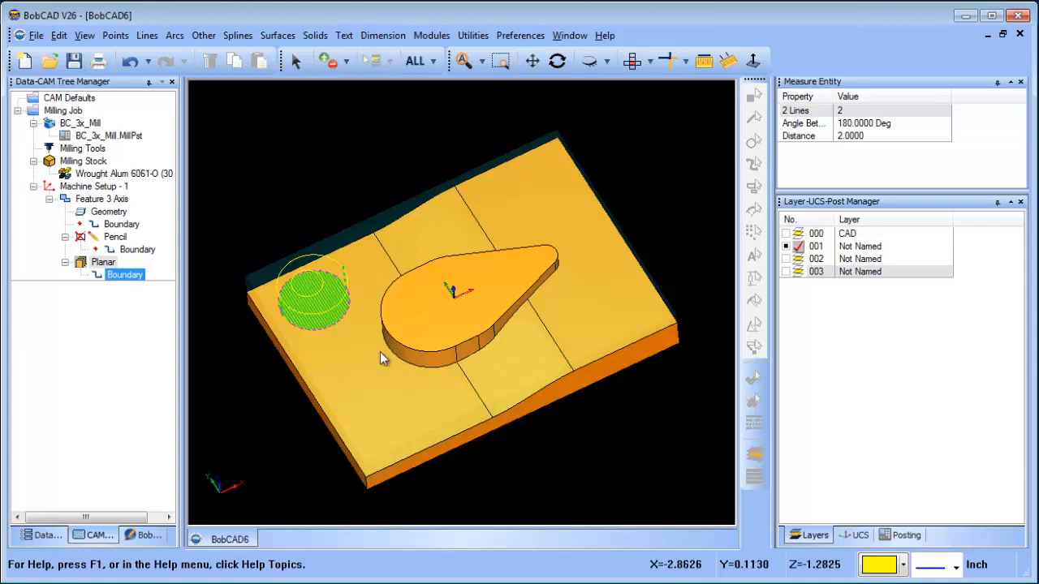
mouse_move(479, 386)
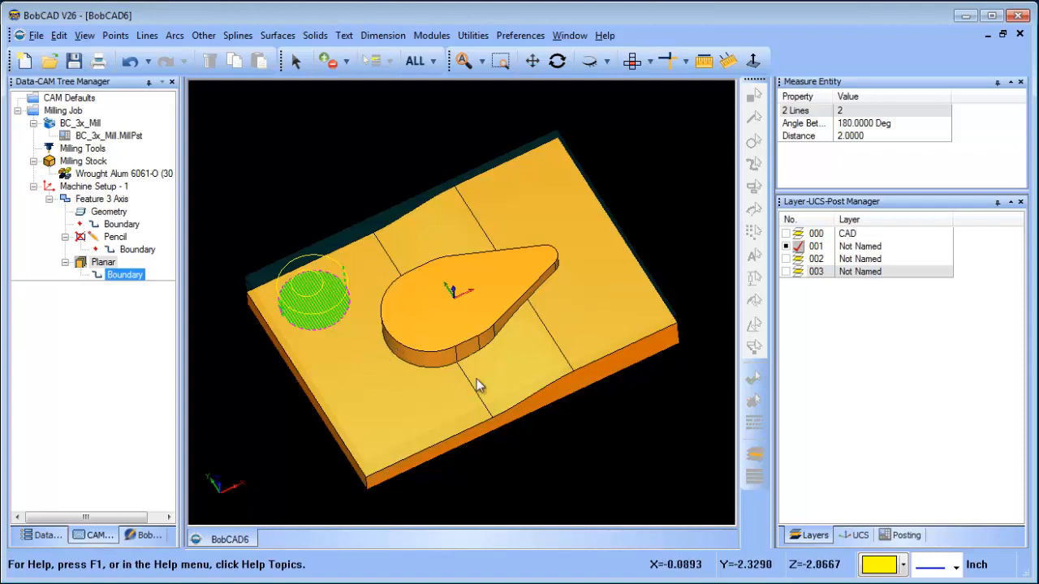
mouse_move(390, 360)
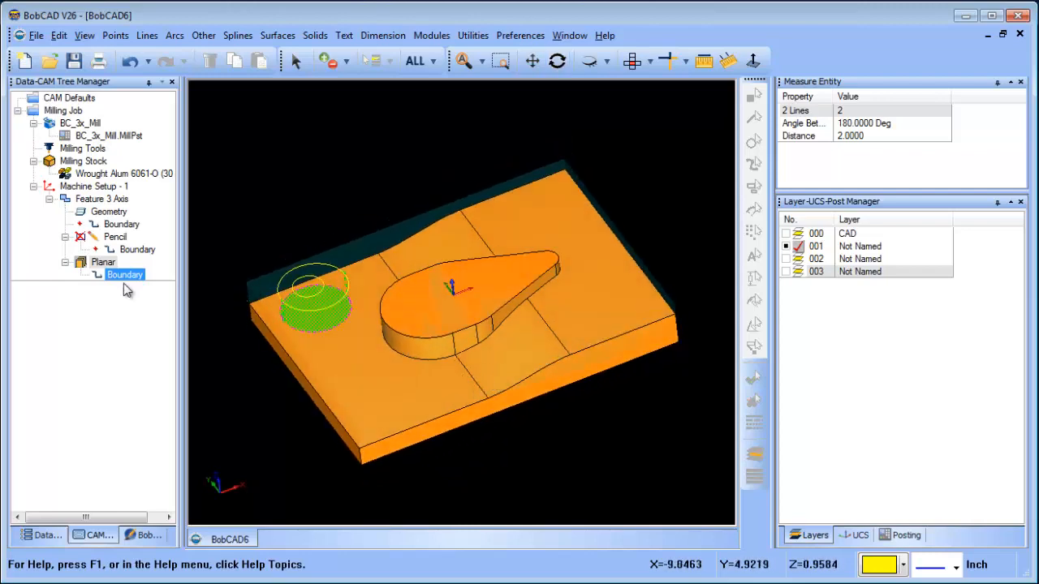
- Blank the planar toolpath and add an Equidistant operation after Pencil in the feature
click(137, 250)
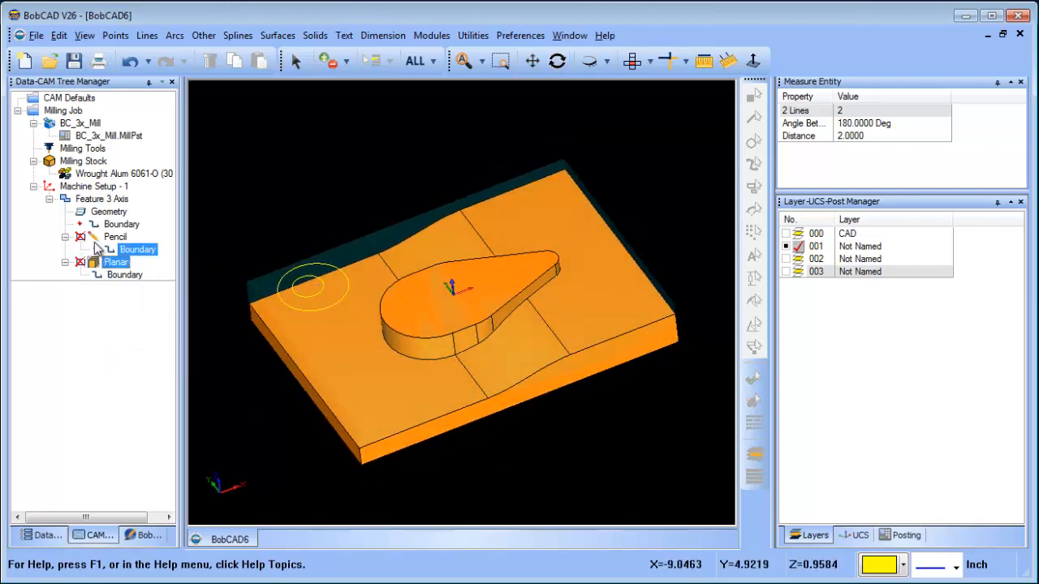
right_click(101, 198)
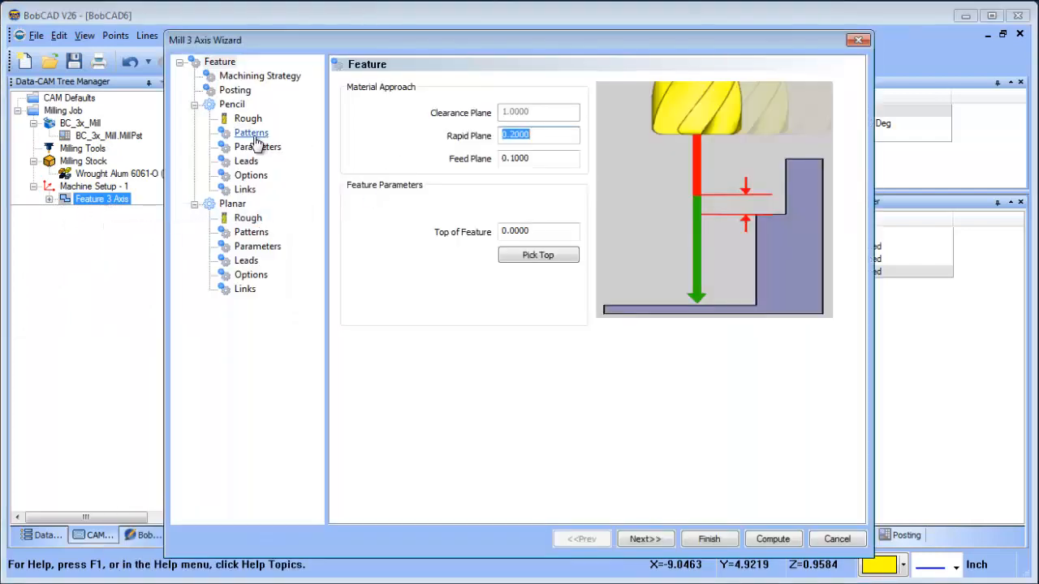
click(260, 76)
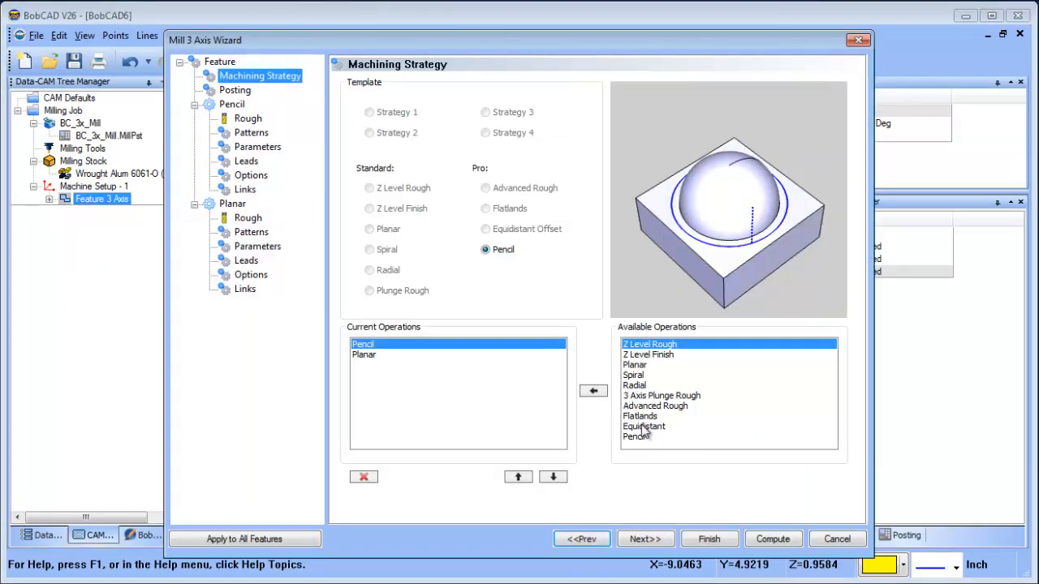
click(643, 426)
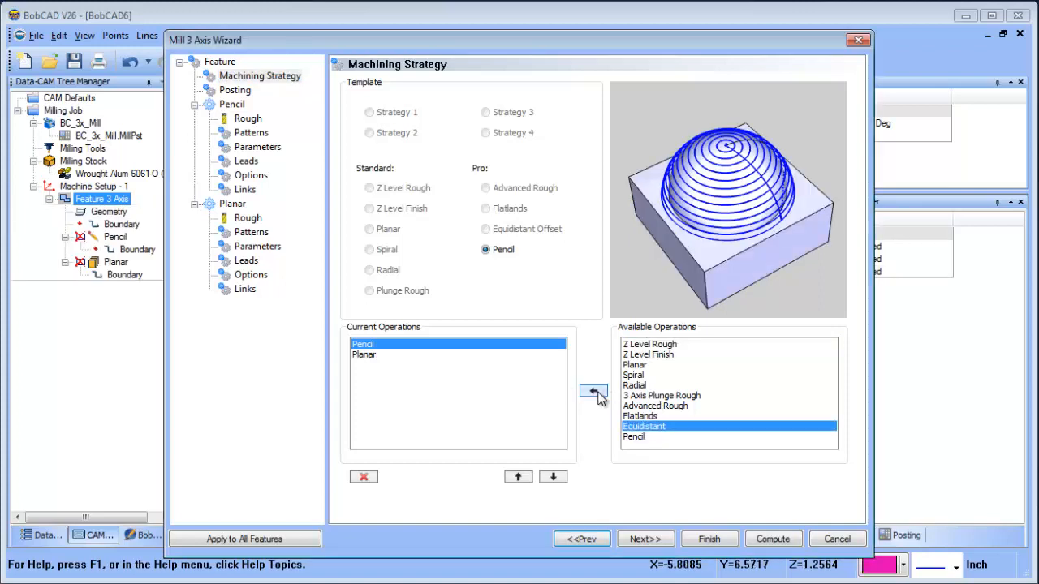
click(592, 389)
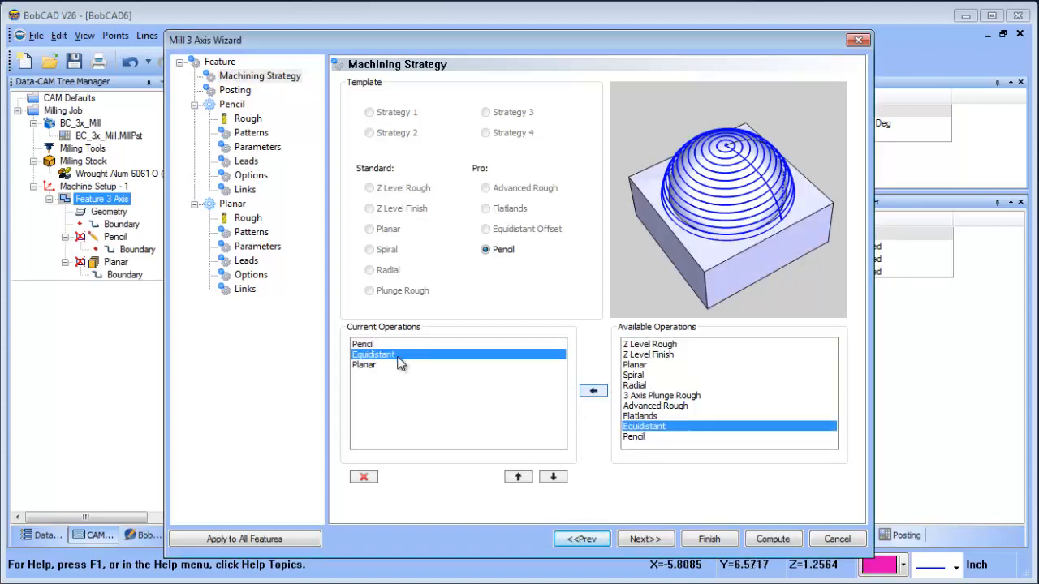
- Review the Equidistant tool and pattern, set machining tolerance .001, and finish the wizard
click(552, 477)
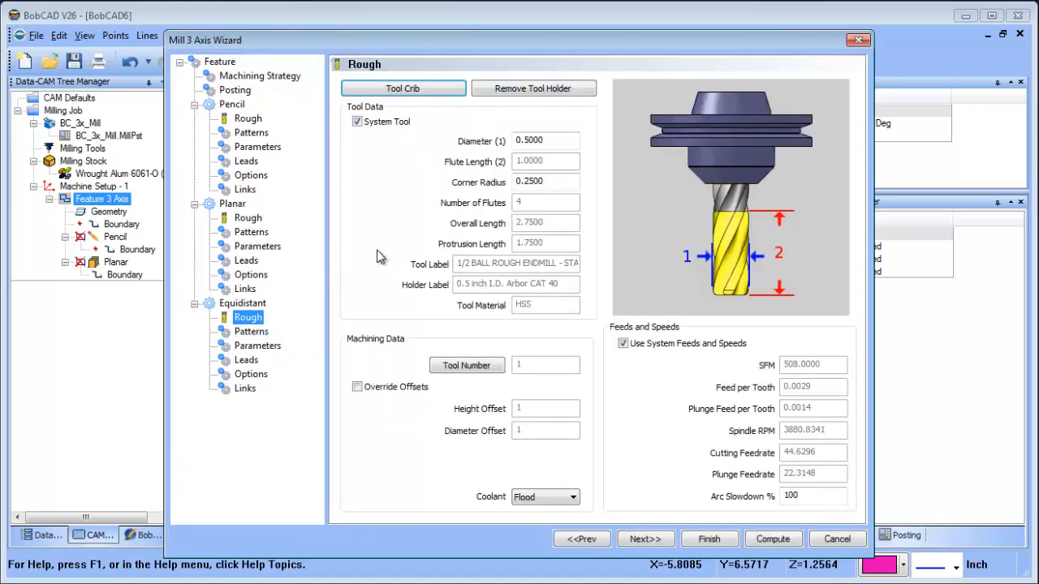
click(252, 331)
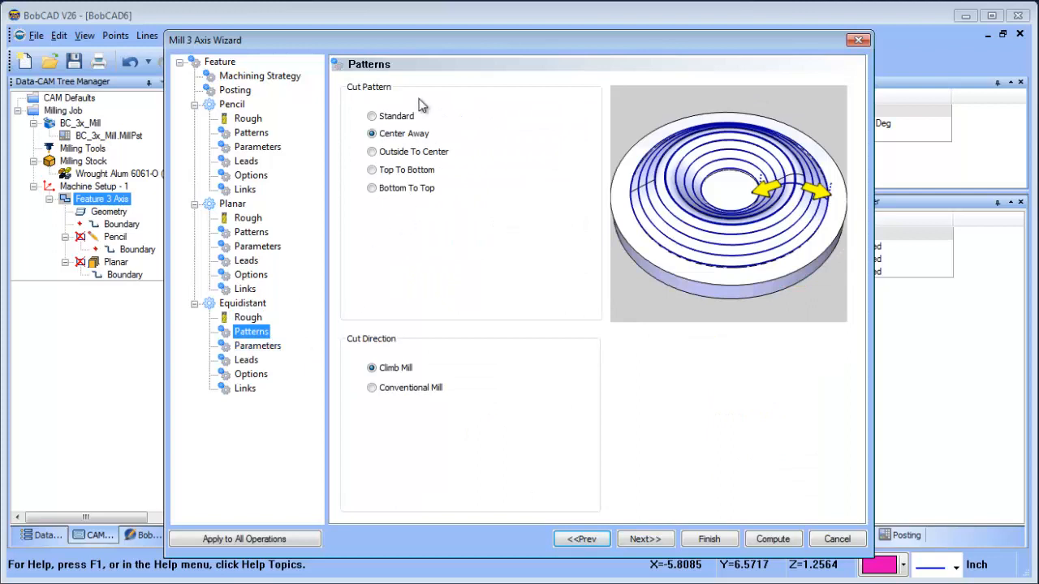
mouse_move(381, 247)
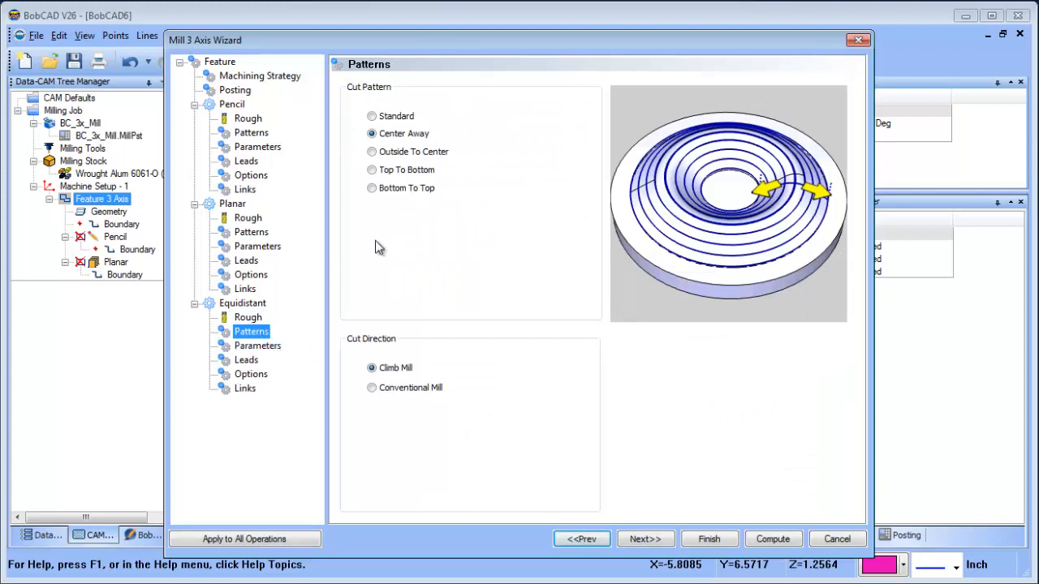
click(257, 344)
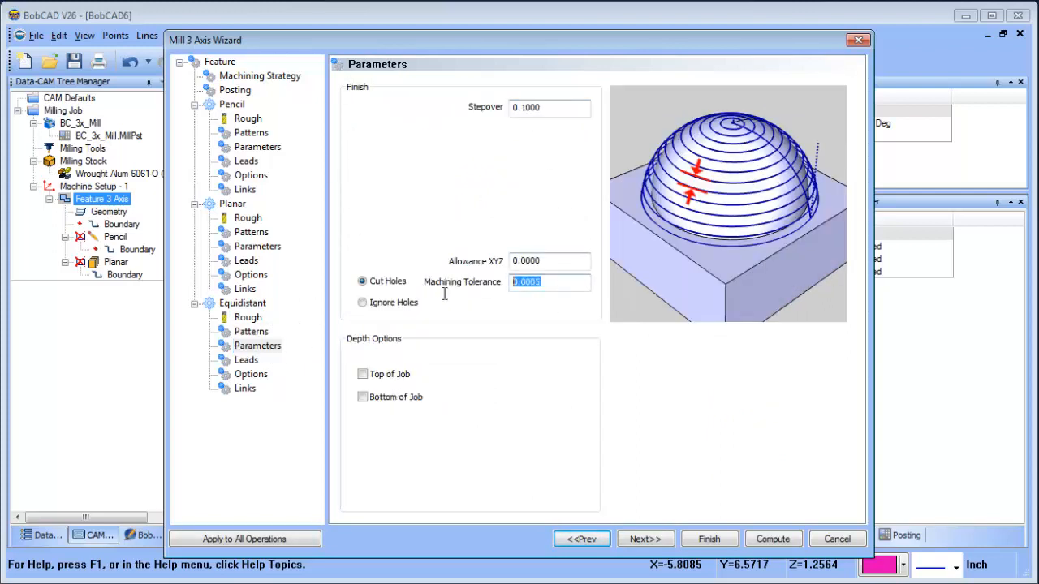
text(.001)
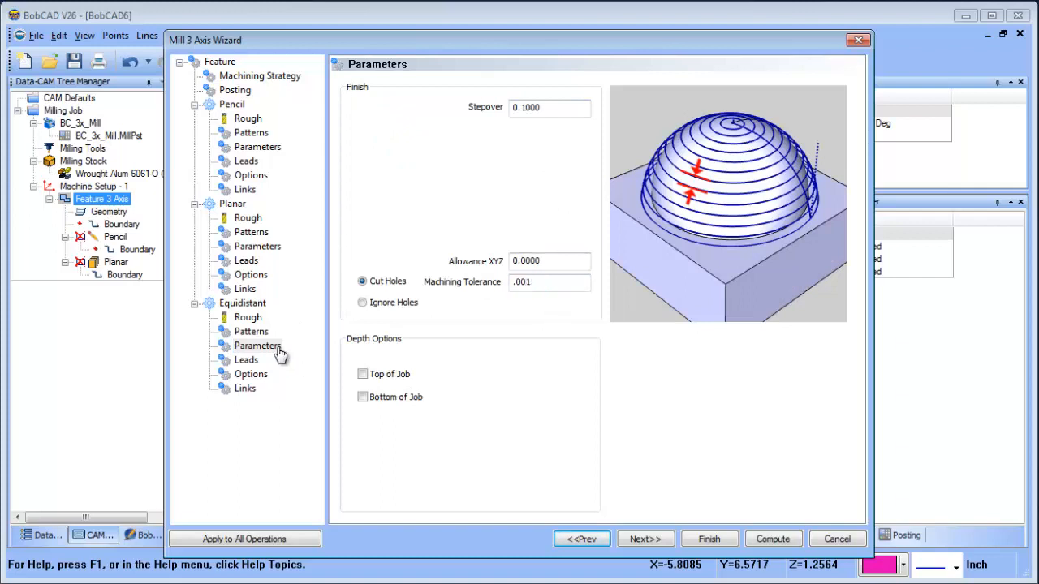
click(247, 360)
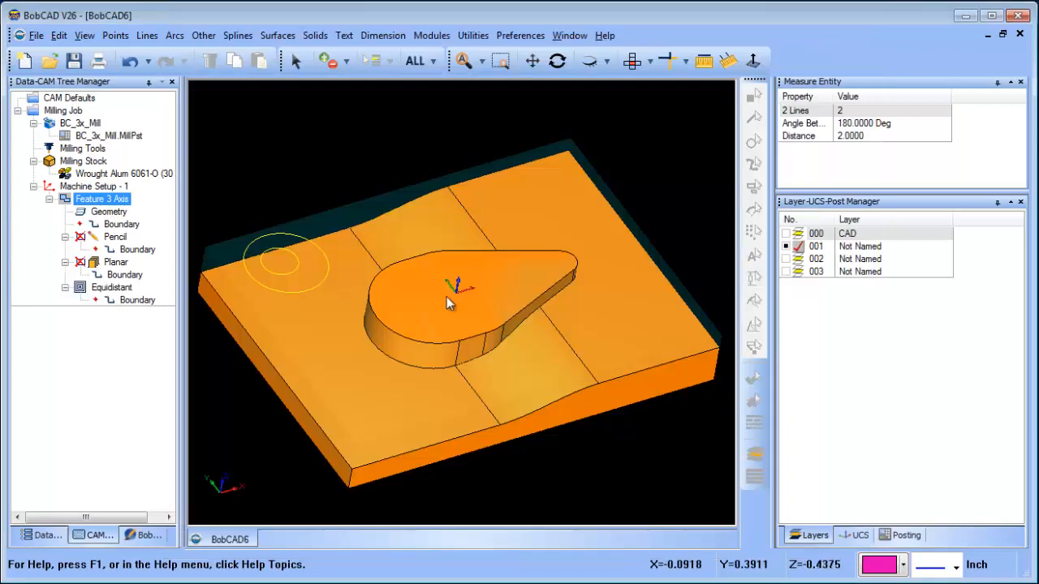
drag(451, 305, 333, 263)
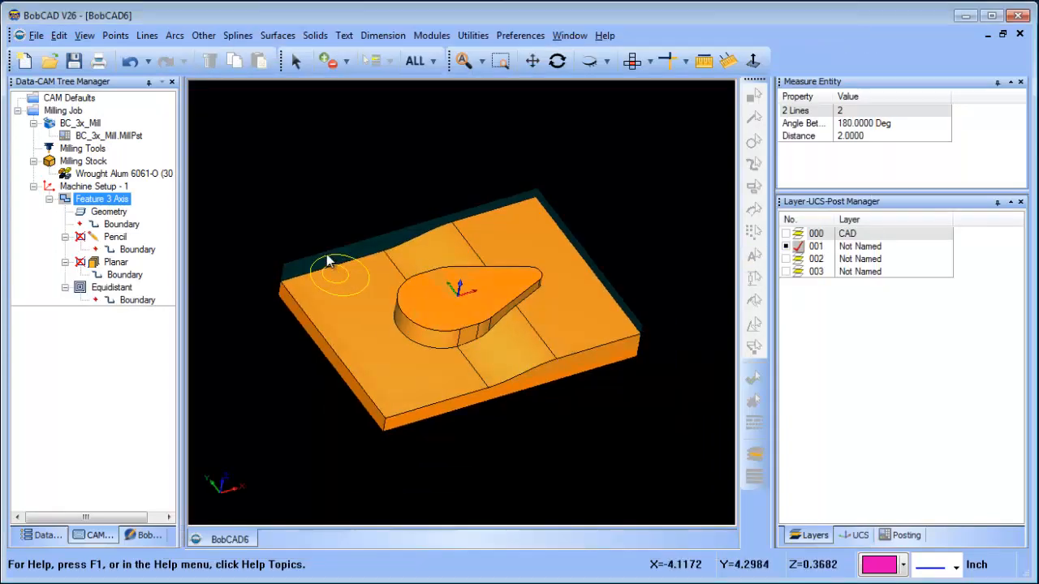
click(136, 299)
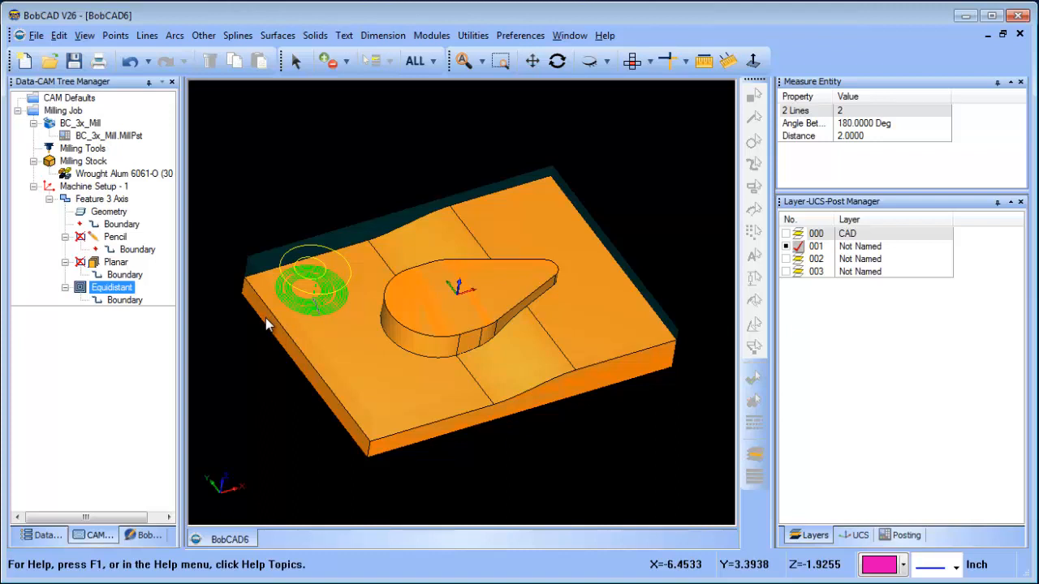
mouse_move(323, 245)
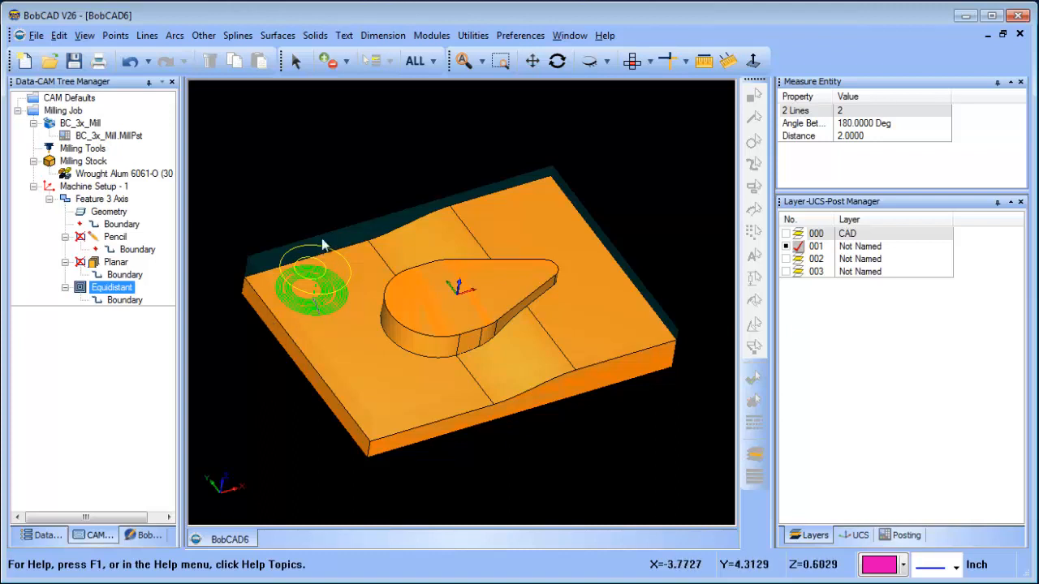
mouse_move(315, 279)
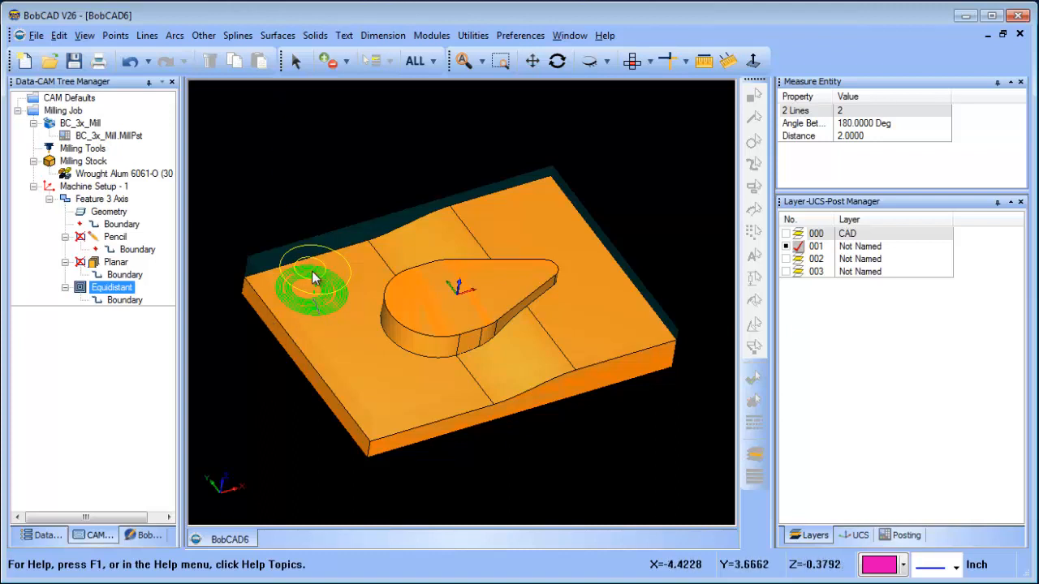
mouse_move(495, 272)
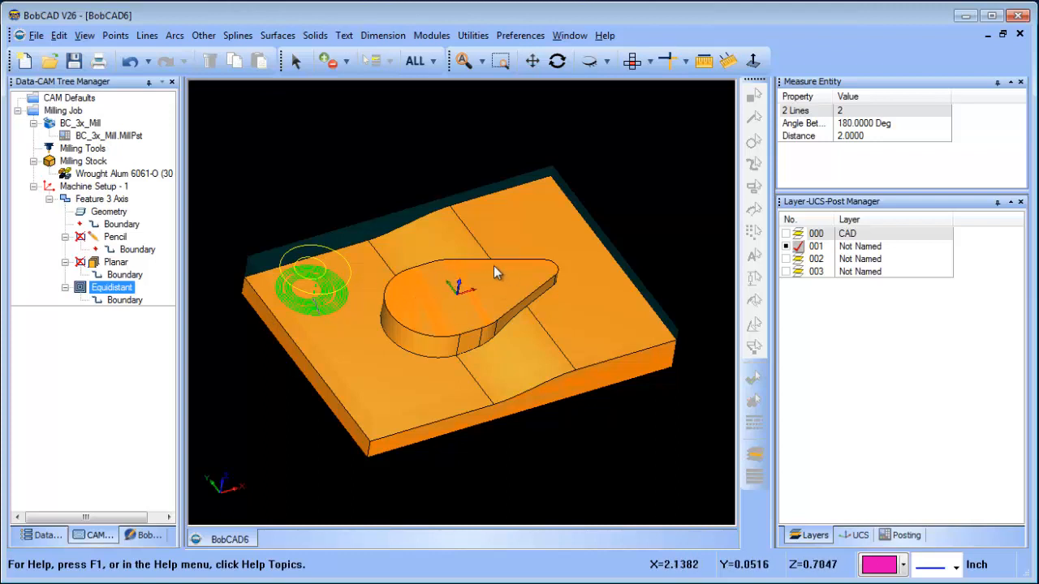
right_click(112, 287)
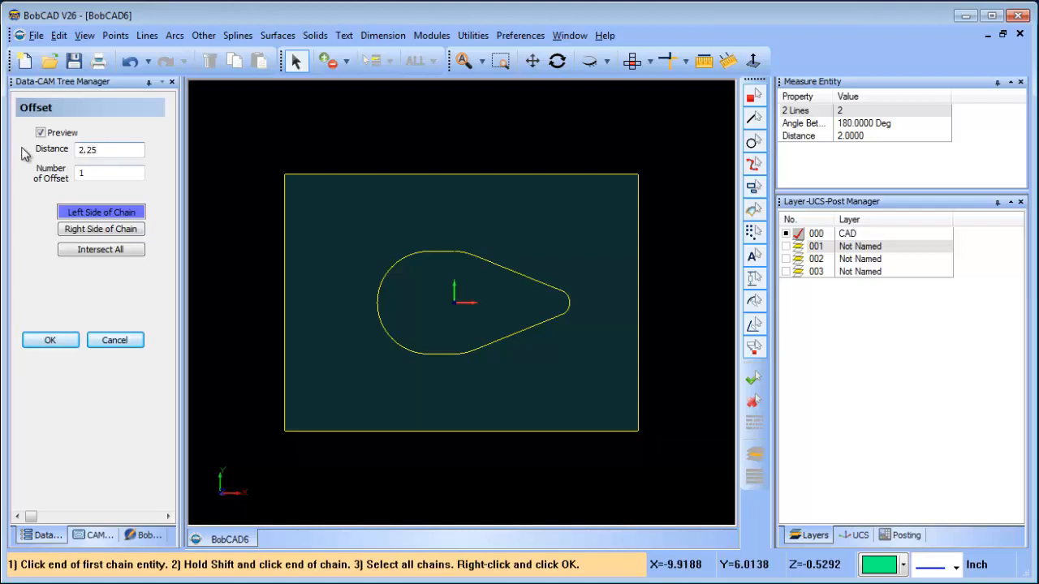
- Offset the teardrop chain twice, at distances .255 and 0.5, then finish the Offset command
triple_click(110, 149)
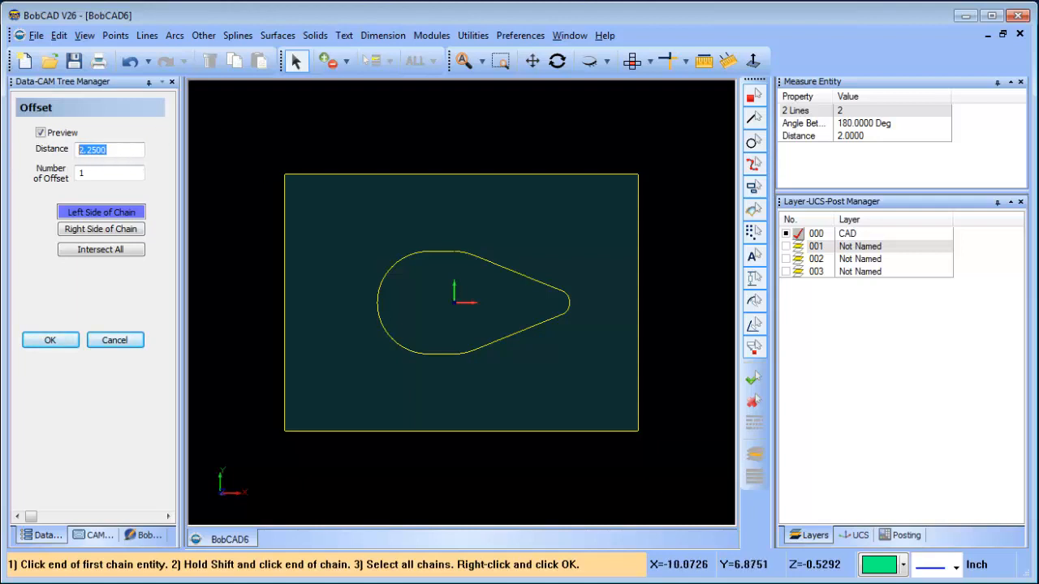
text(.255)
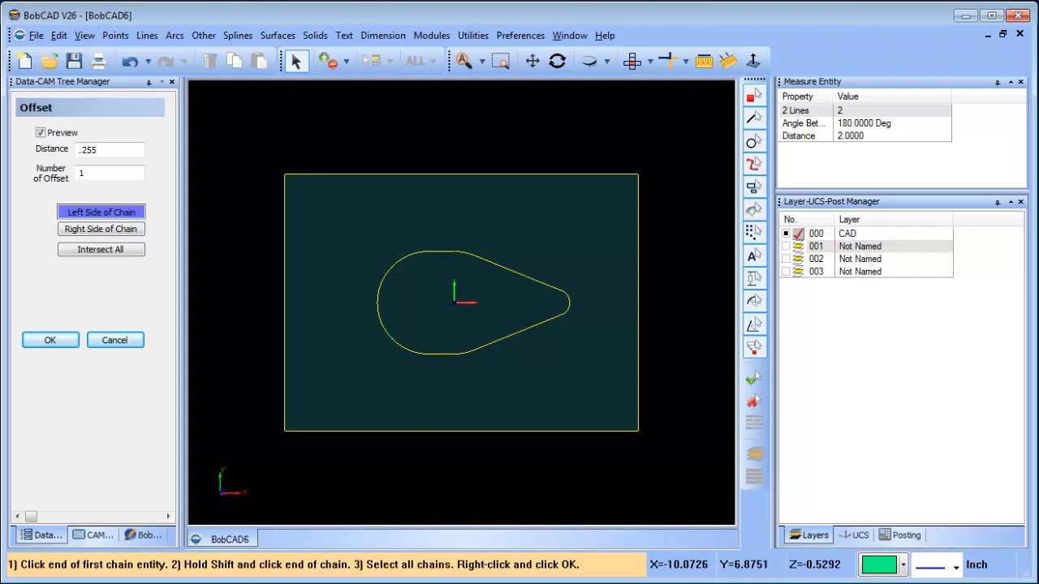
click(397, 292)
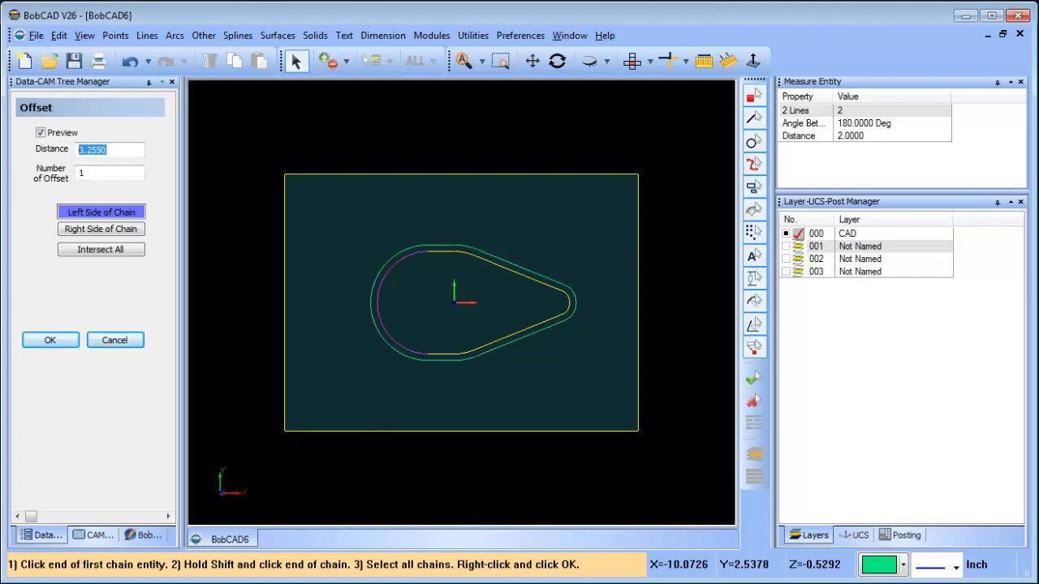
text(0.5000)
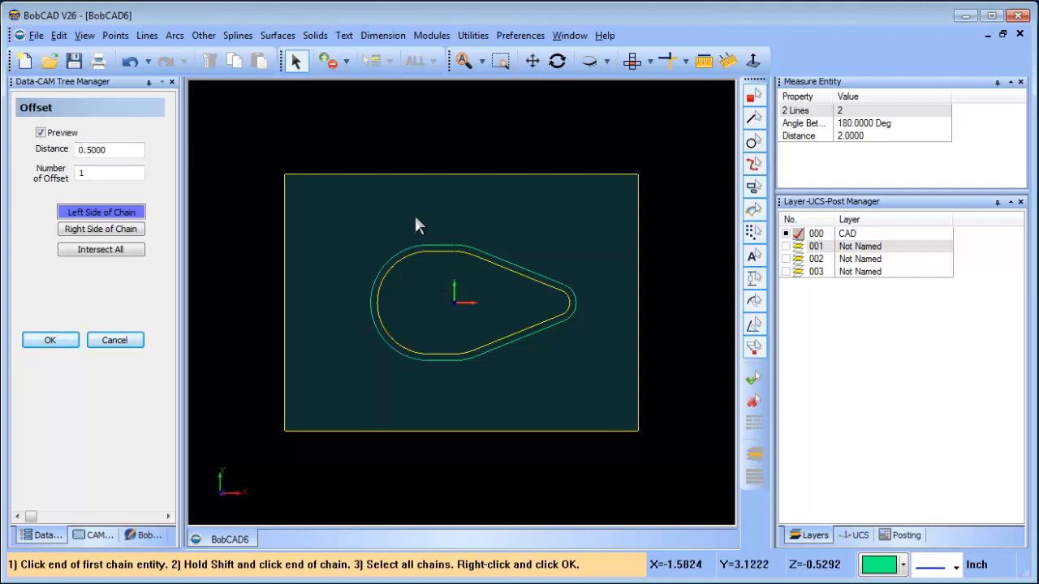
click(398, 259)
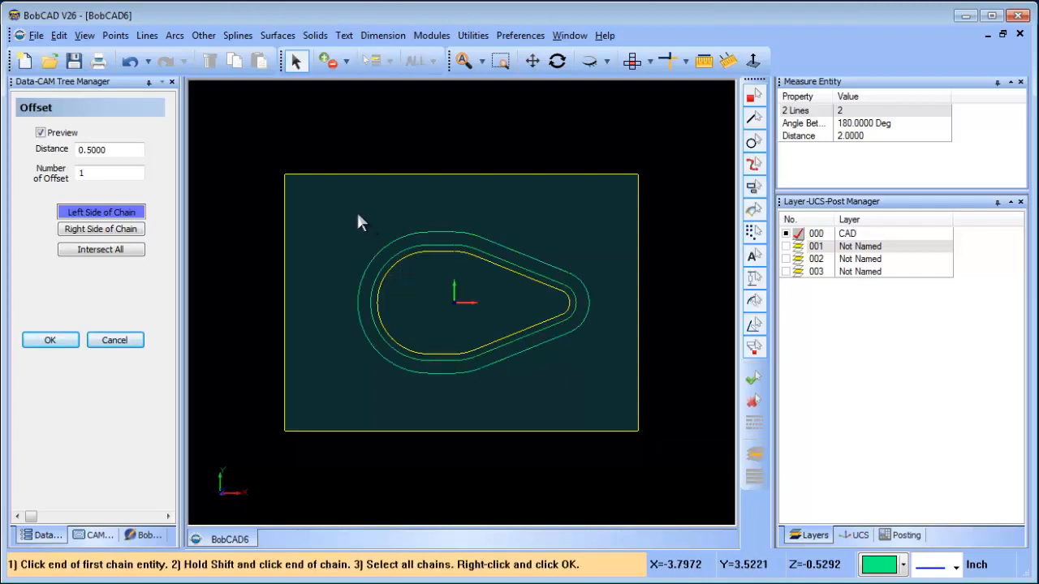
click(49, 339)
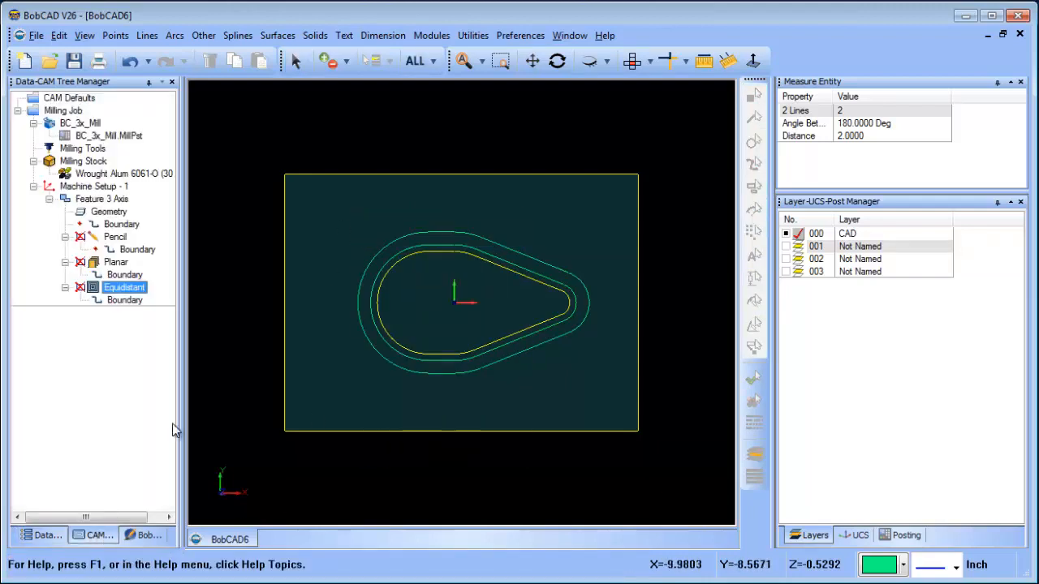
- Re-select the Equidistant boundary as the two offset rings and compute its toolpath
click(125, 299)
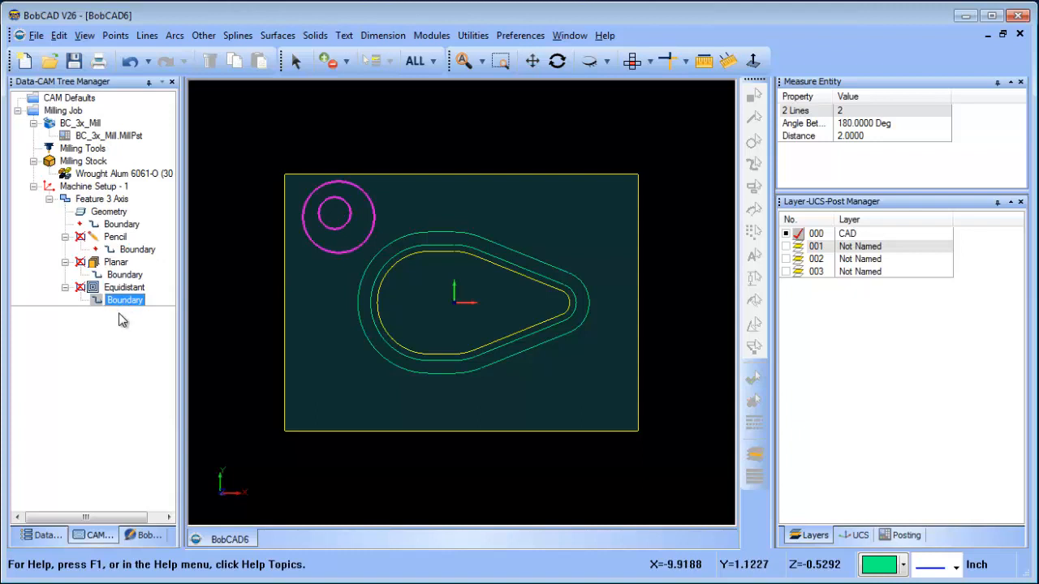
right_click(125, 300)
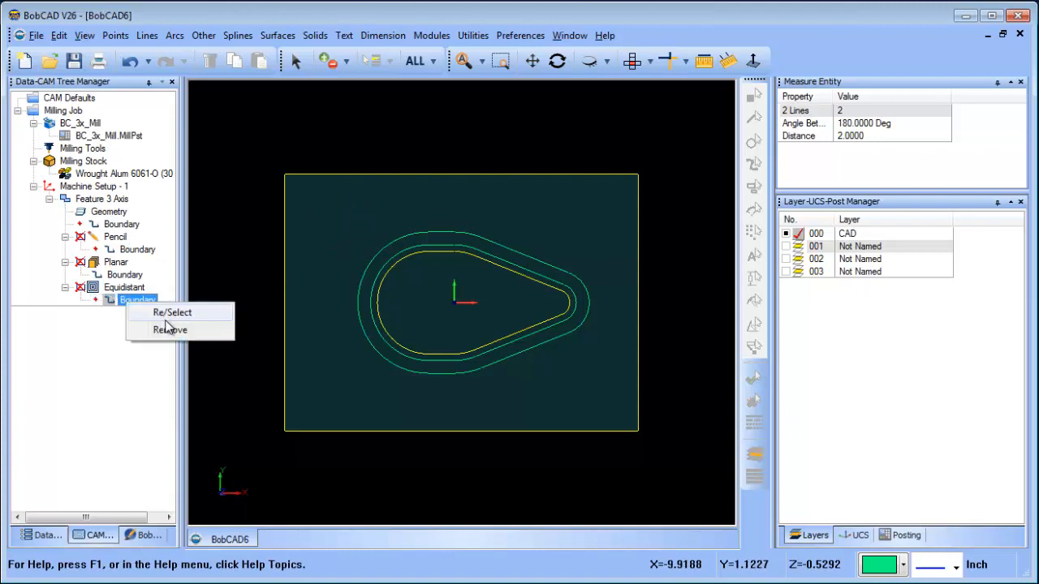
click(172, 311)
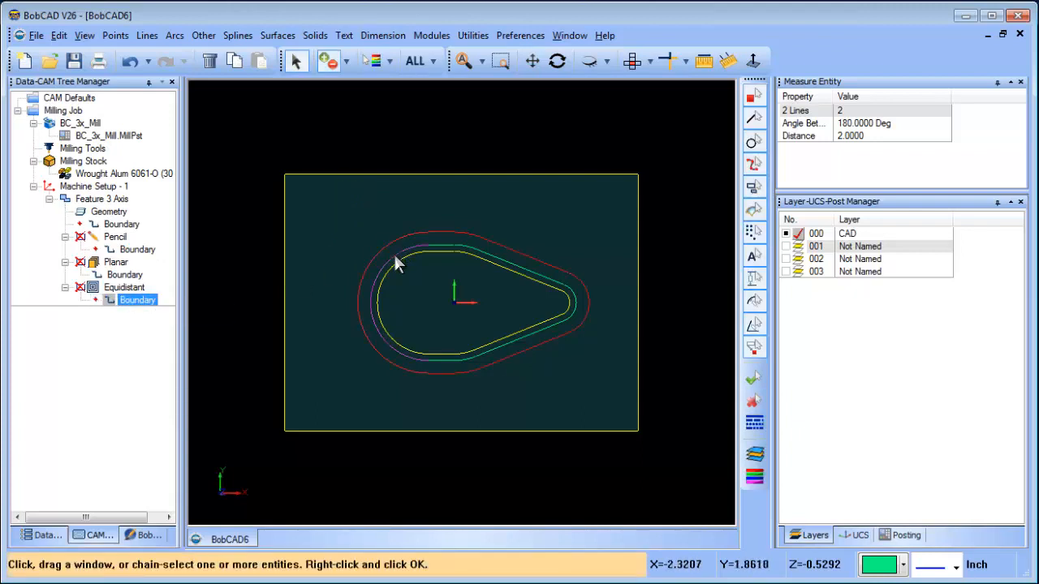
right_click(123, 287)
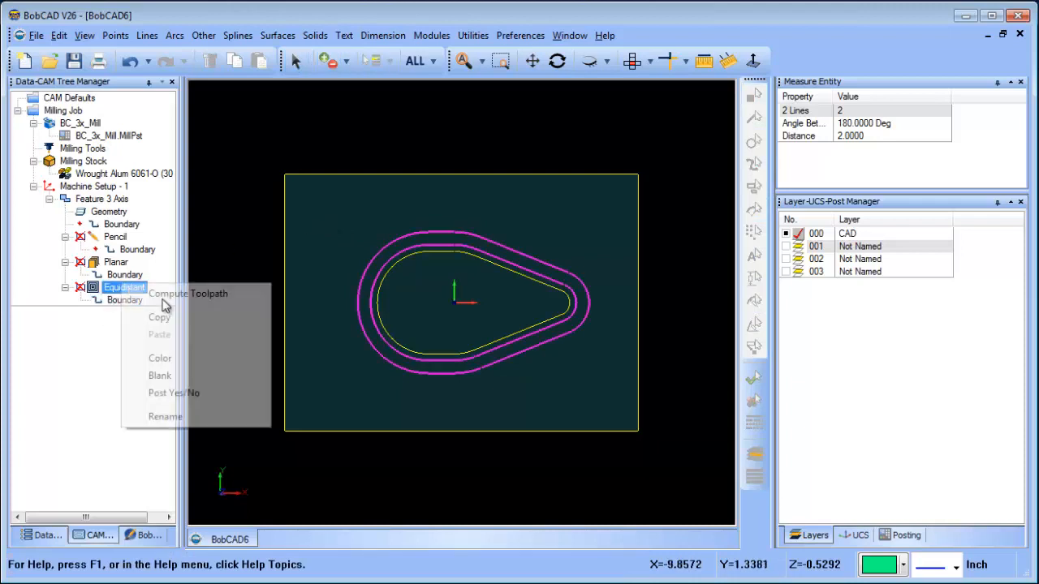
click(189, 292)
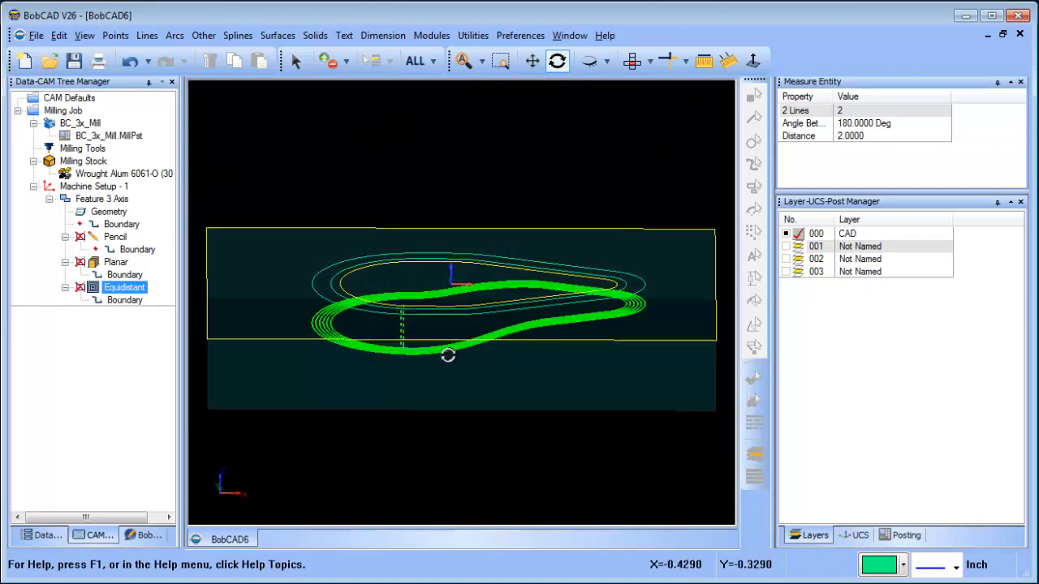
- Display the Milling Stock as a shaded block to inspect the toolpath around the boss
click(815, 247)
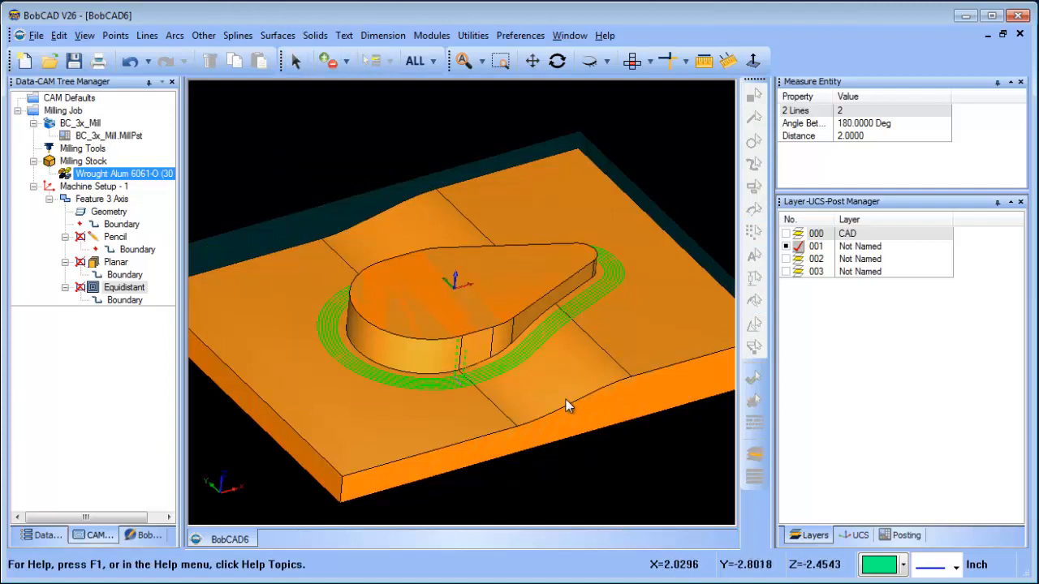
mouse_move(541, 350)
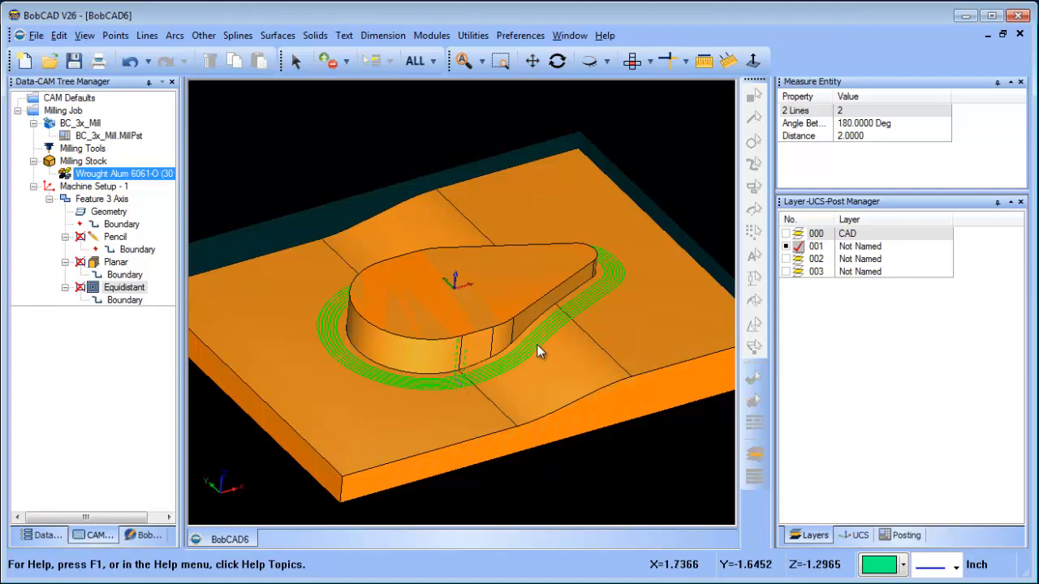
mouse_move(523, 360)
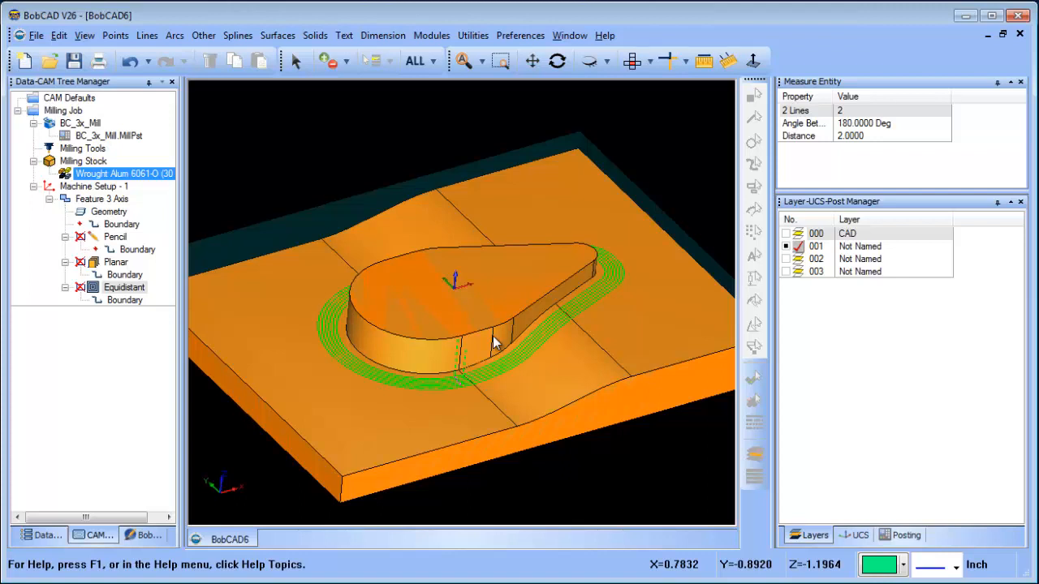
mouse_move(488, 339)
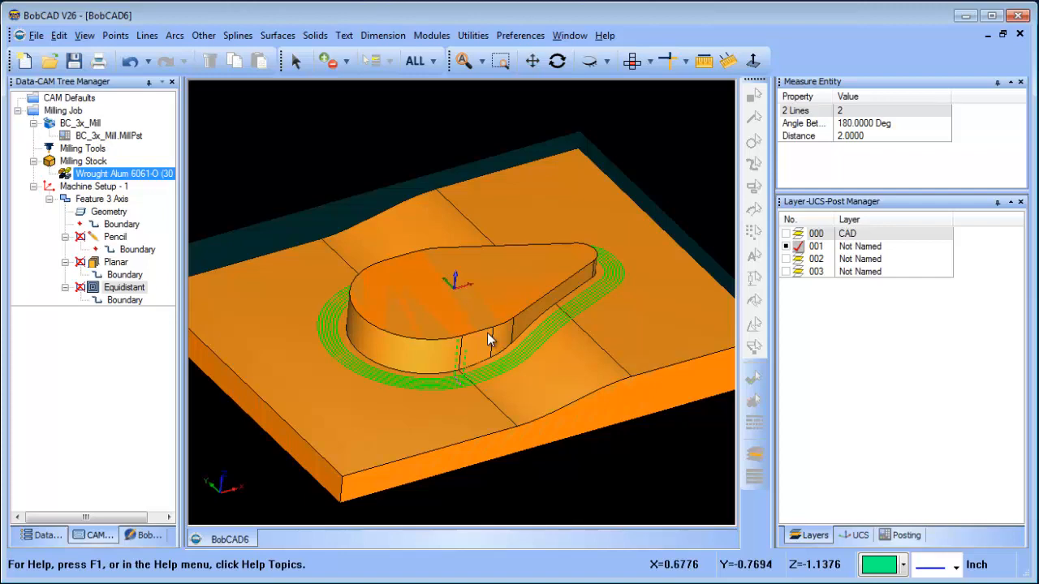